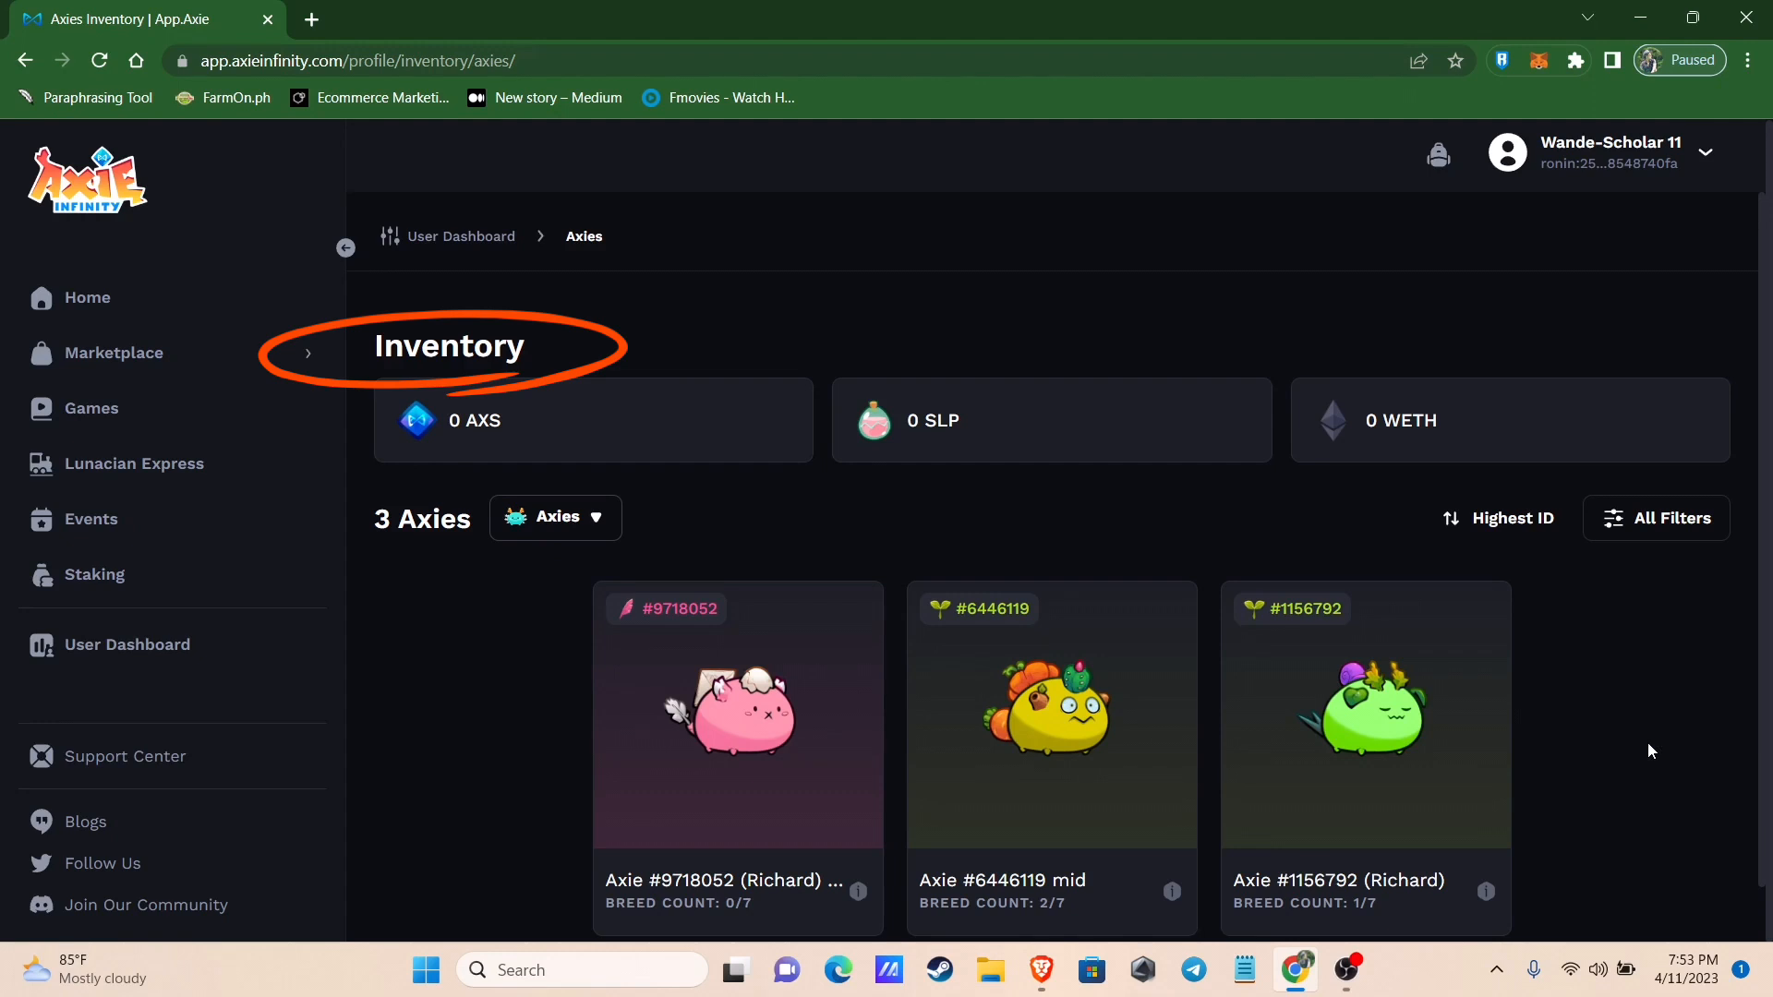
mouse_move(1490, 55)
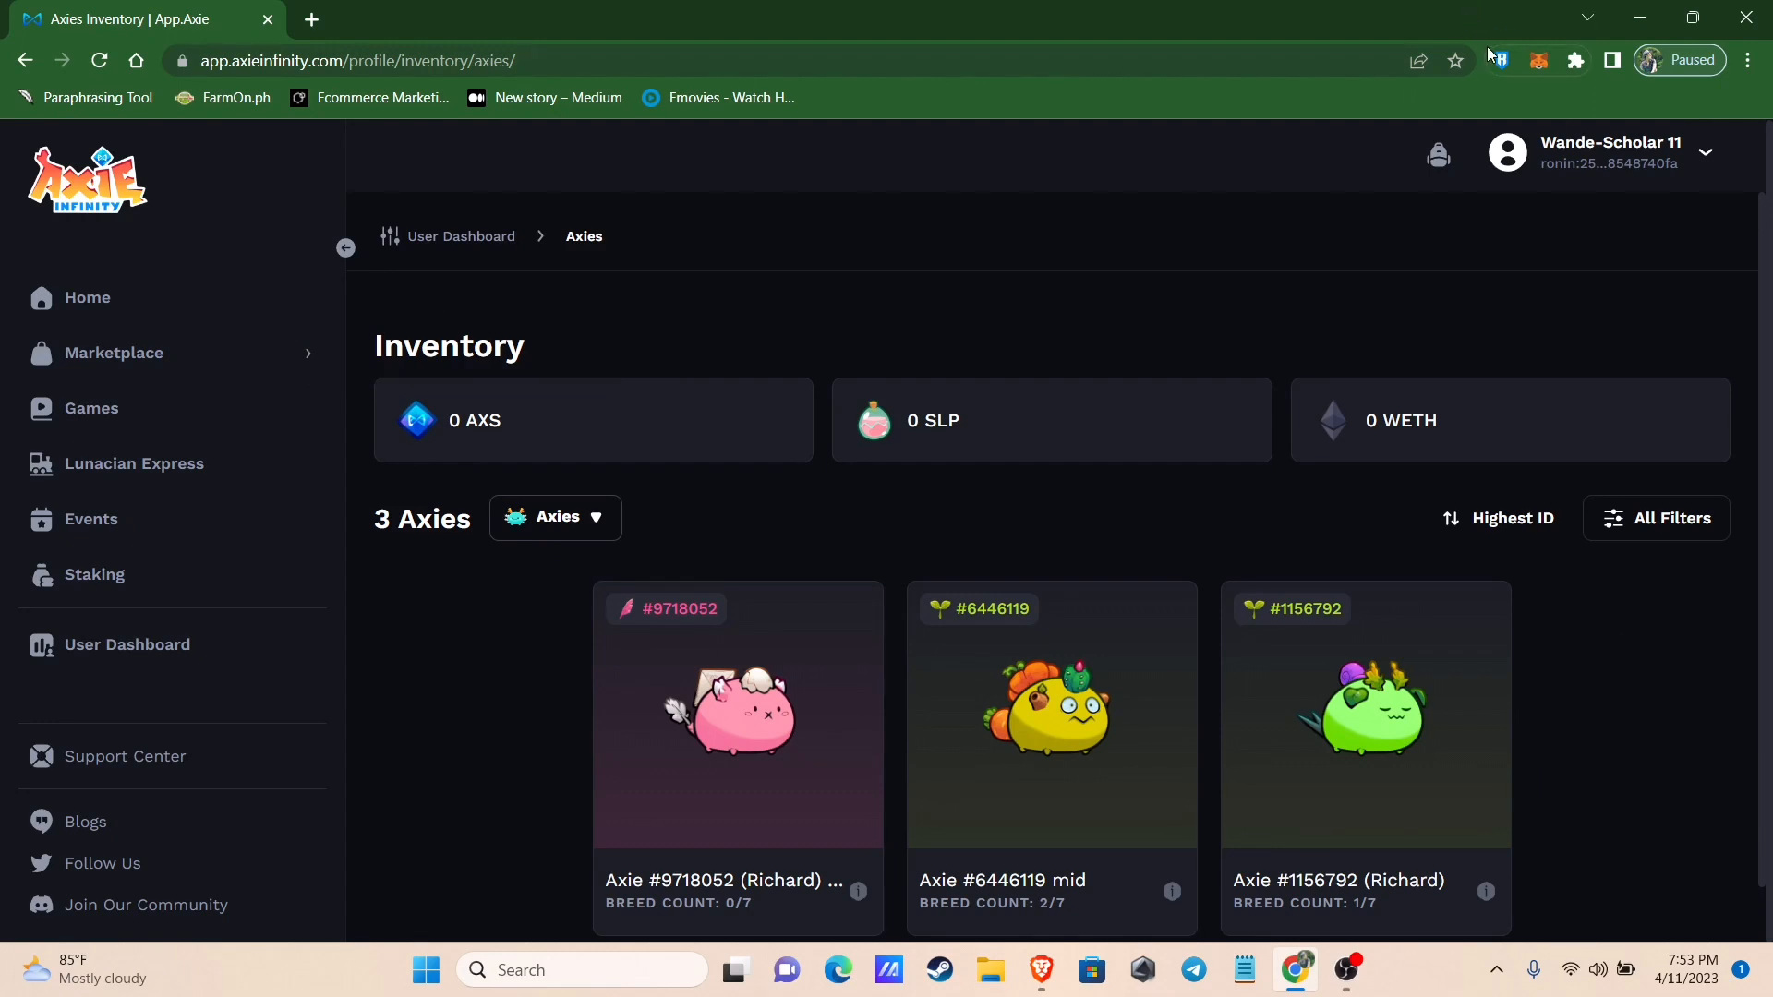
View the sending wallet's Collectibles section showing 3 Axies
left_click(1502, 60)
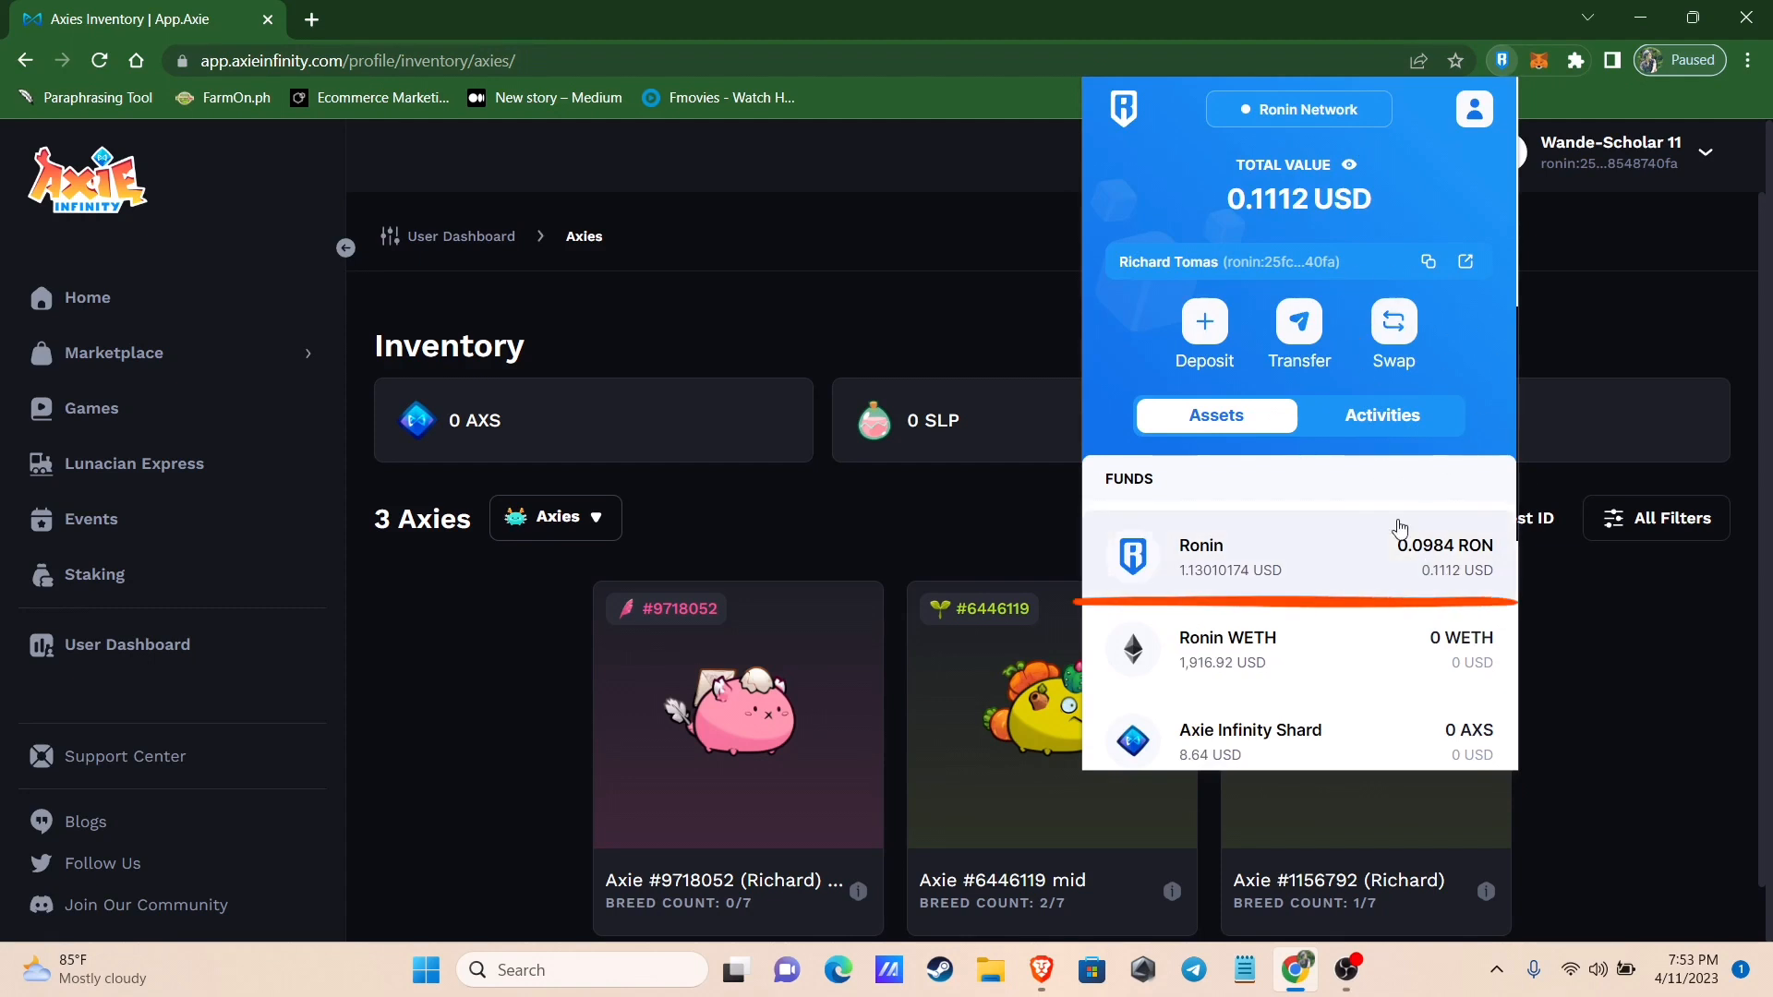
scroll("down", 3)
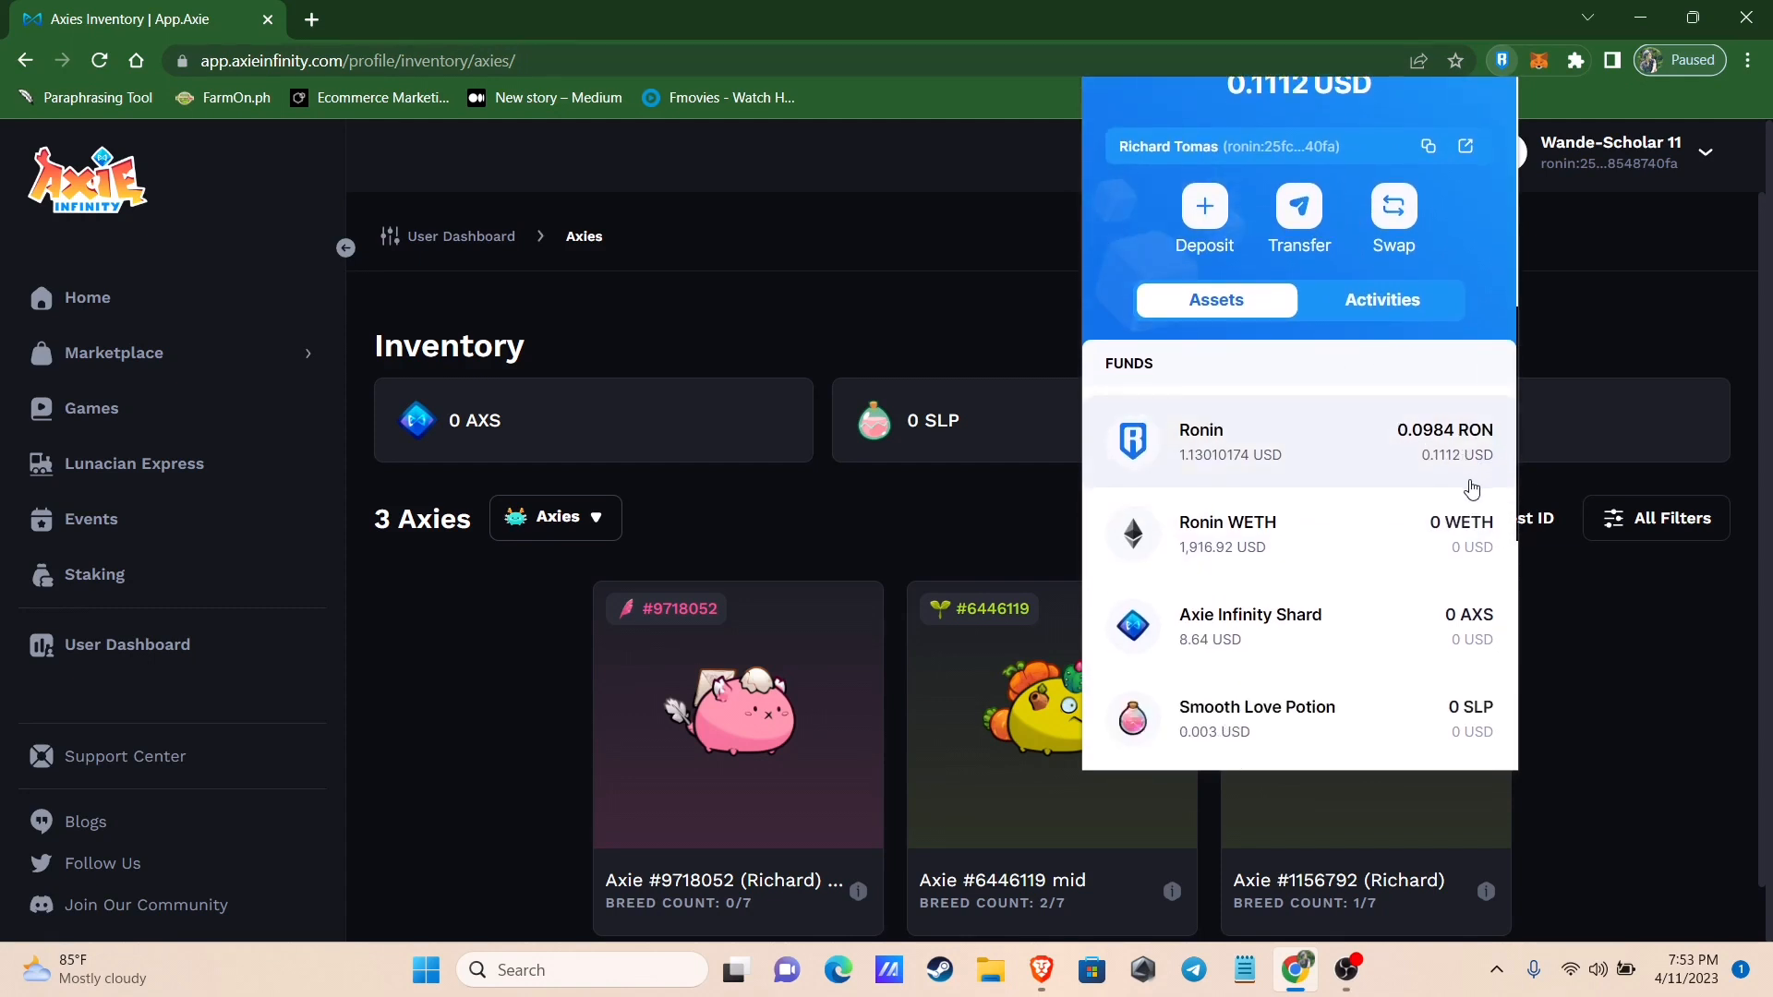
scroll("down", 3)
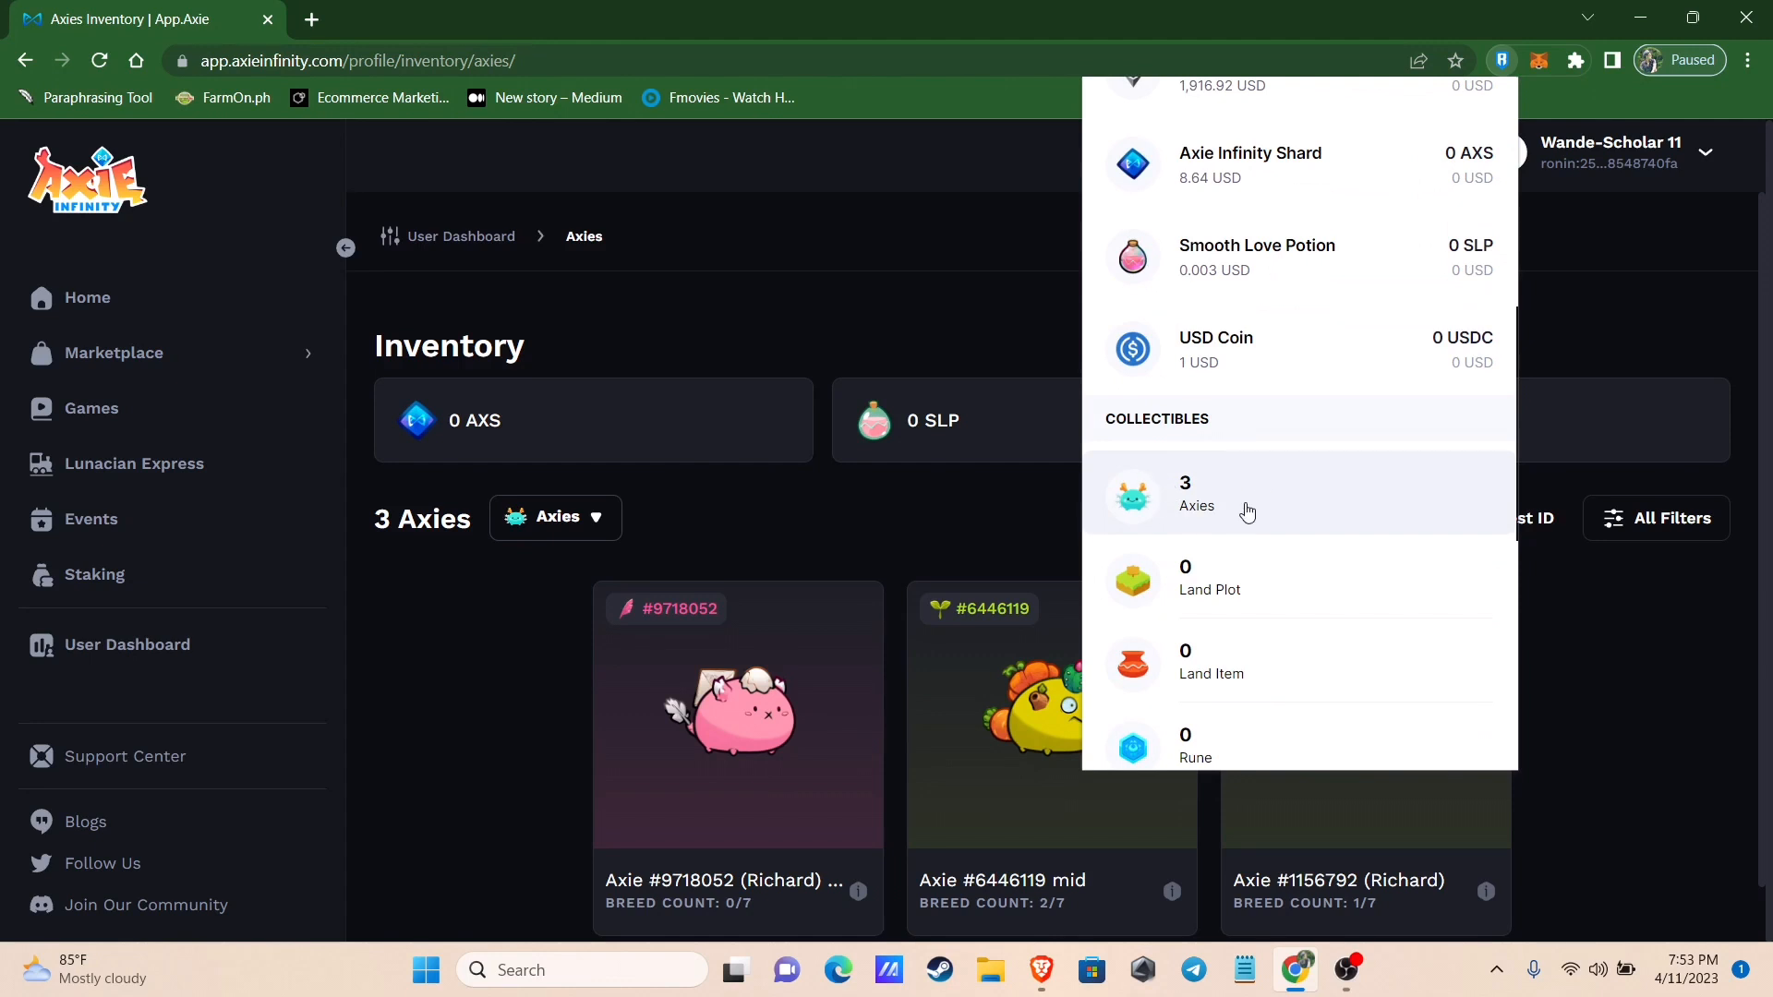
mouse_move(1196, 503)
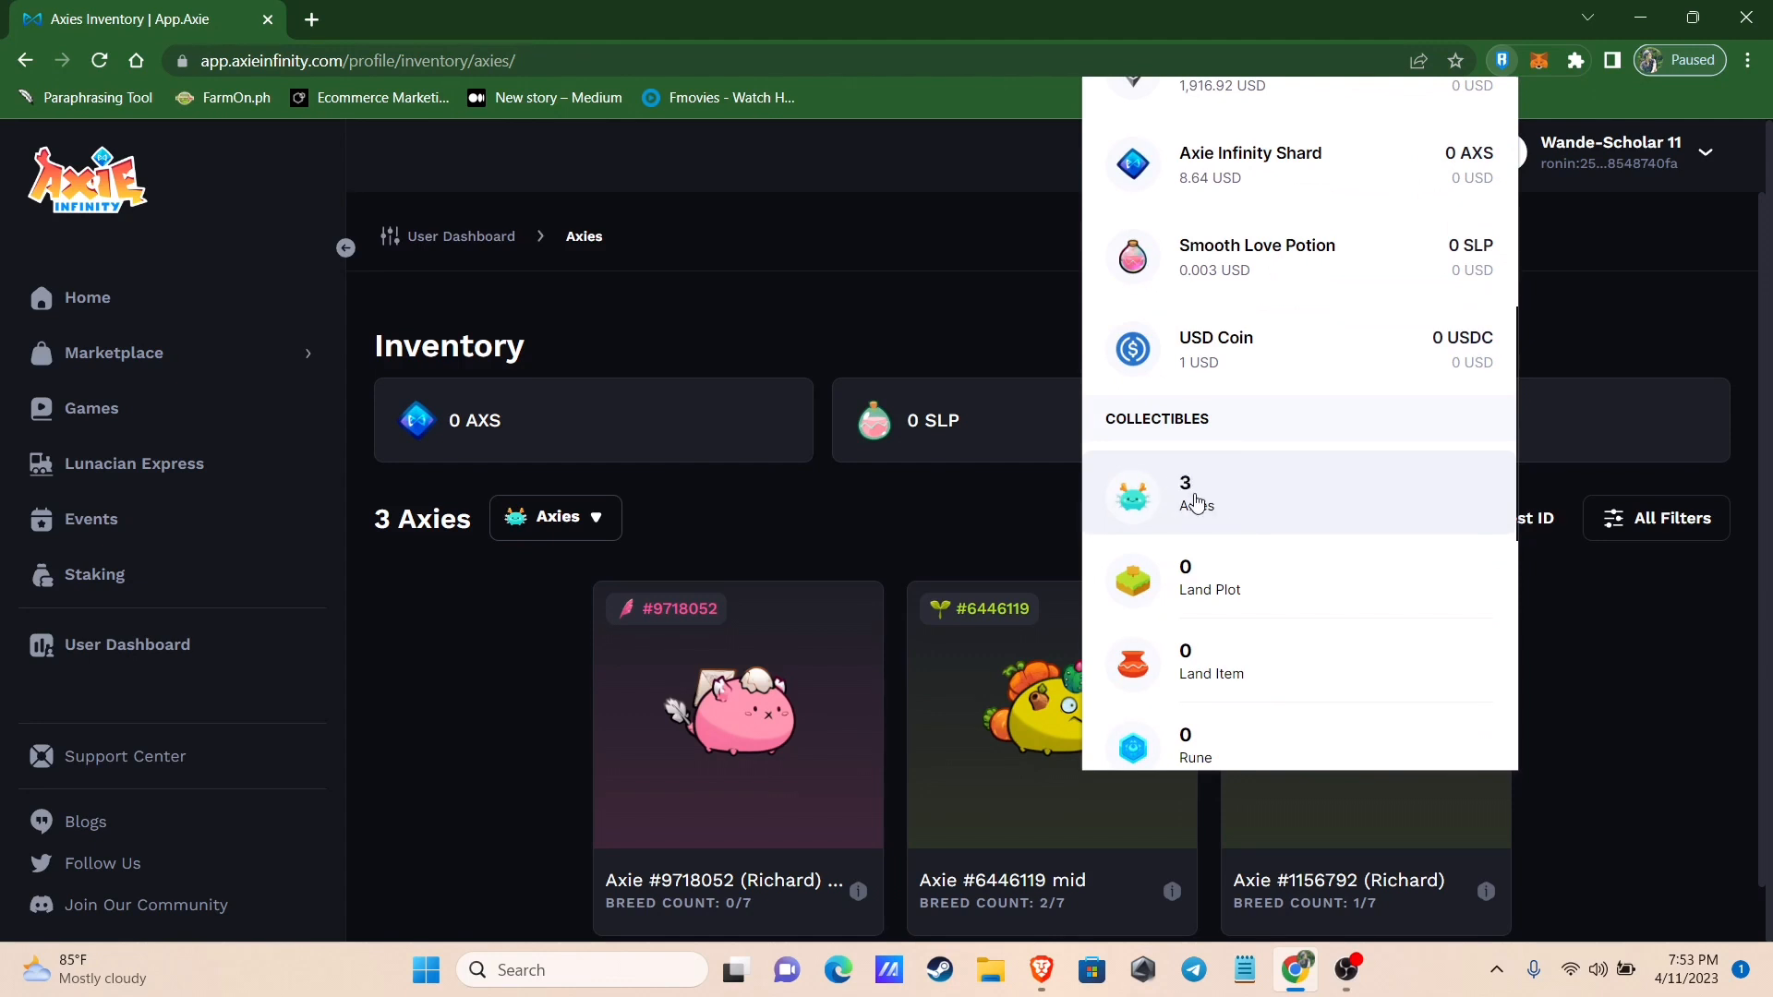
mouse_move(1056, 965)
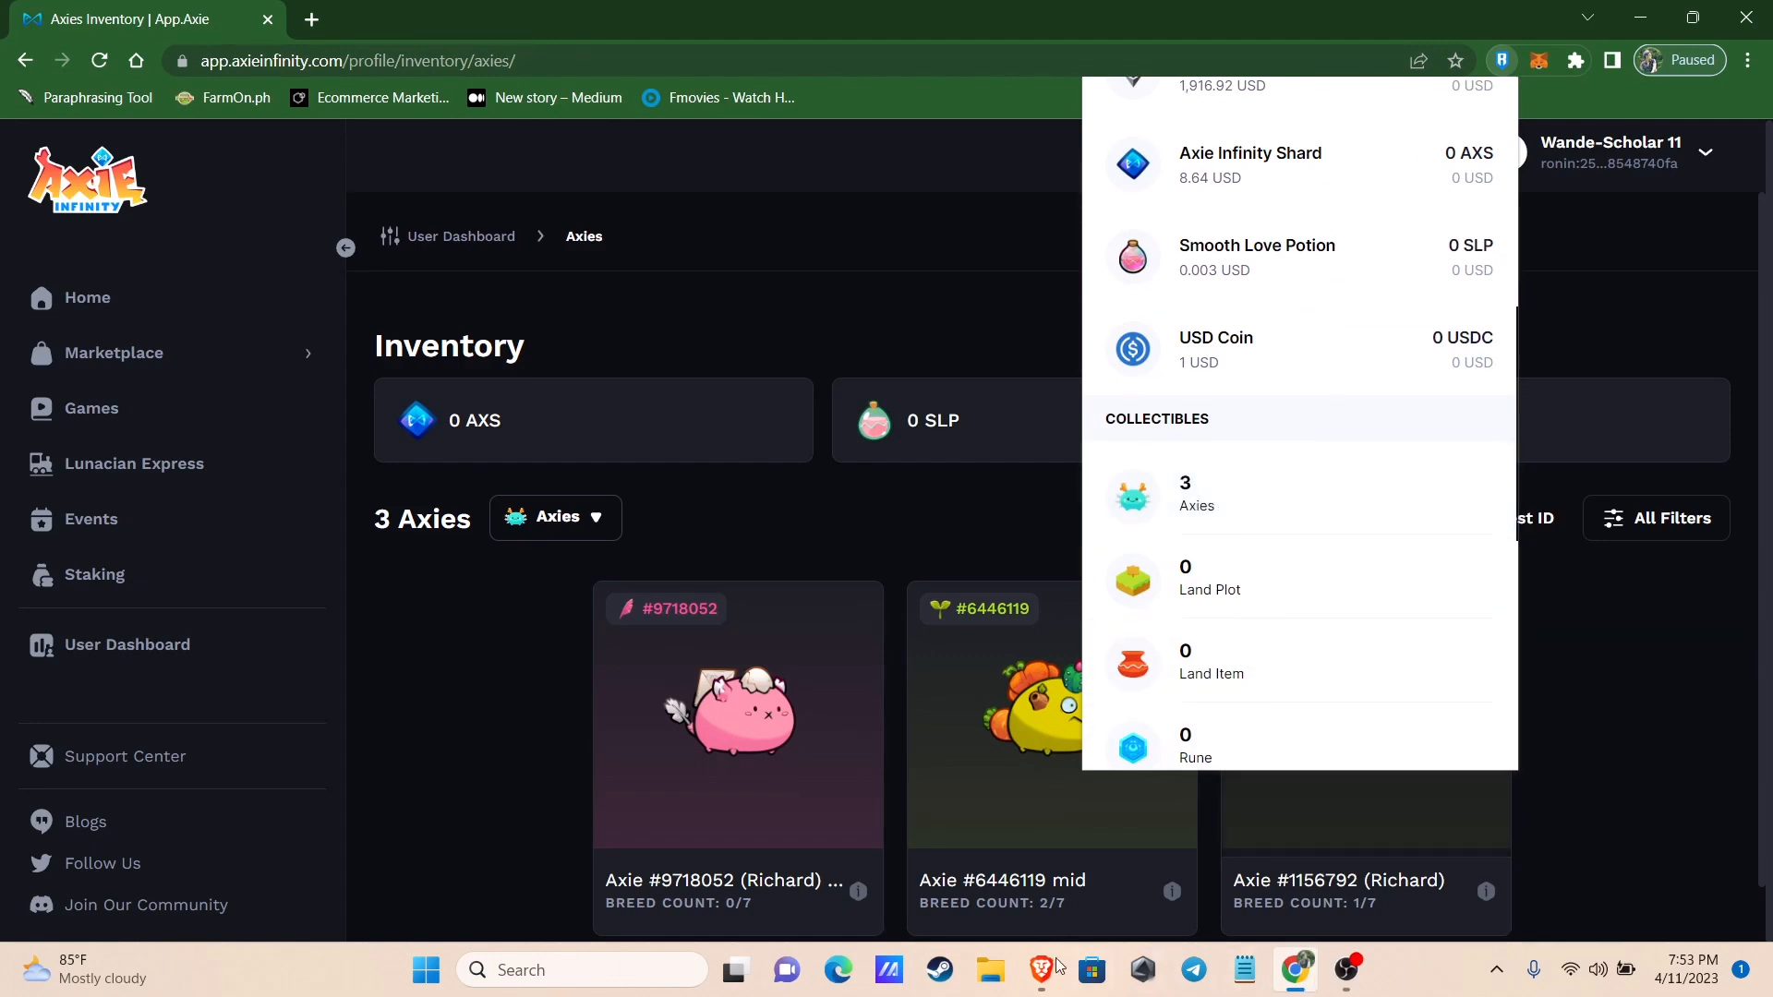
Check the receiving account's 23-Axie inventory and its Ronin wallet in the Brave browser
left_click(1039, 968)
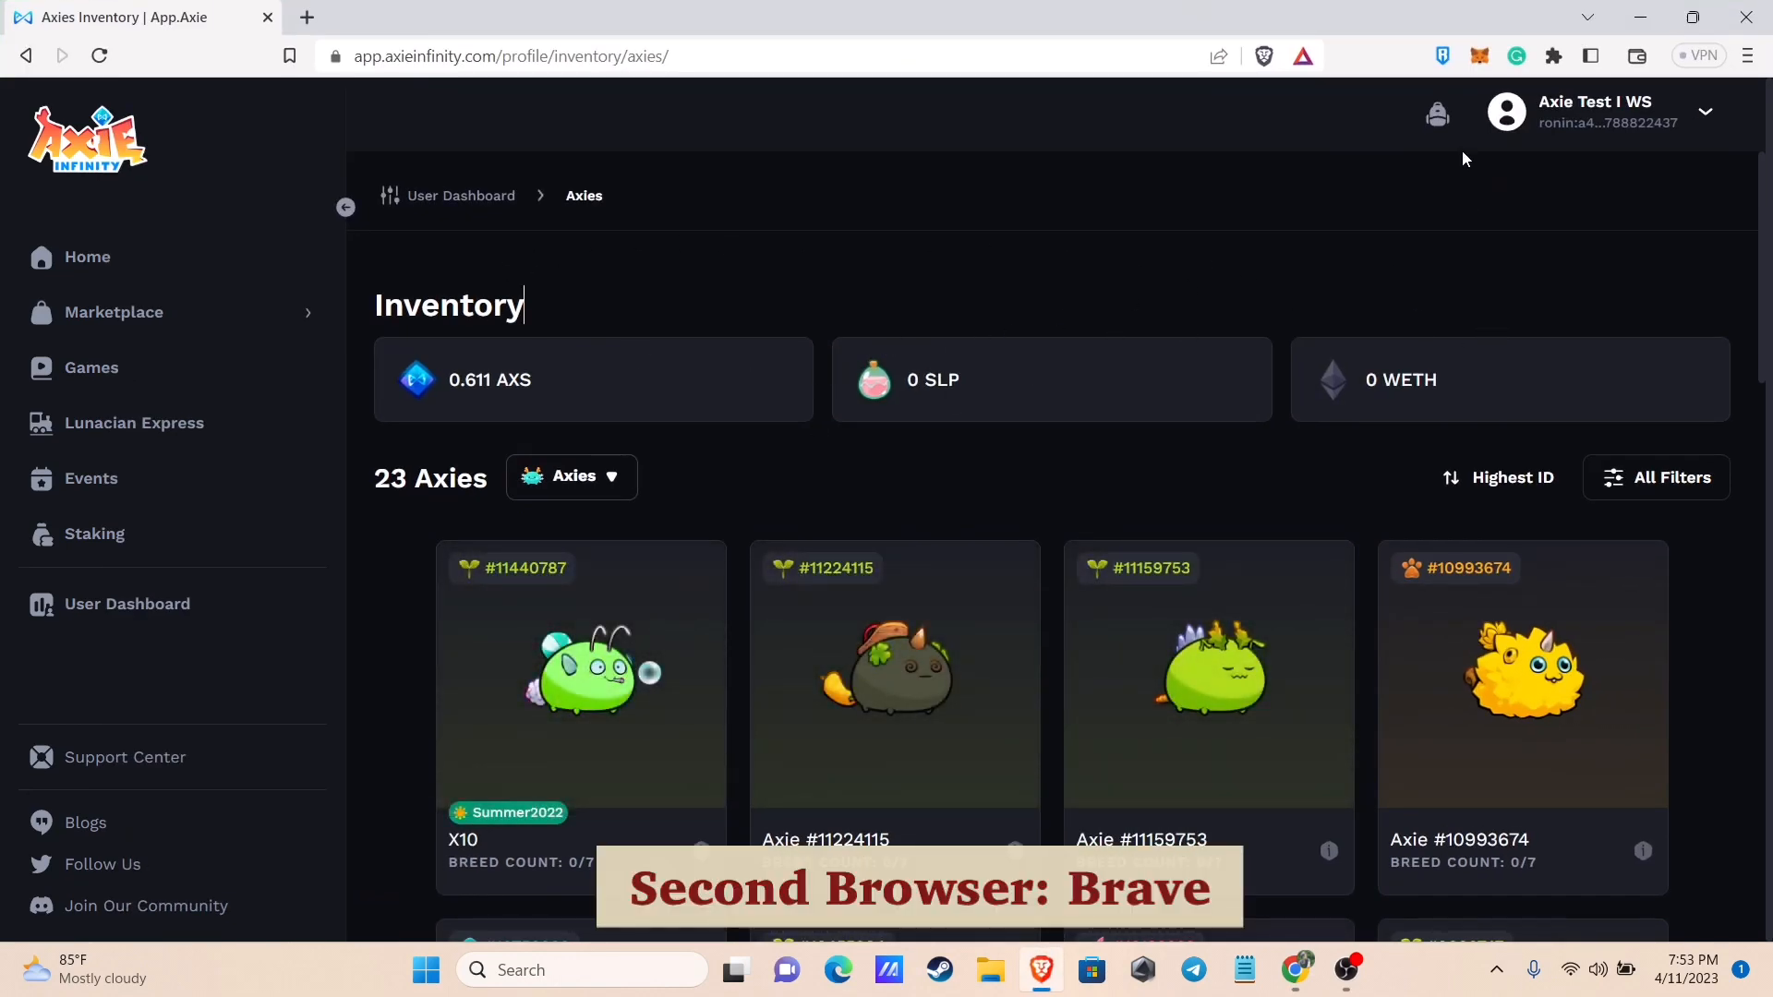
mouse_move(1683, 213)
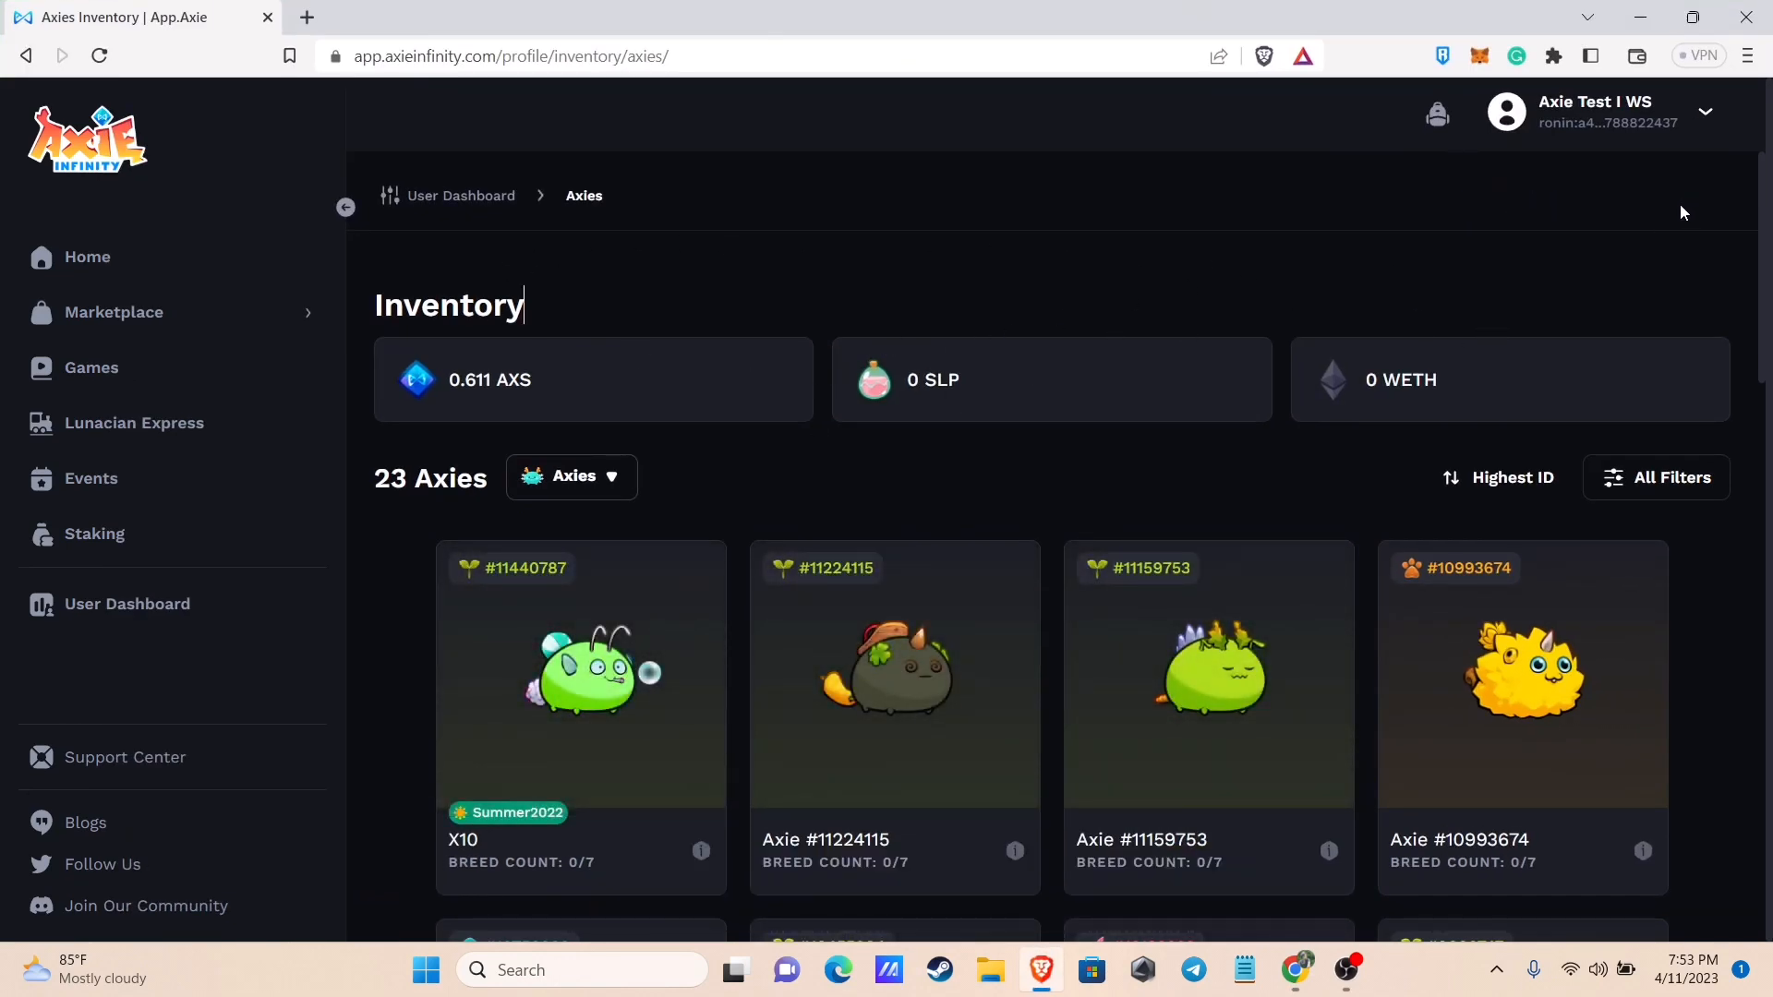
mouse_move(1647, 267)
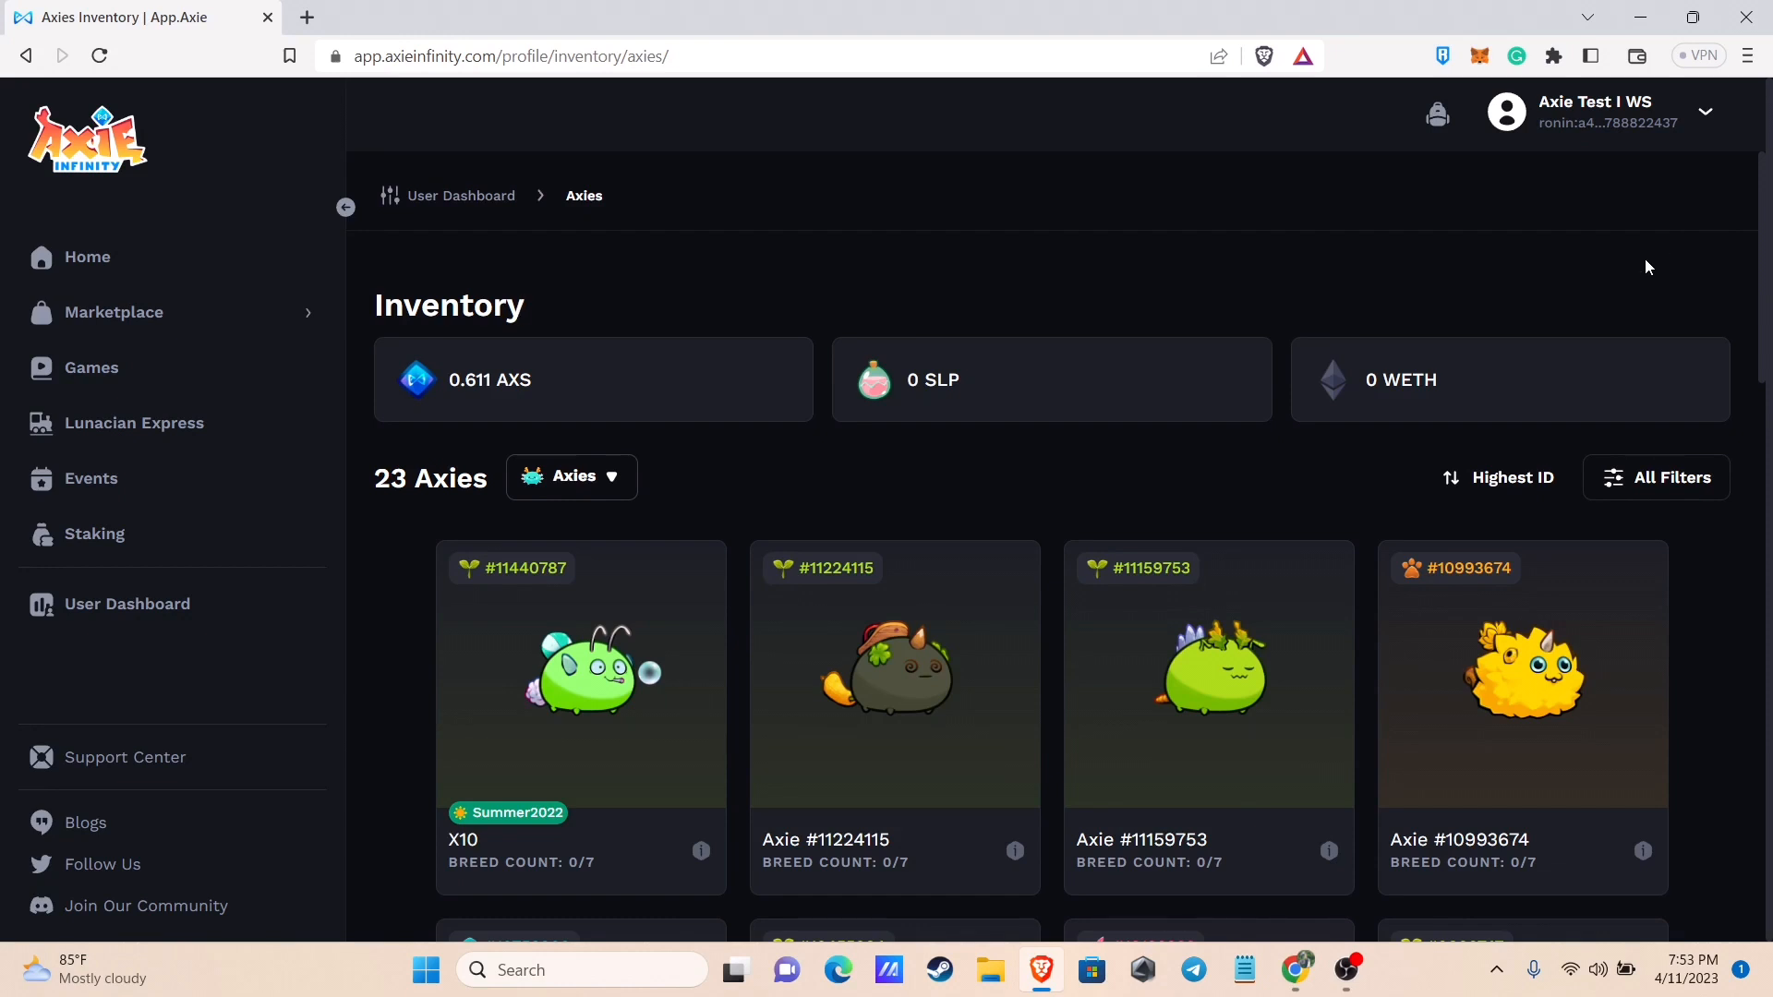
mouse_move(1443, 56)
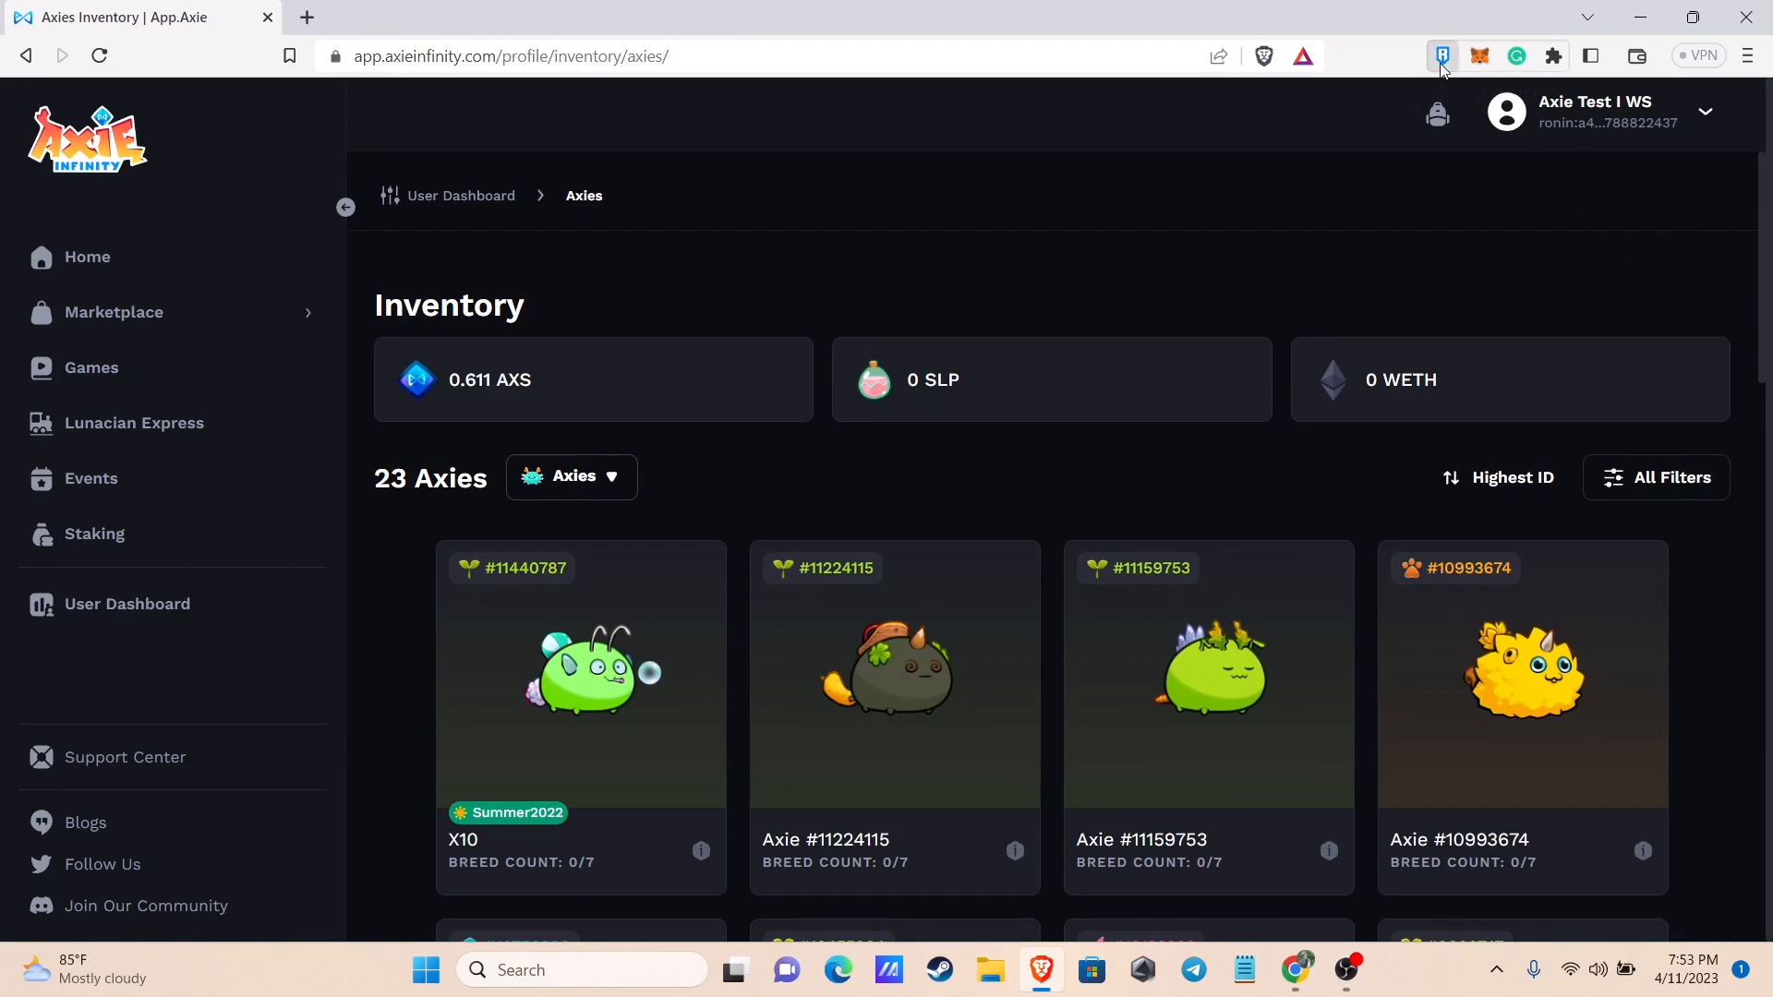
left_click(1441, 56)
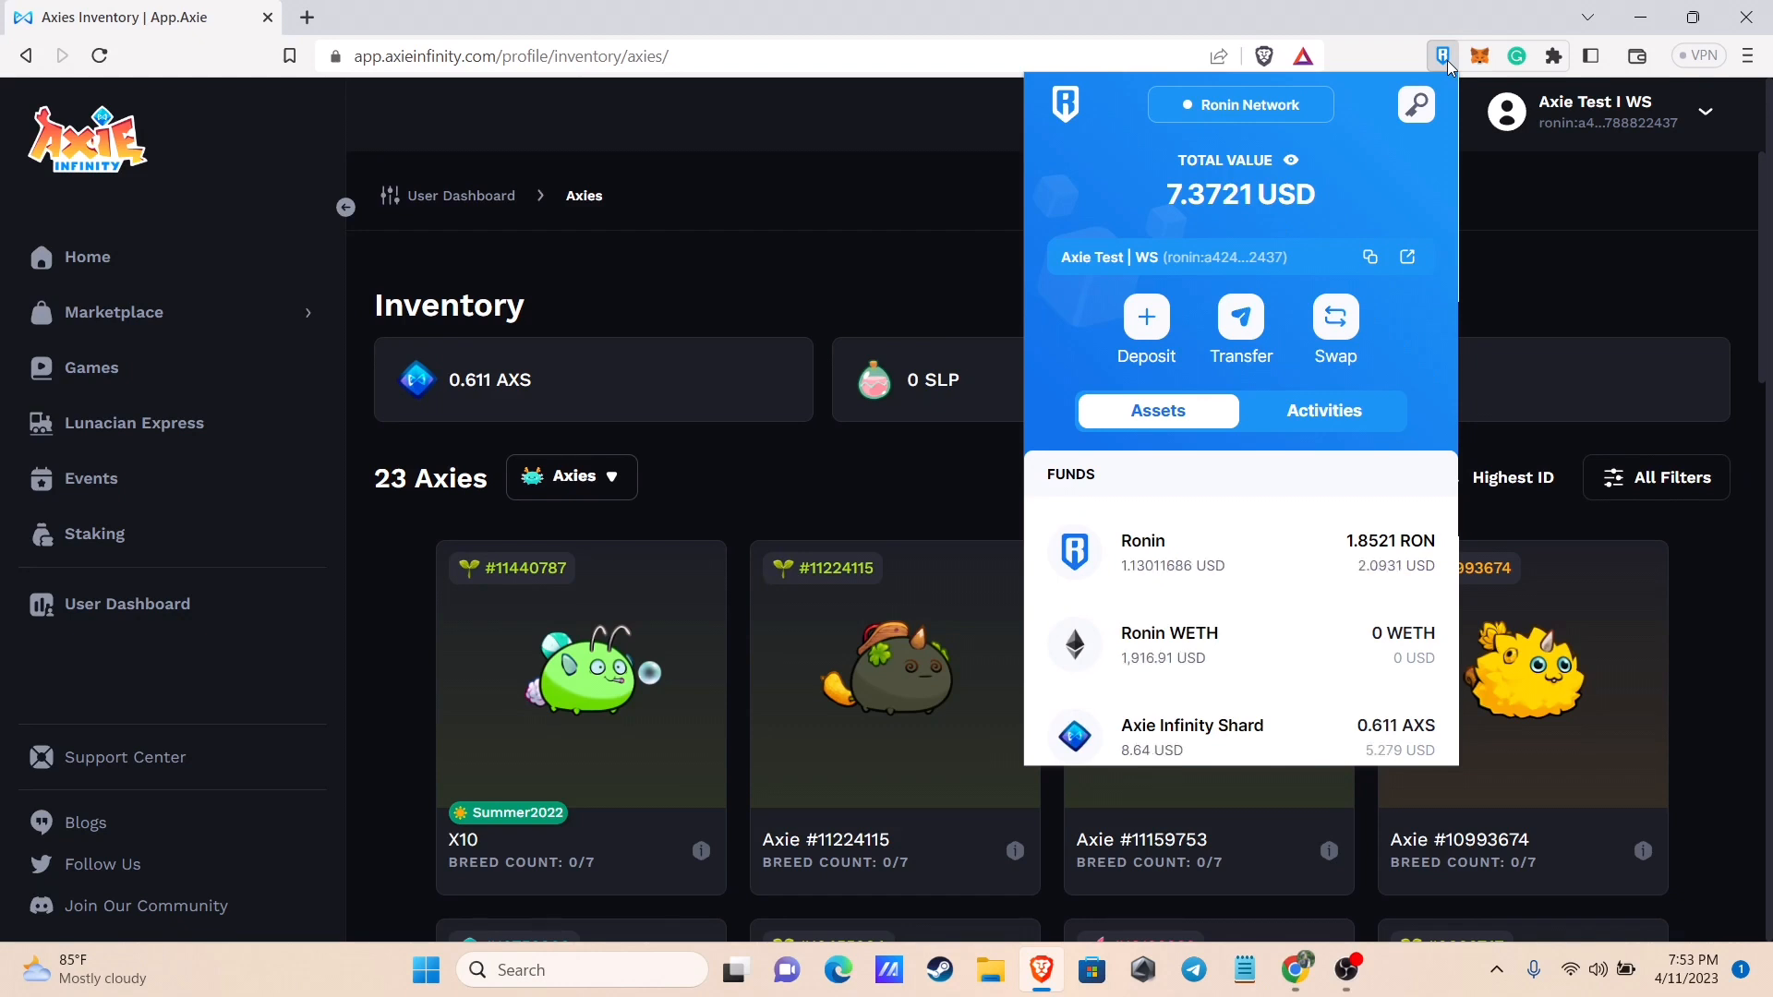
left_click(1369, 257)
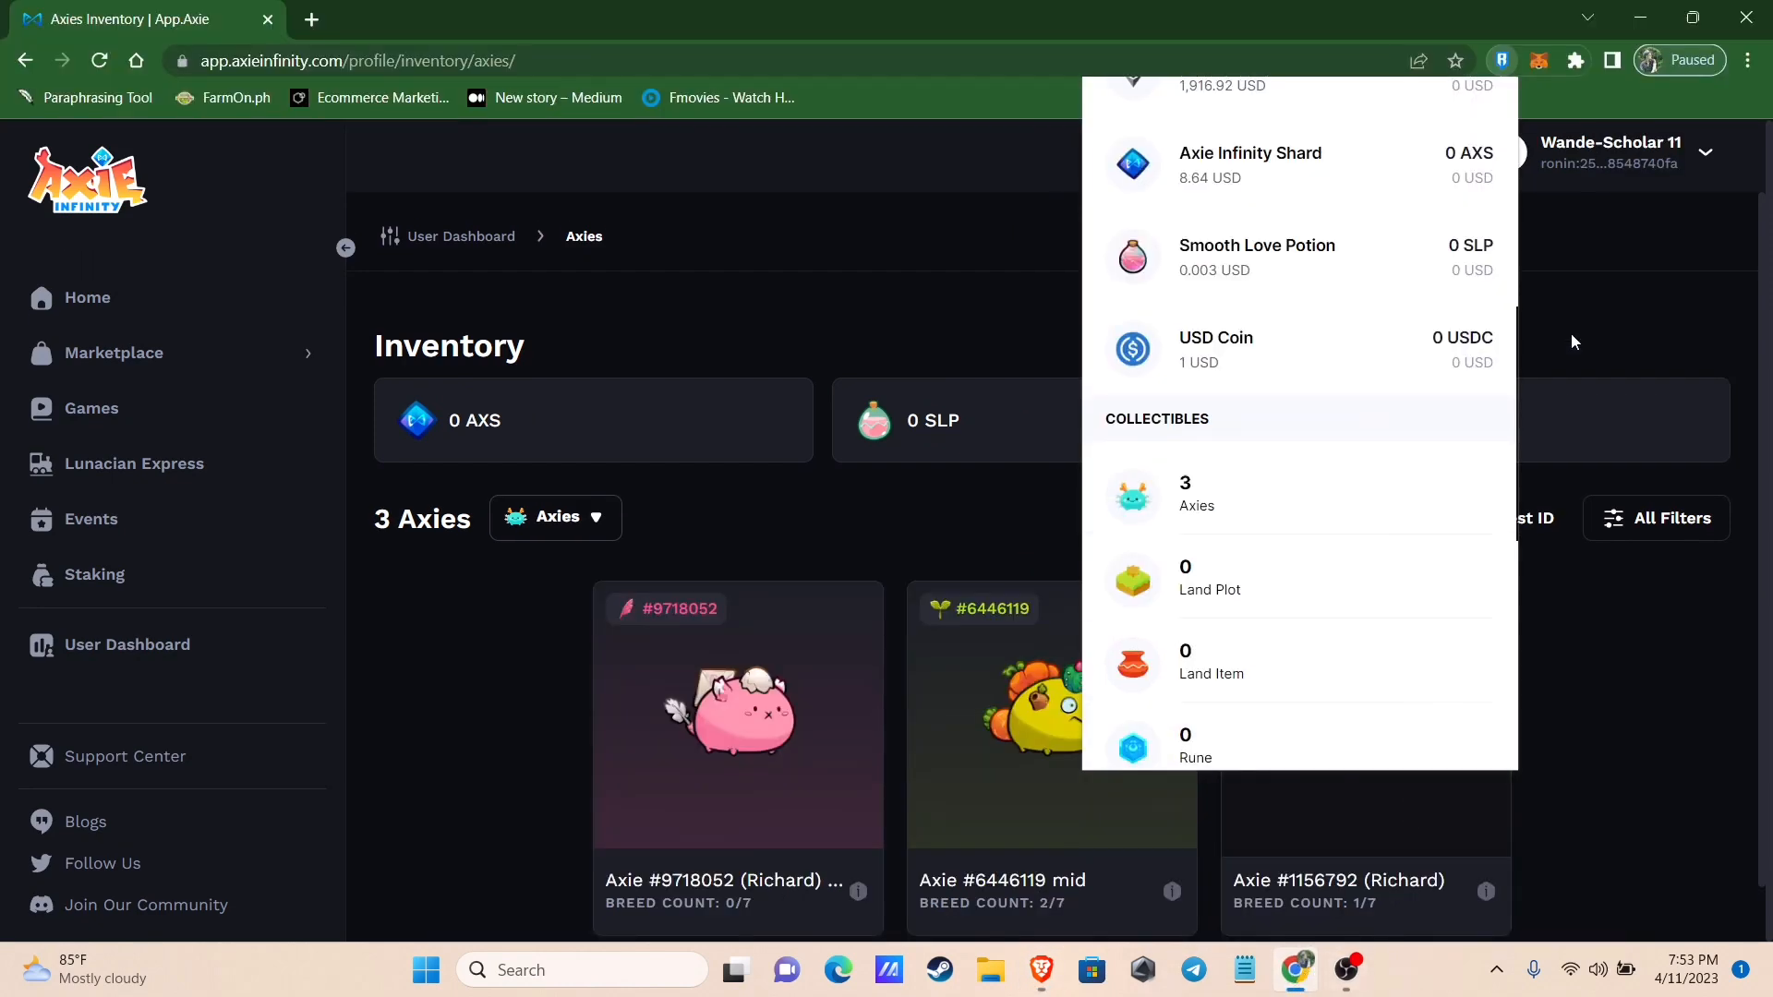
Close the wallet panel and view the detail page of plant Axie #1156792 (Richard)
left_click(1082, 509)
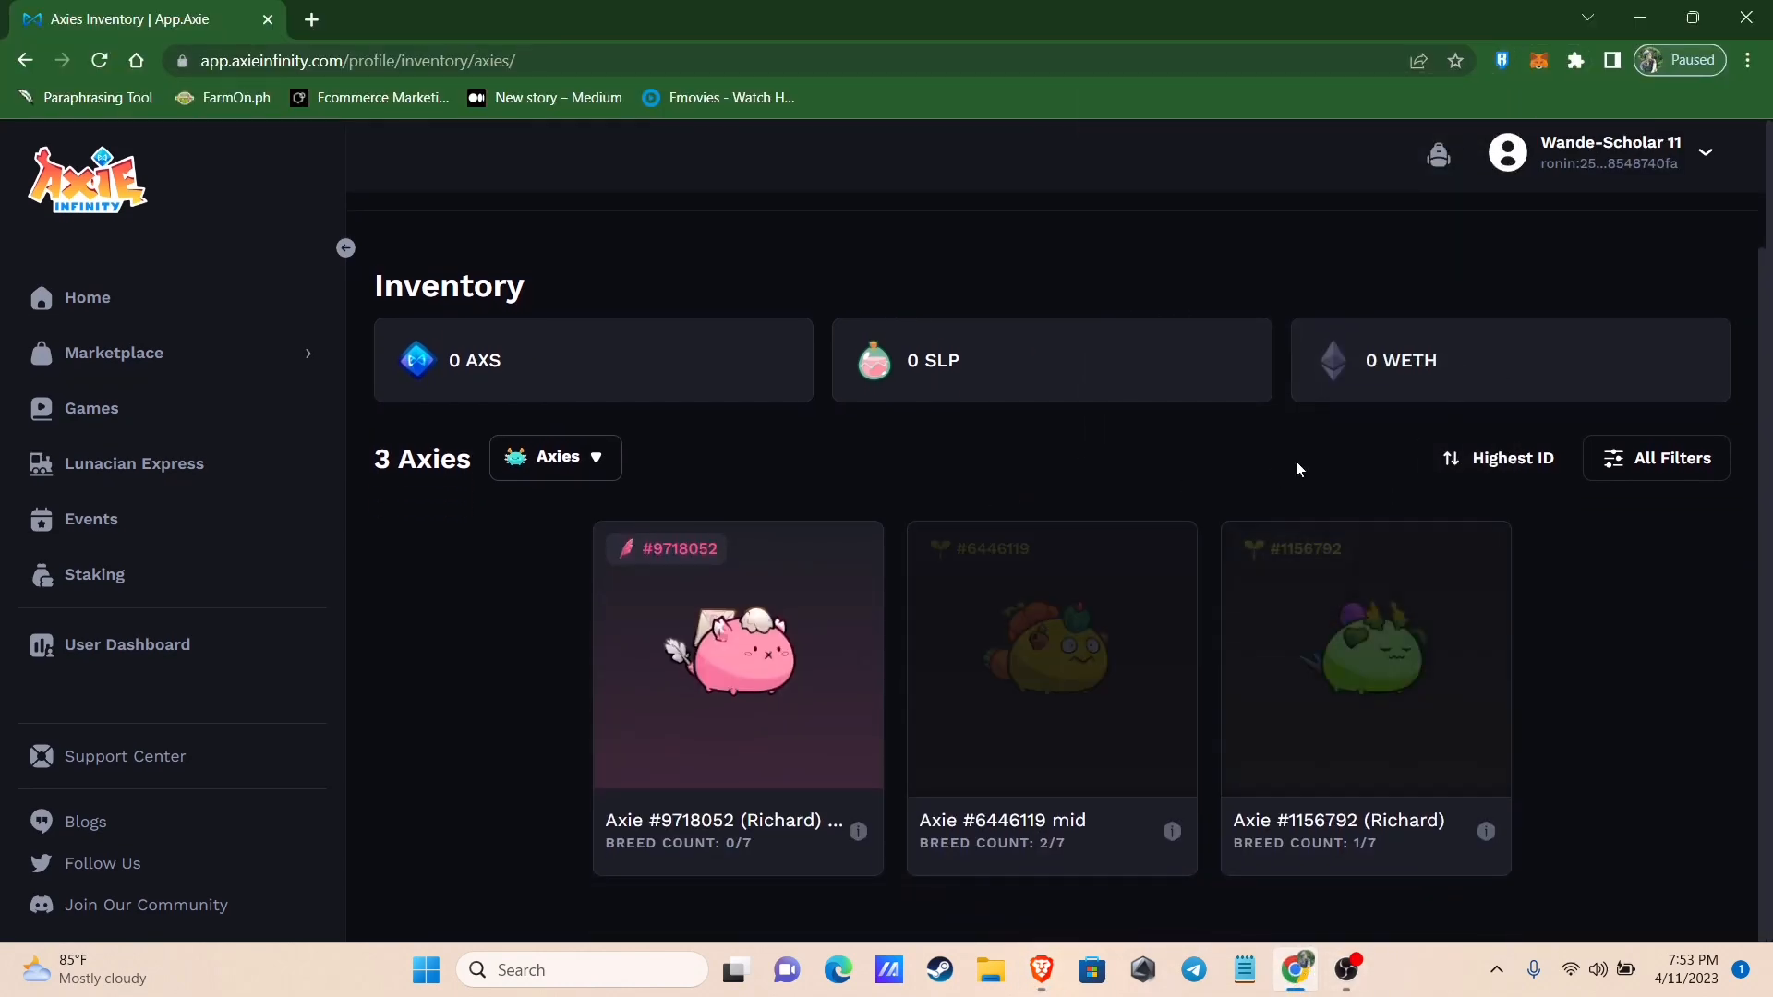
left_click(1364, 656)
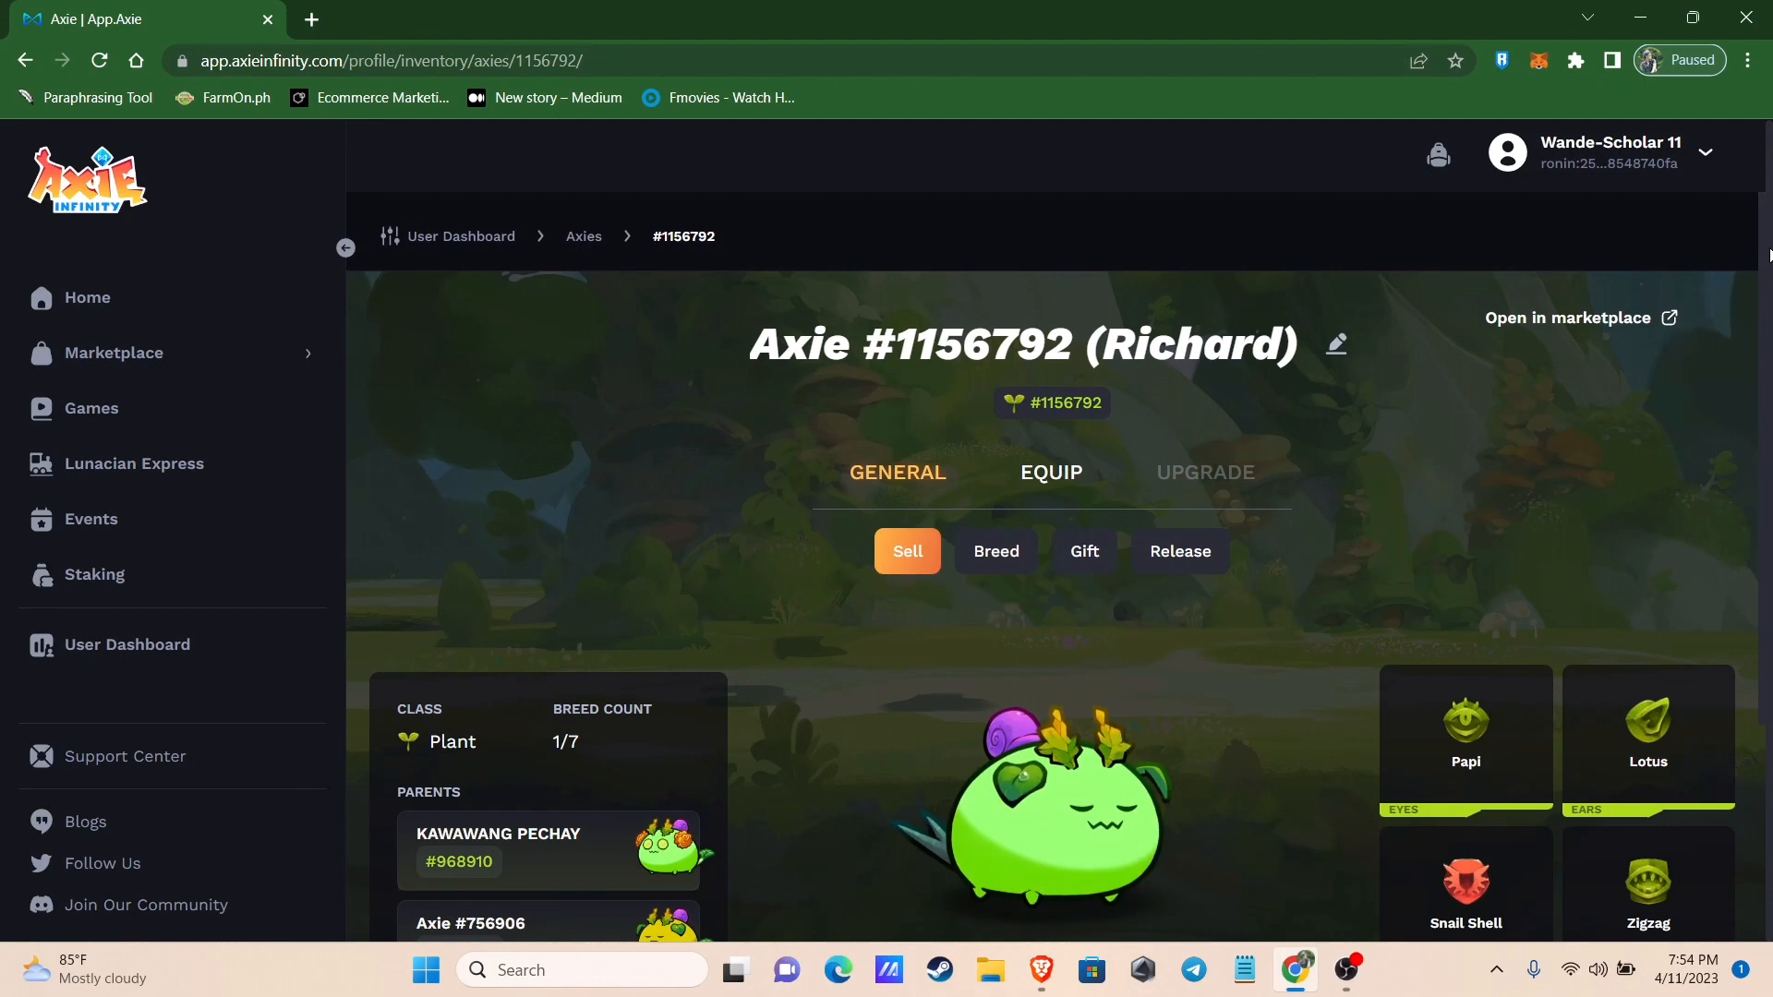
scroll("down", 3)
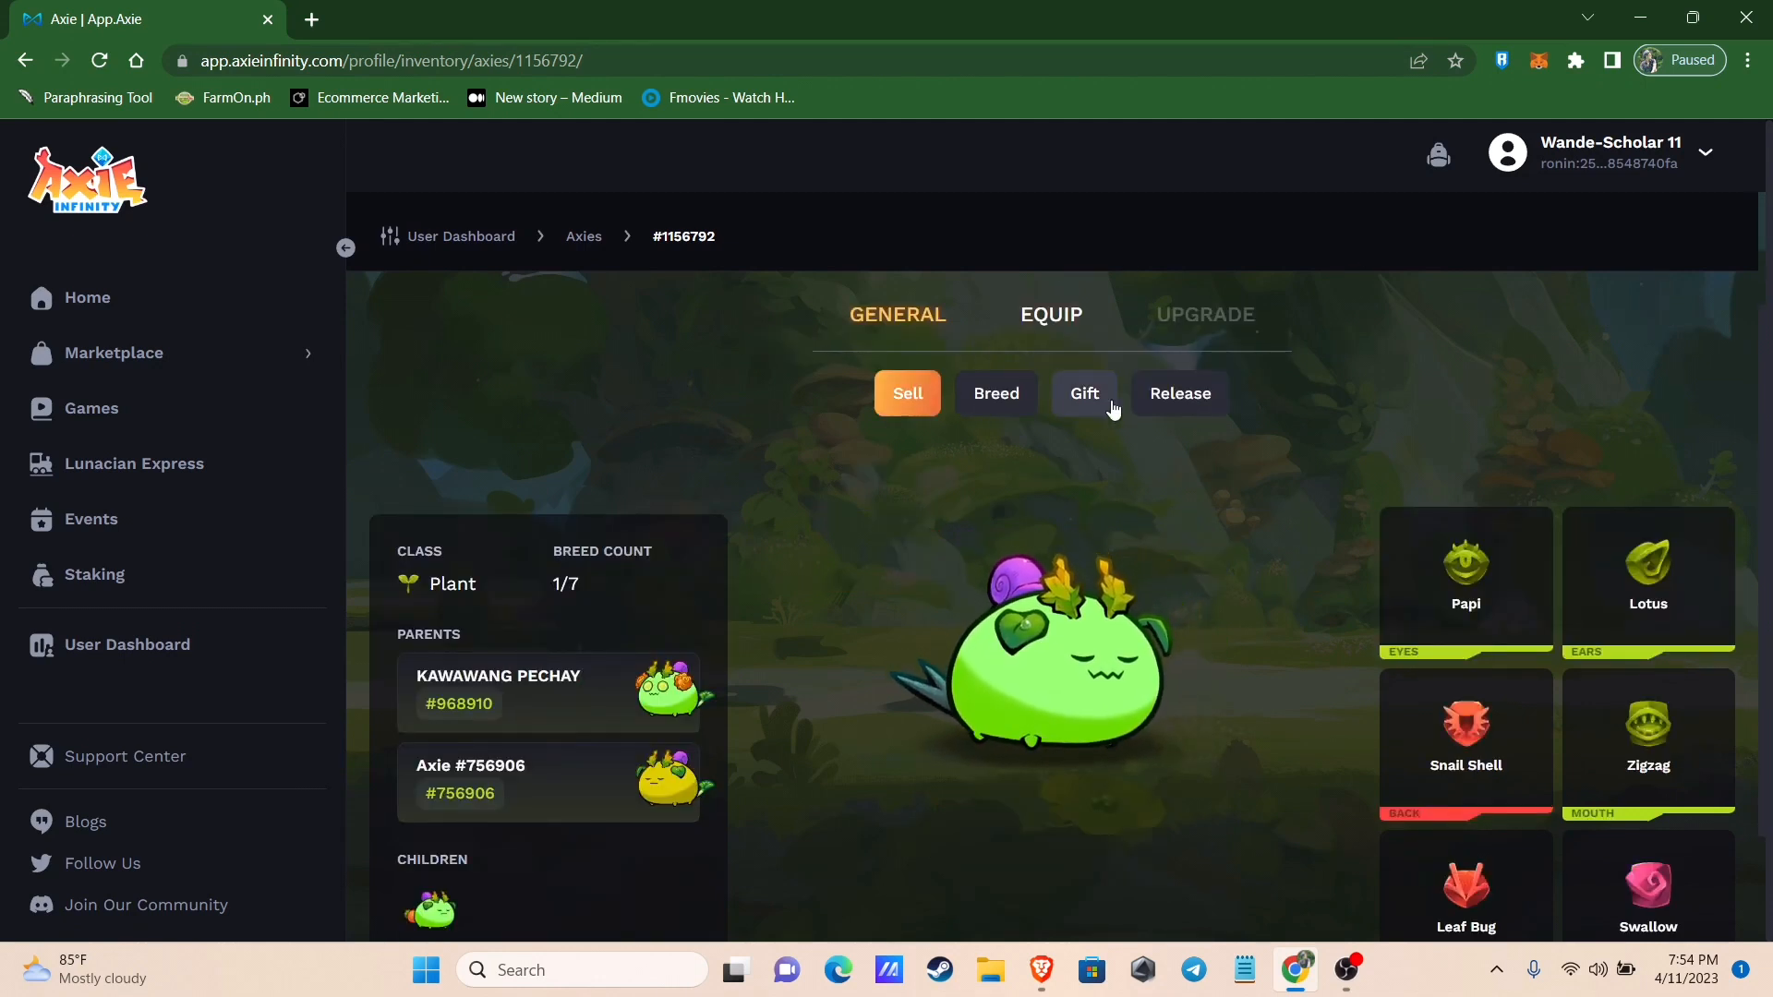
left_click(1083, 394)
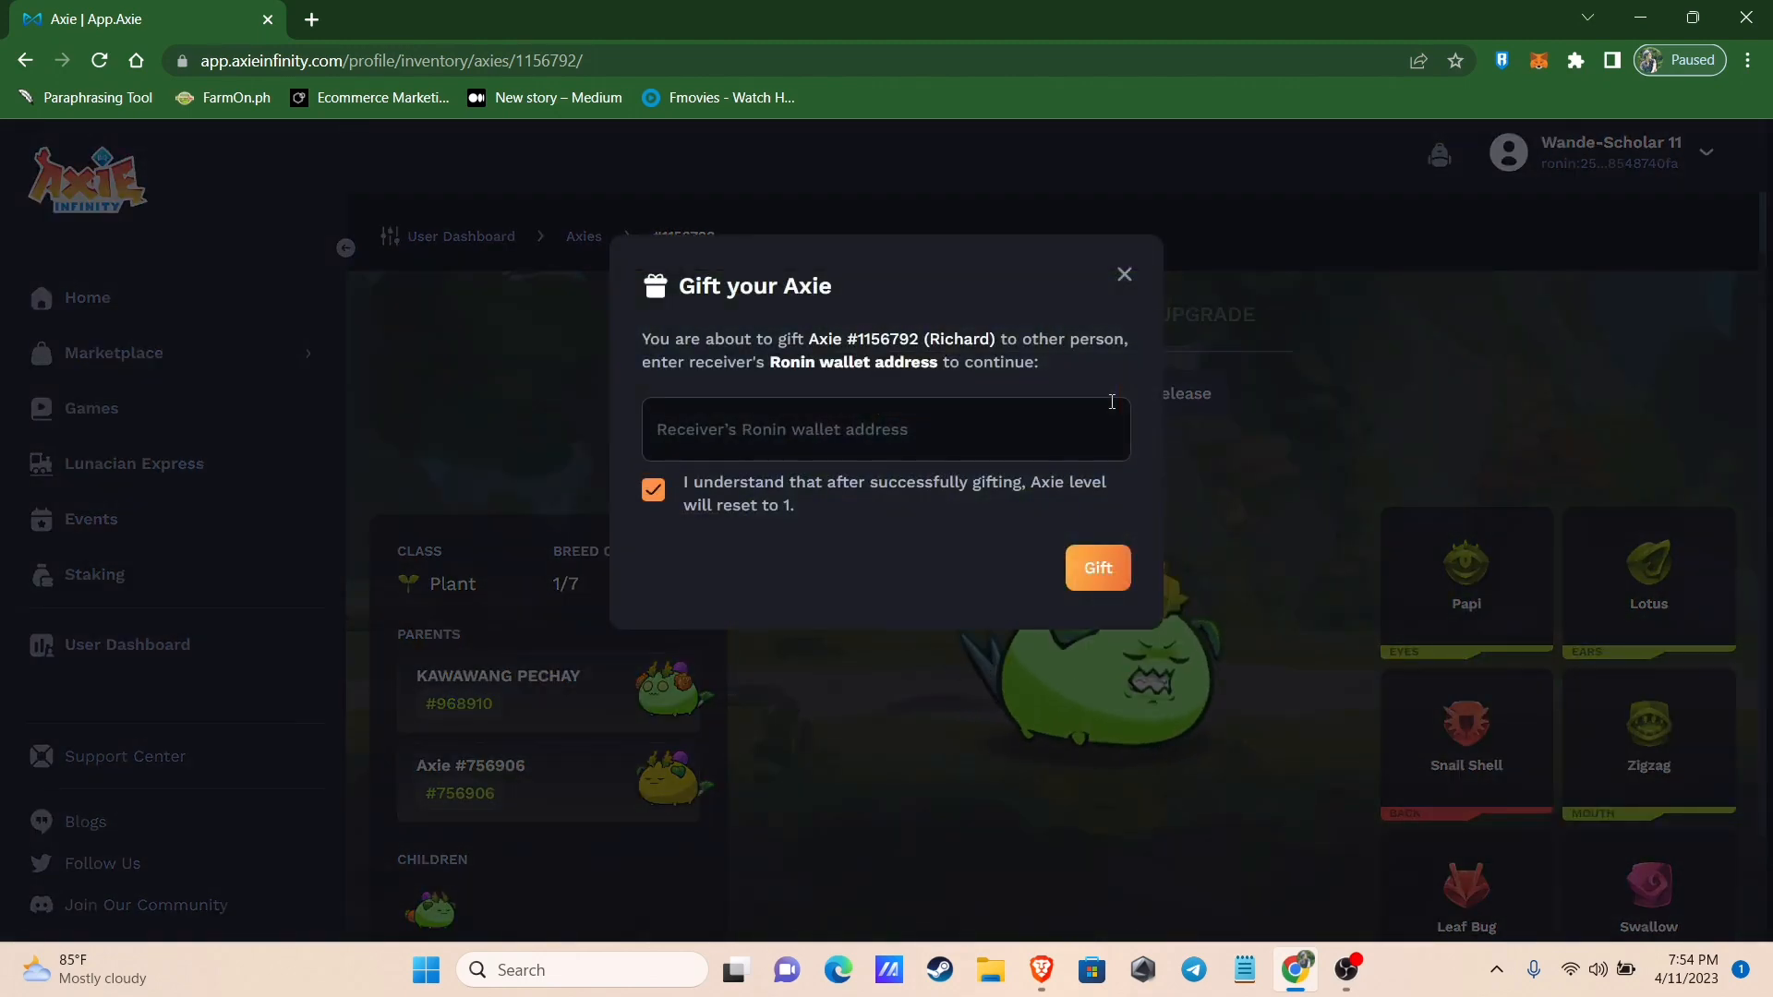
left_click(885, 428)
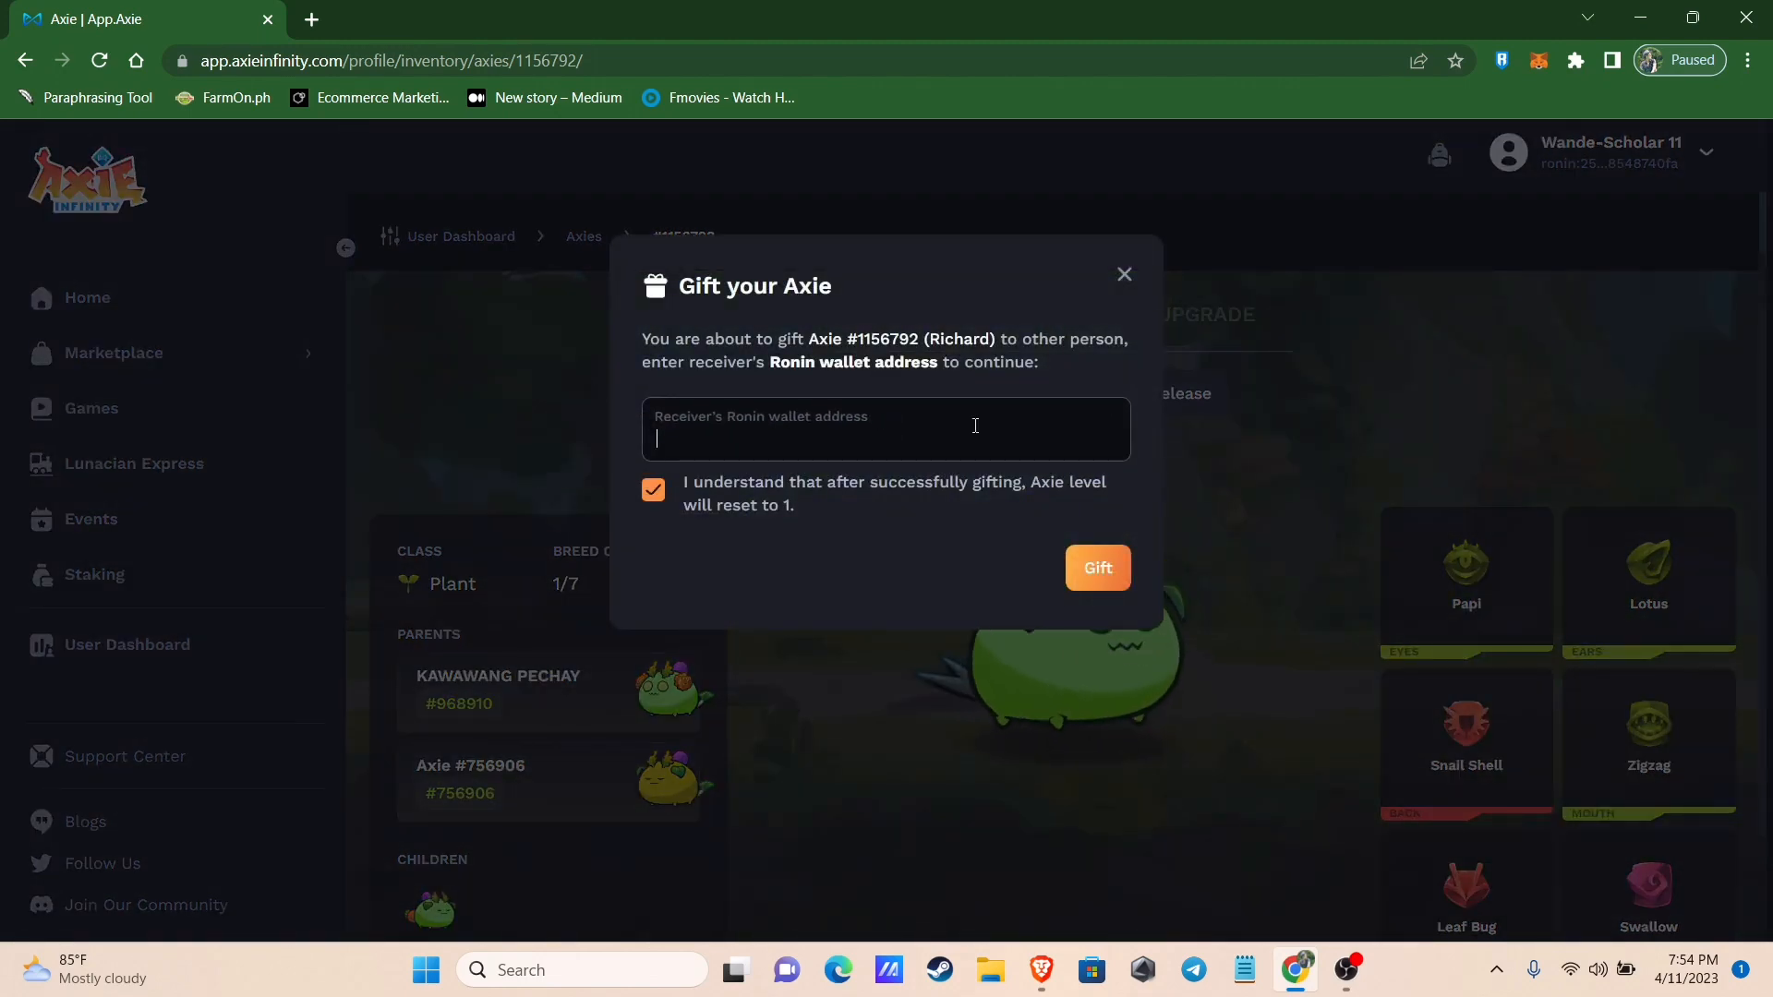
type("ronin:a42405086ab3528cd131a2ec86d347a788822437")
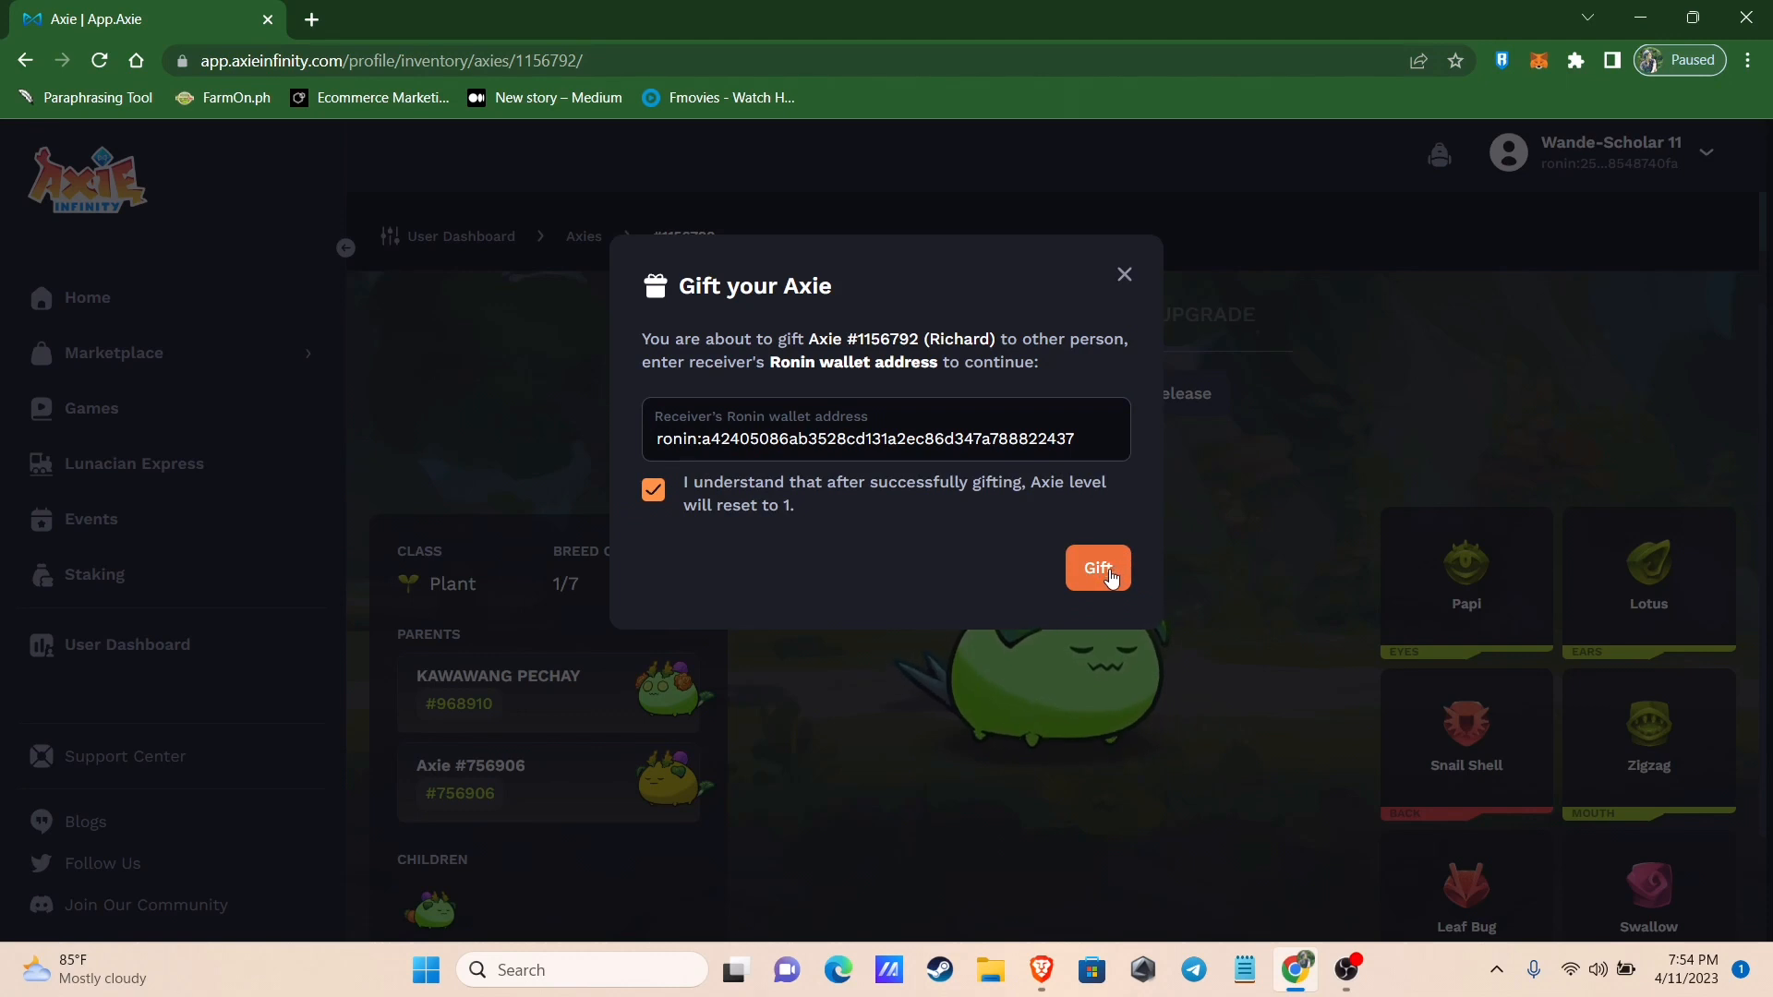
mouse_move(856, 502)
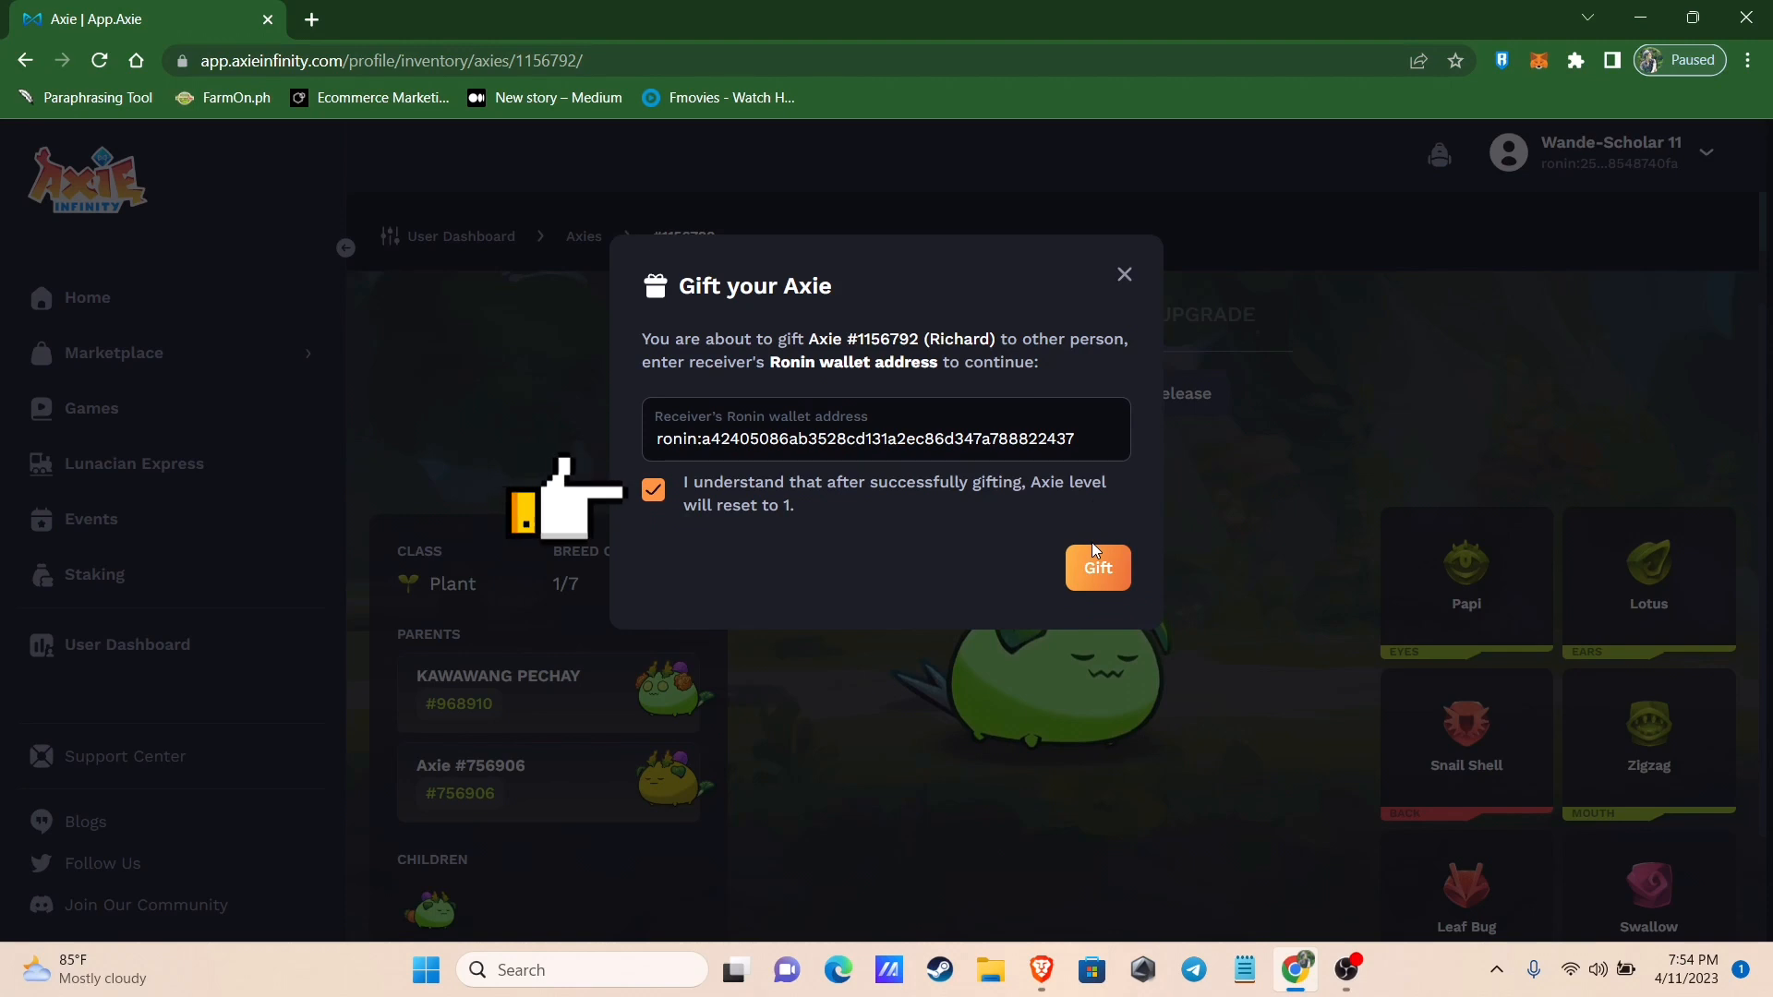
mouse_move(1092, 551)
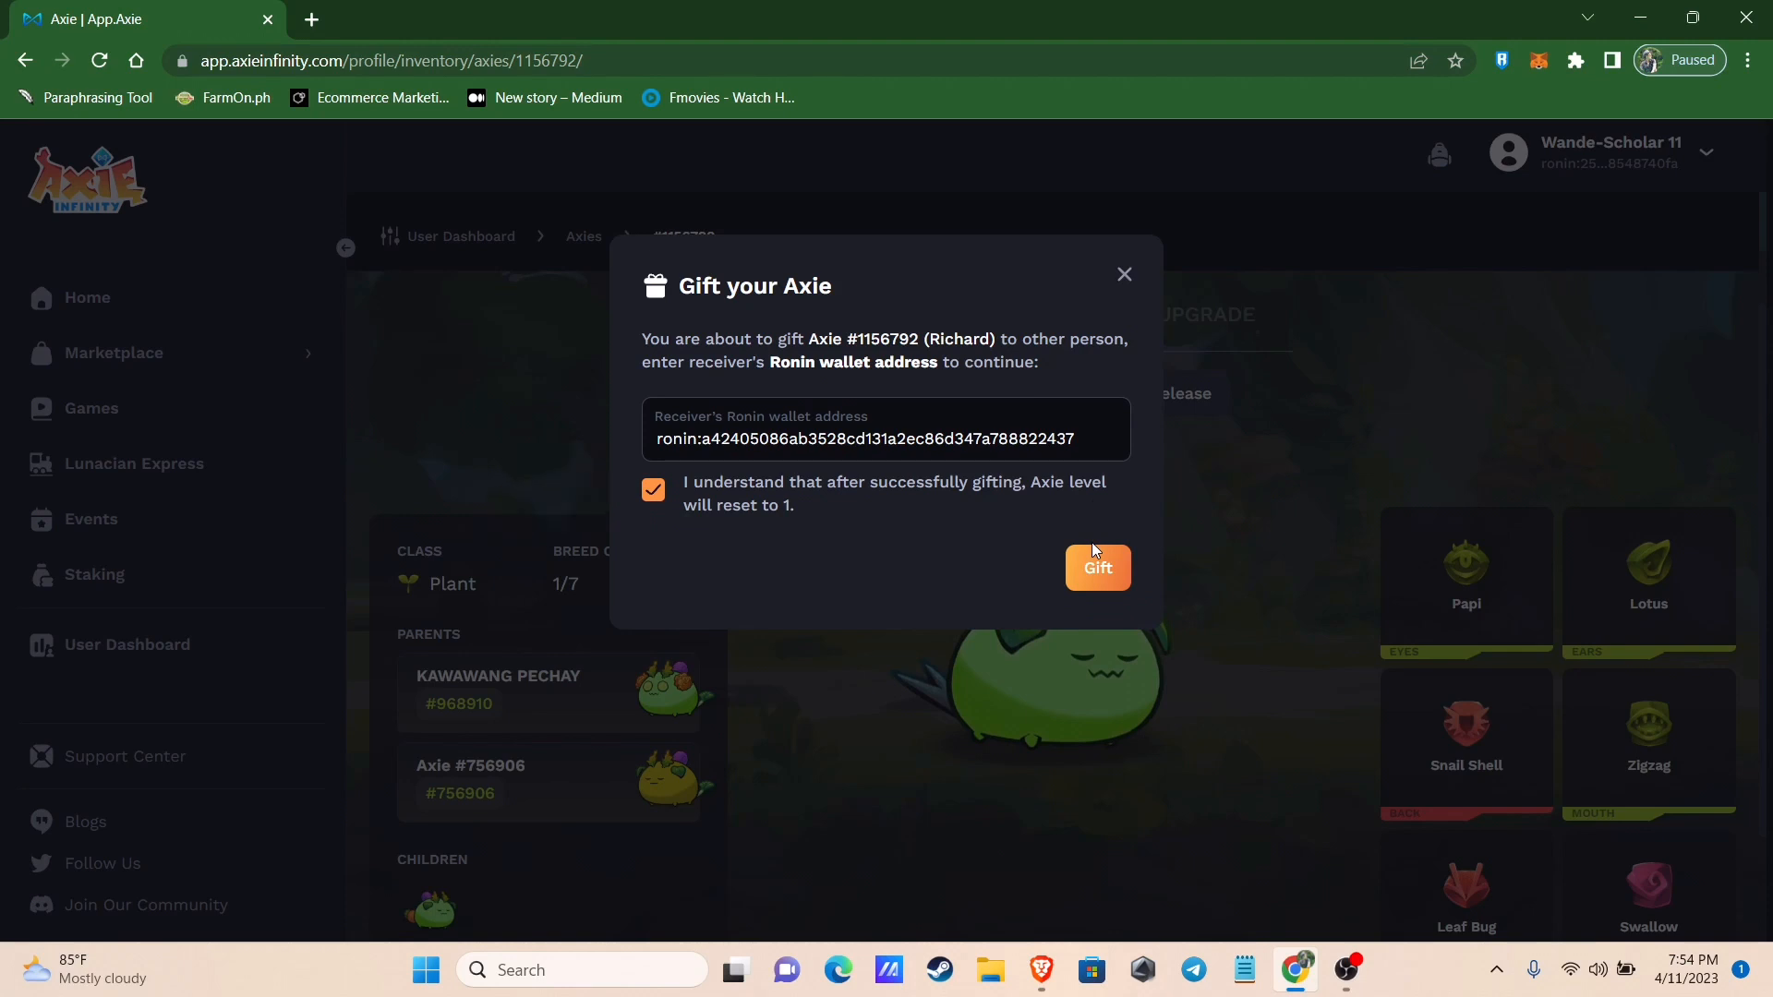
left_click(1096, 567)
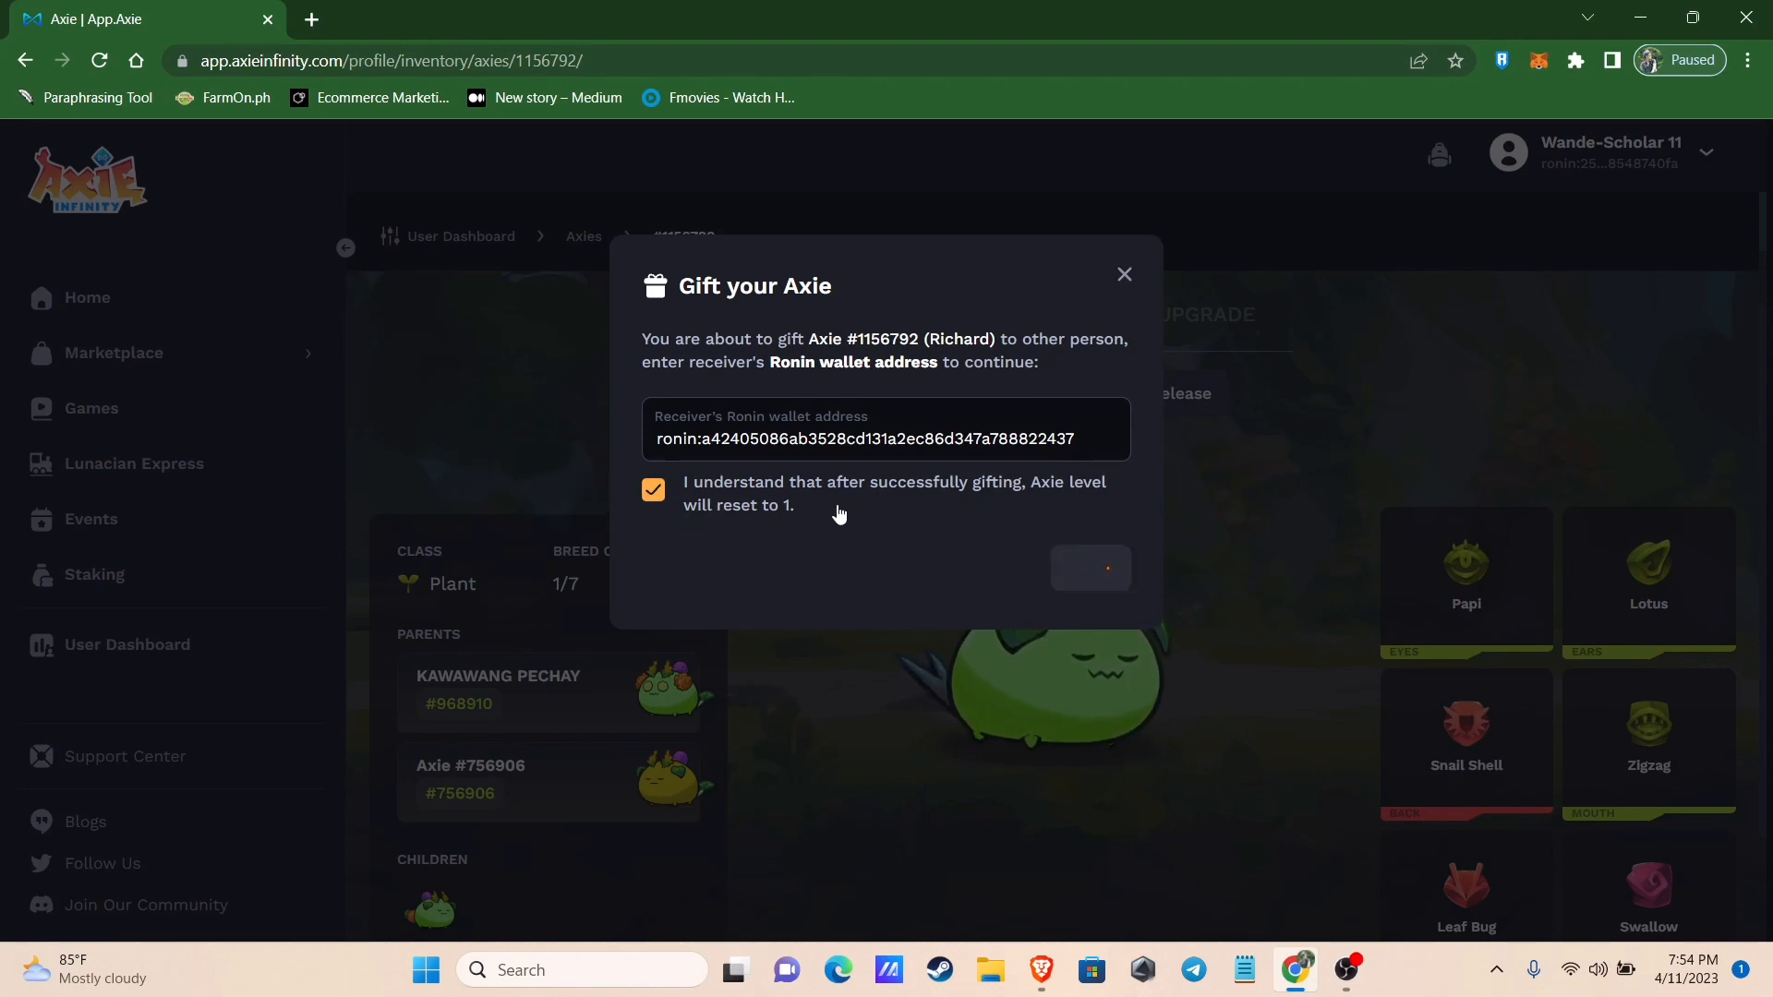
Confirm the Ronin Wallet transfer of Axie #1156792 with its 0.0029693 RON fee
left_click(1088, 568)
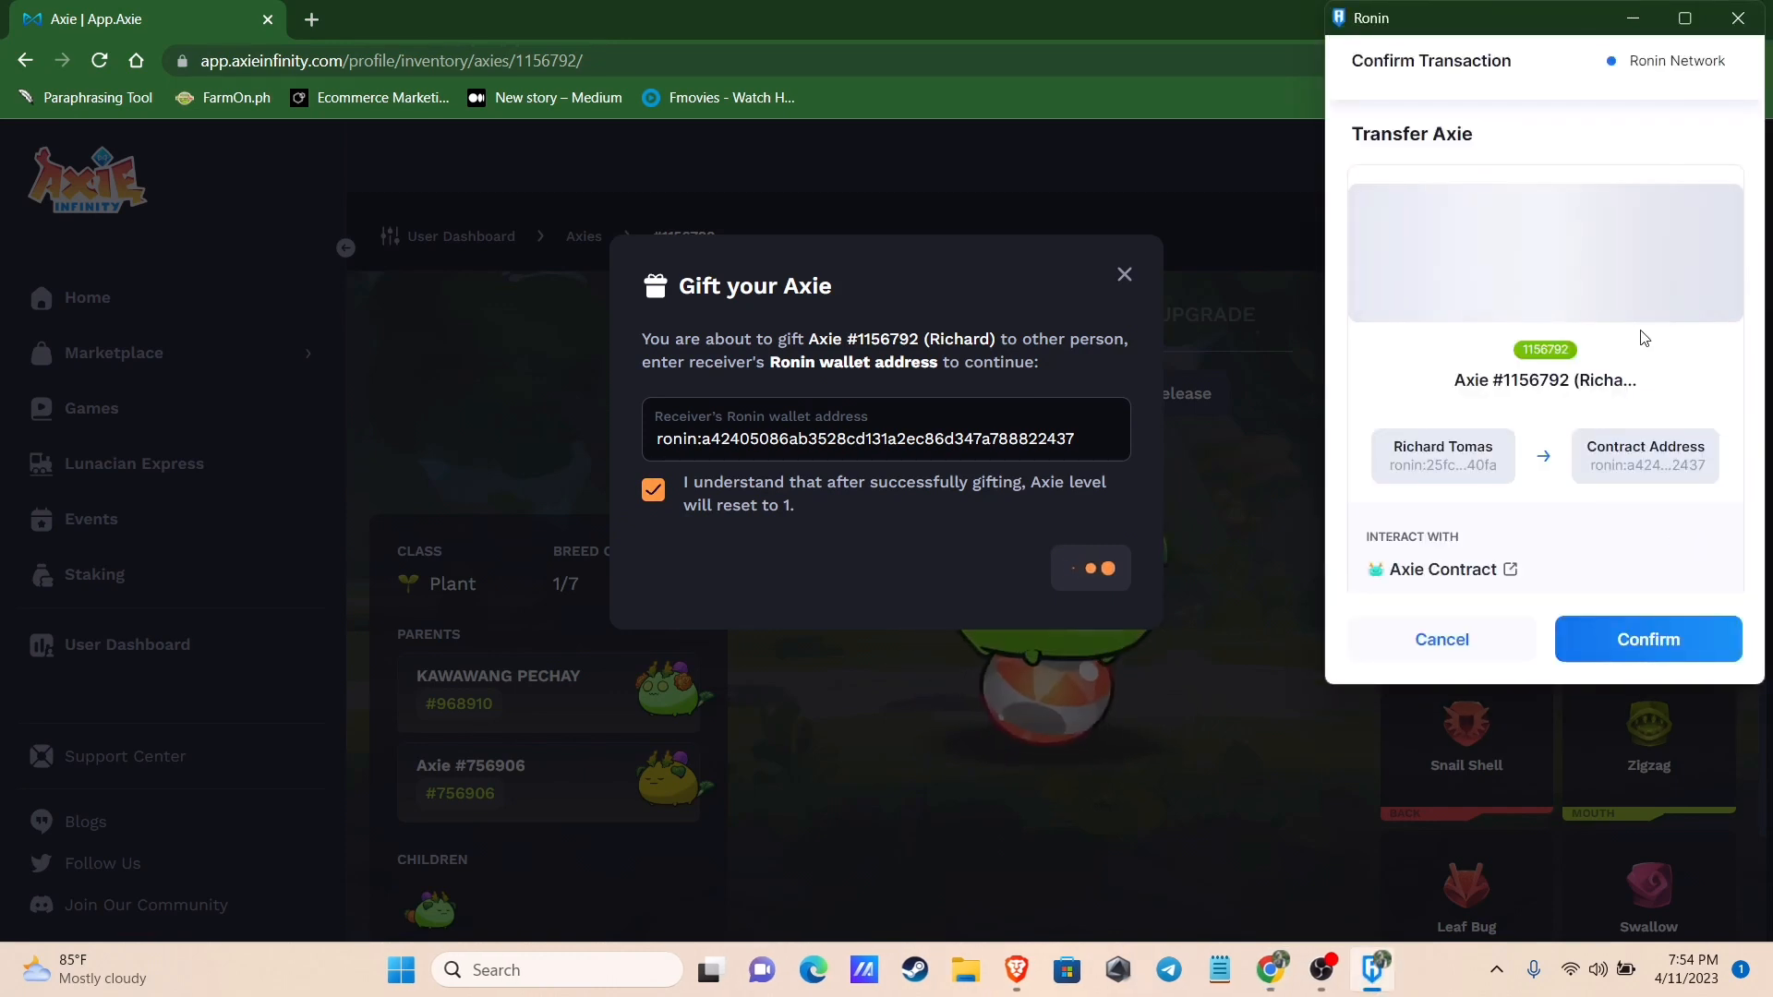
scroll("down", 3)
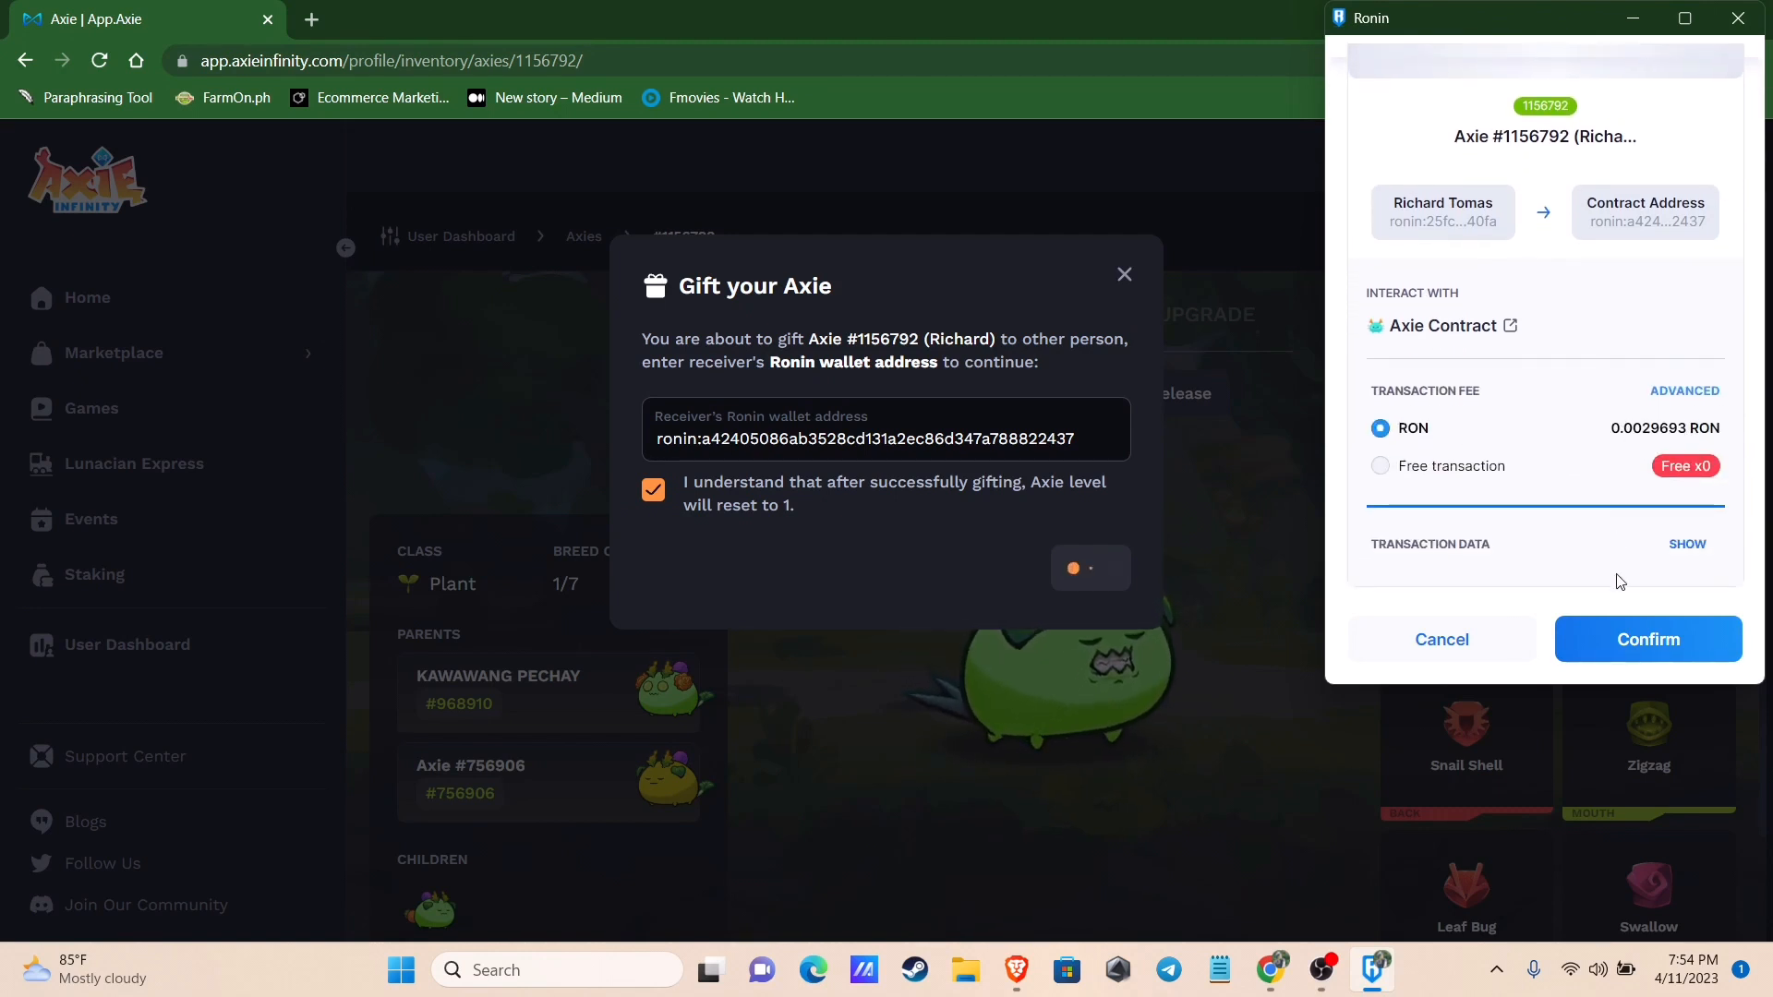
left_click(1646, 639)
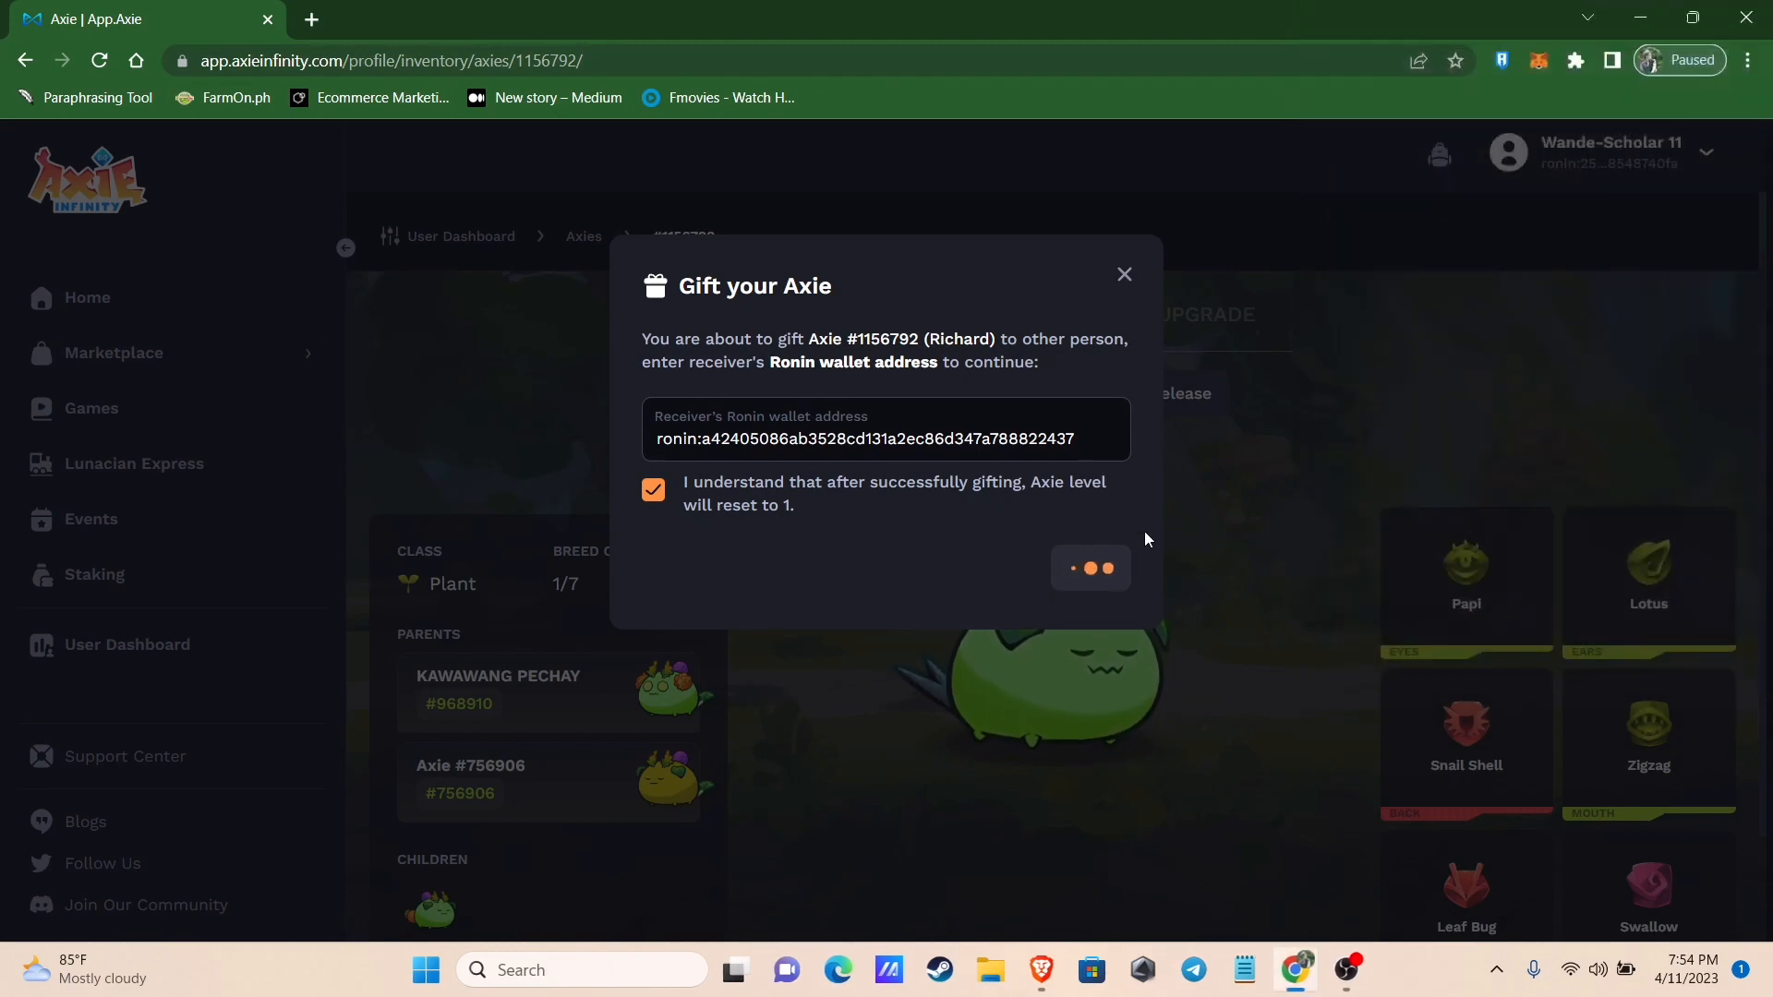
Dismiss the submitted notice and manage bird Axie #9718052 from the inventory
left_click(1088, 568)
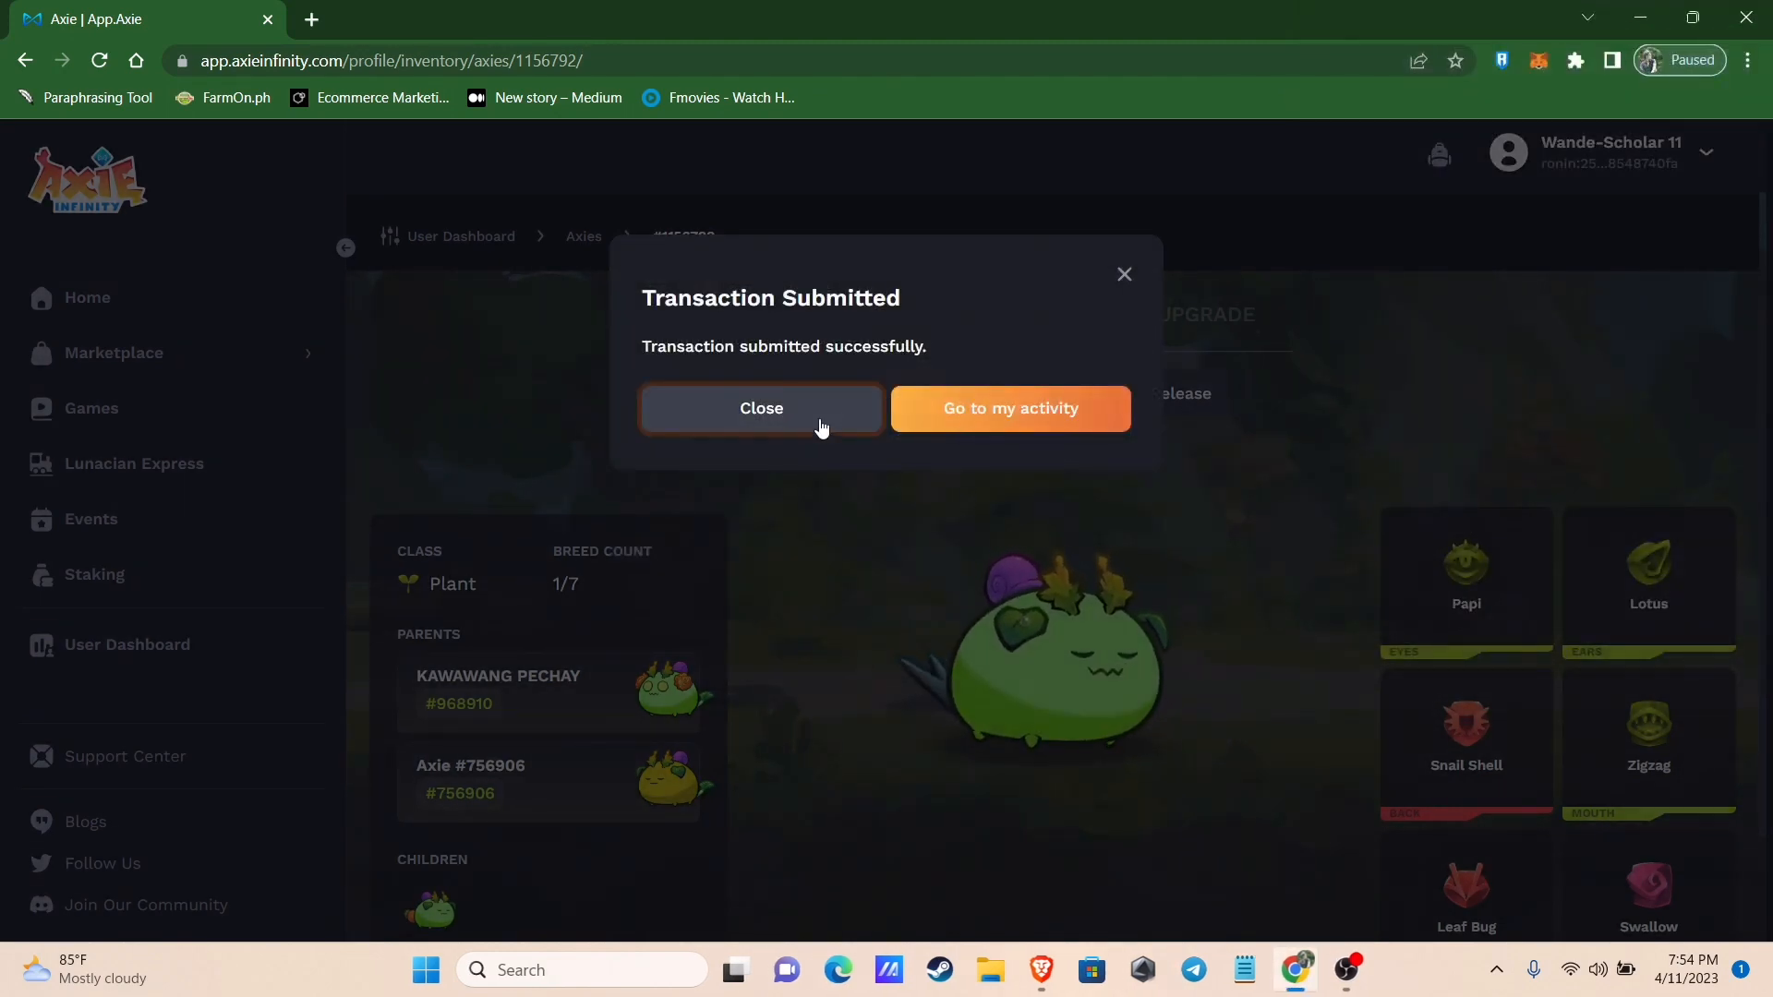
left_click(761, 408)
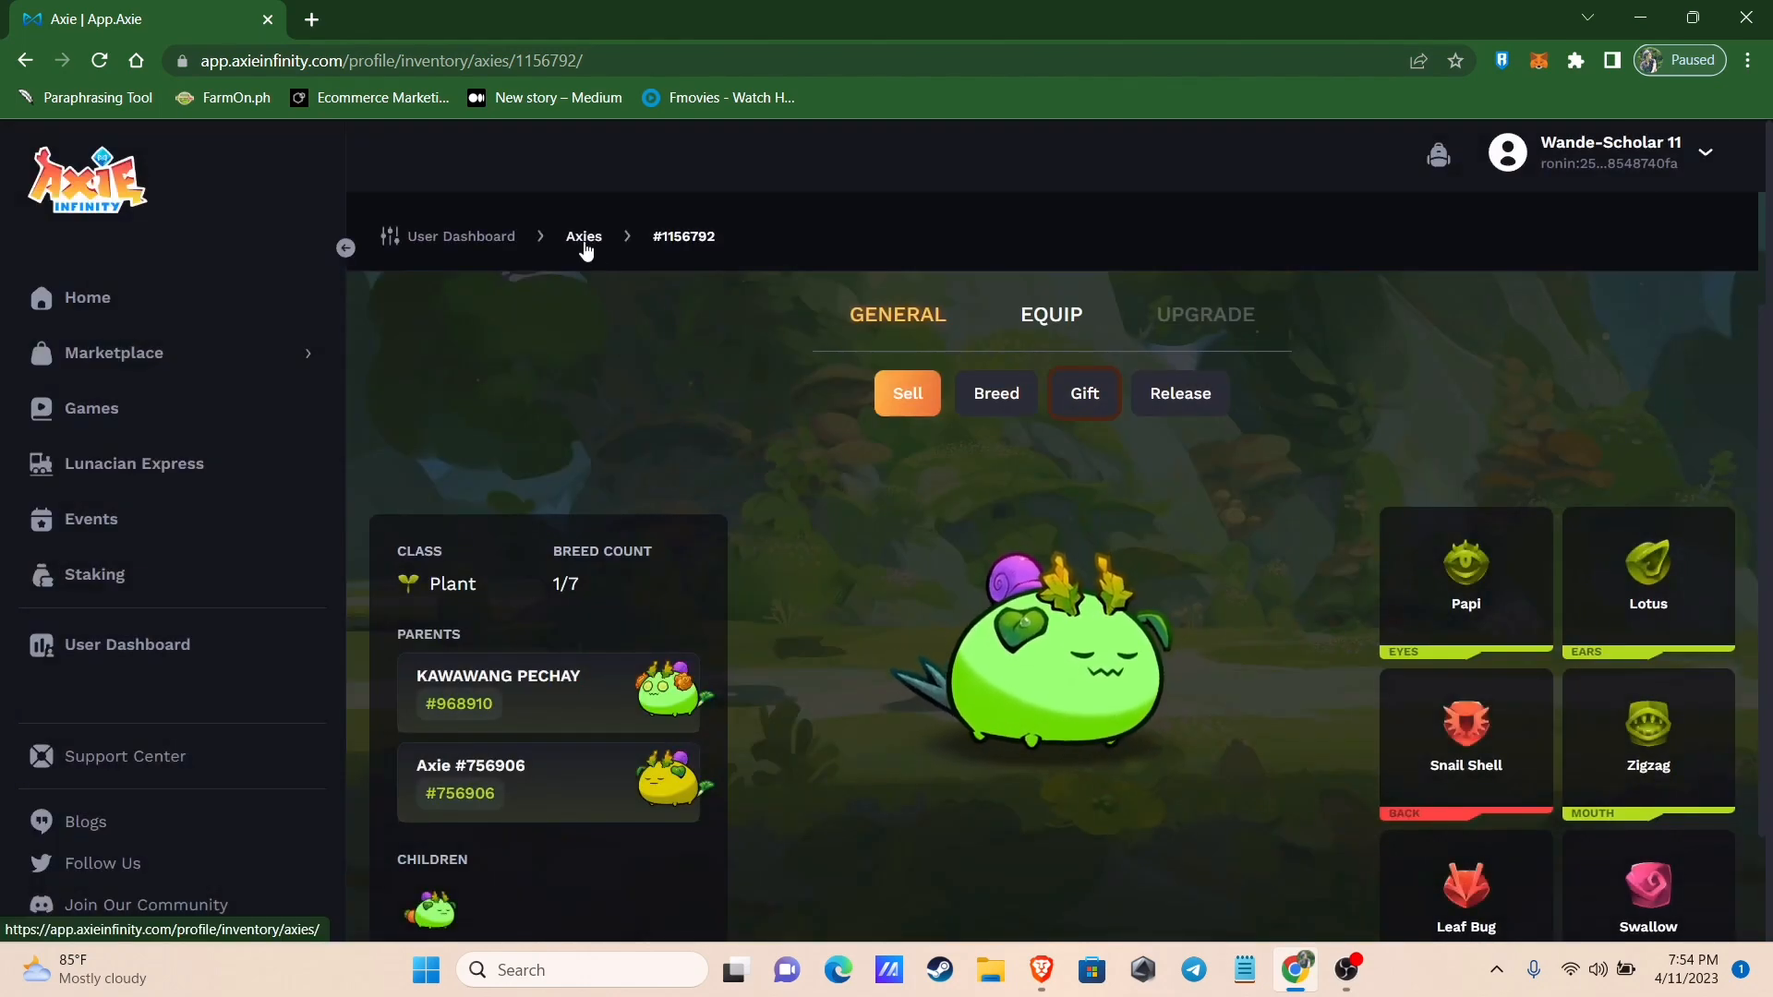
left_click(583, 236)
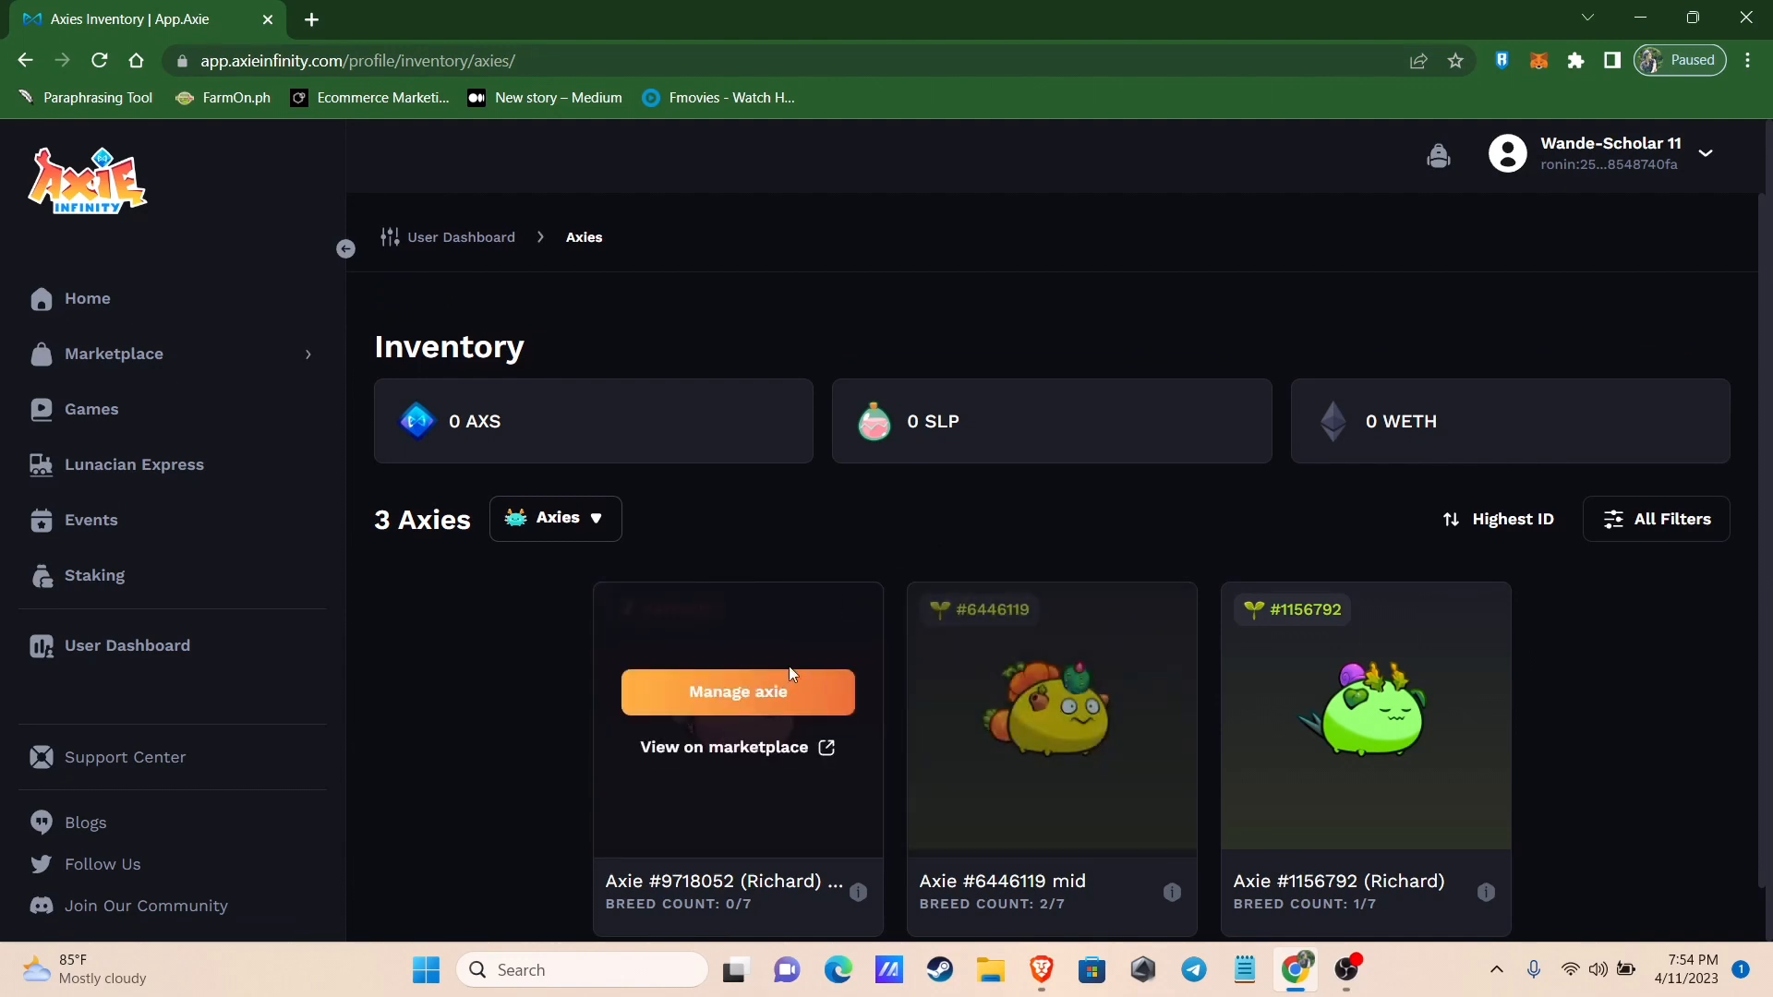
left_click(736, 691)
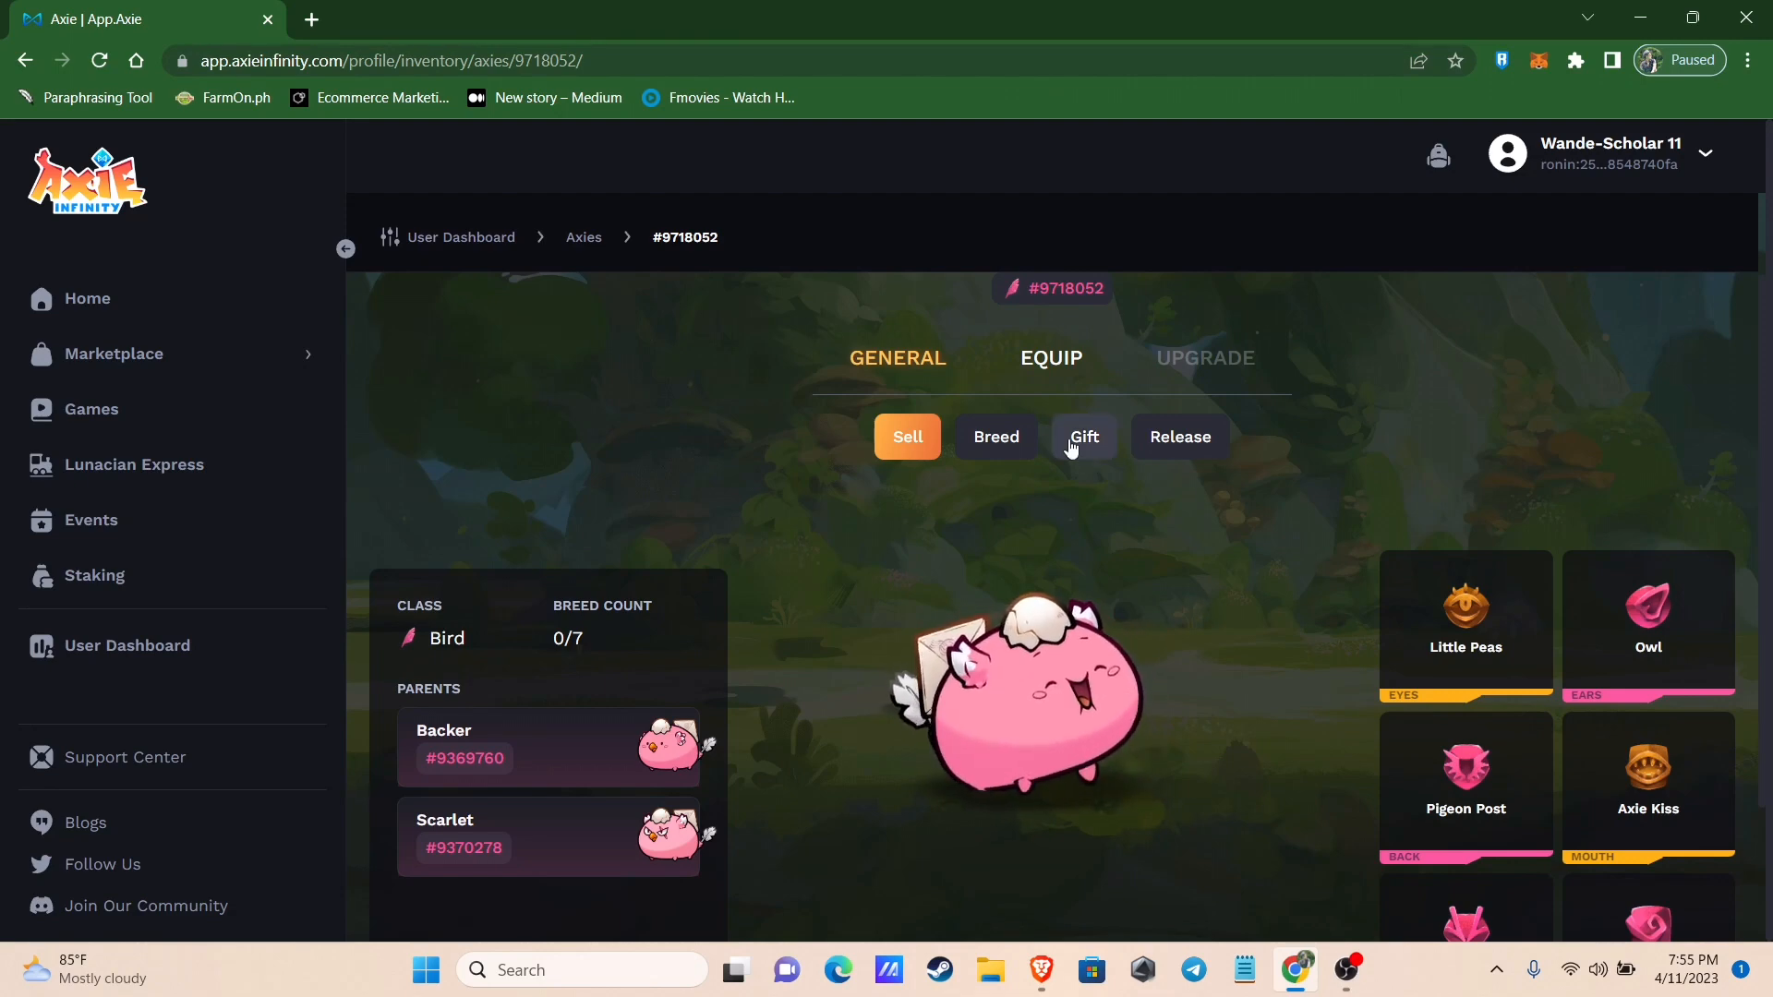
Gift Axie #9718052 to the same Ronin address and confirm the wallet transfer
left_click(1083, 436)
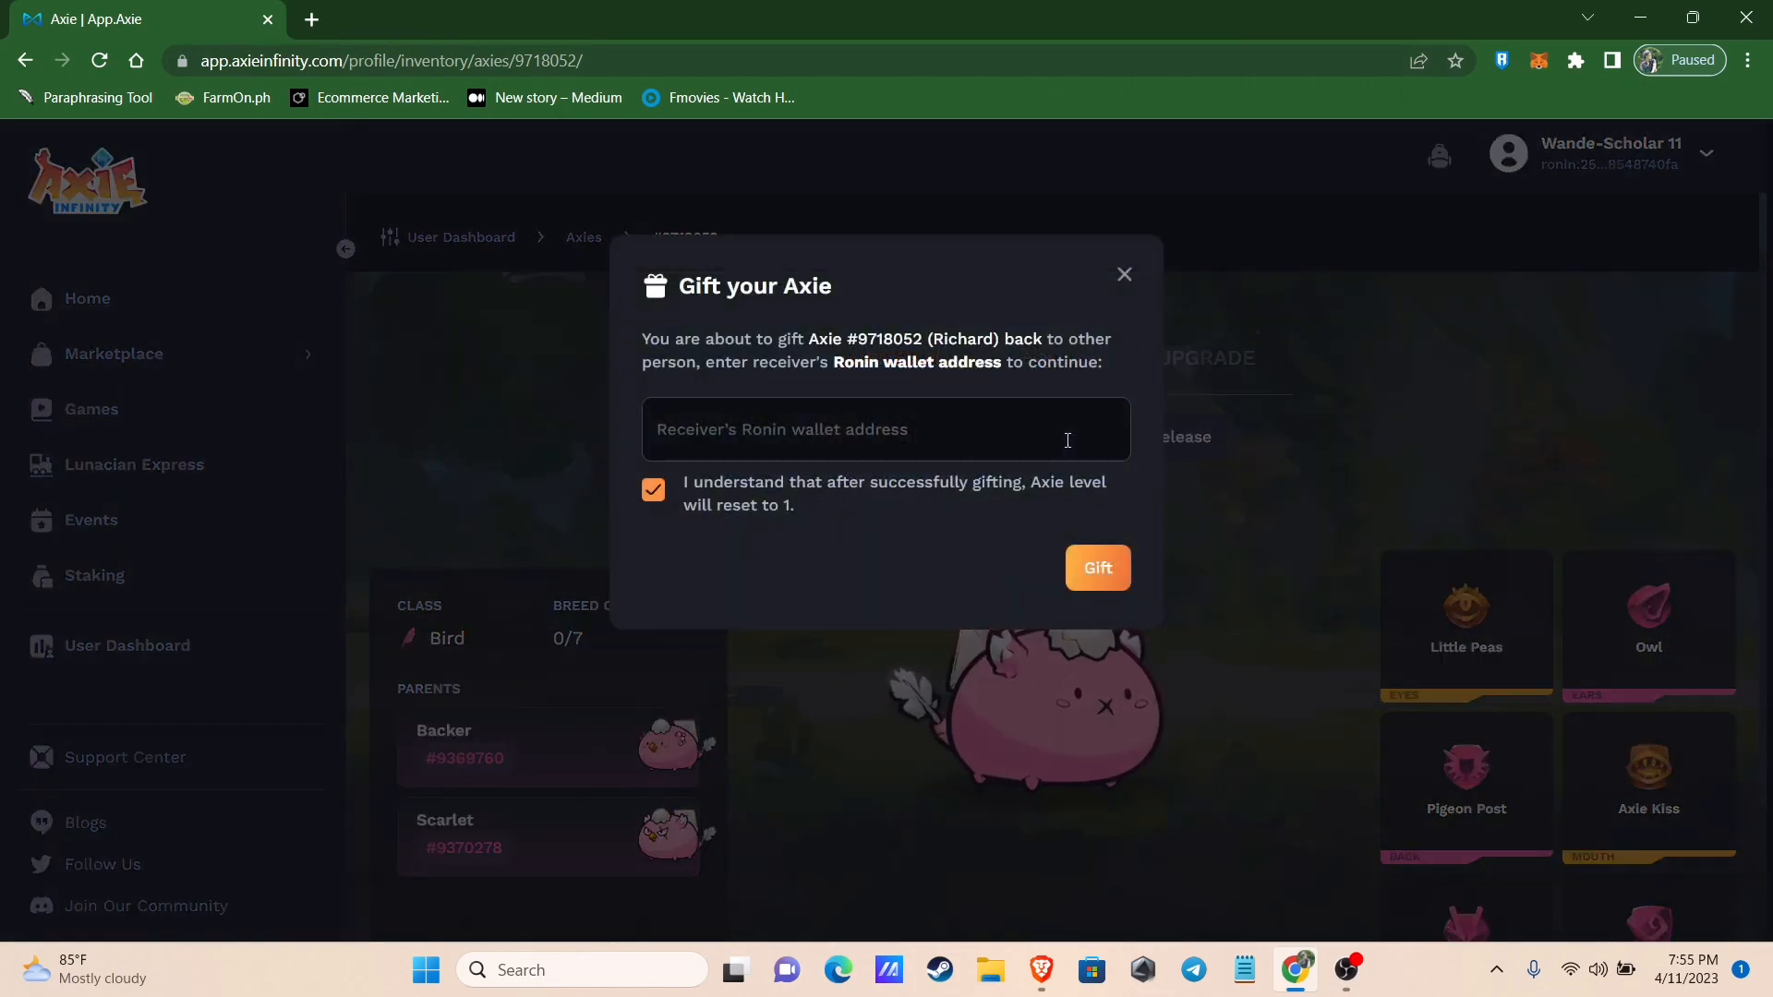
type("ronin:a42405086ab3528cd131a2ec86d347a788822437")
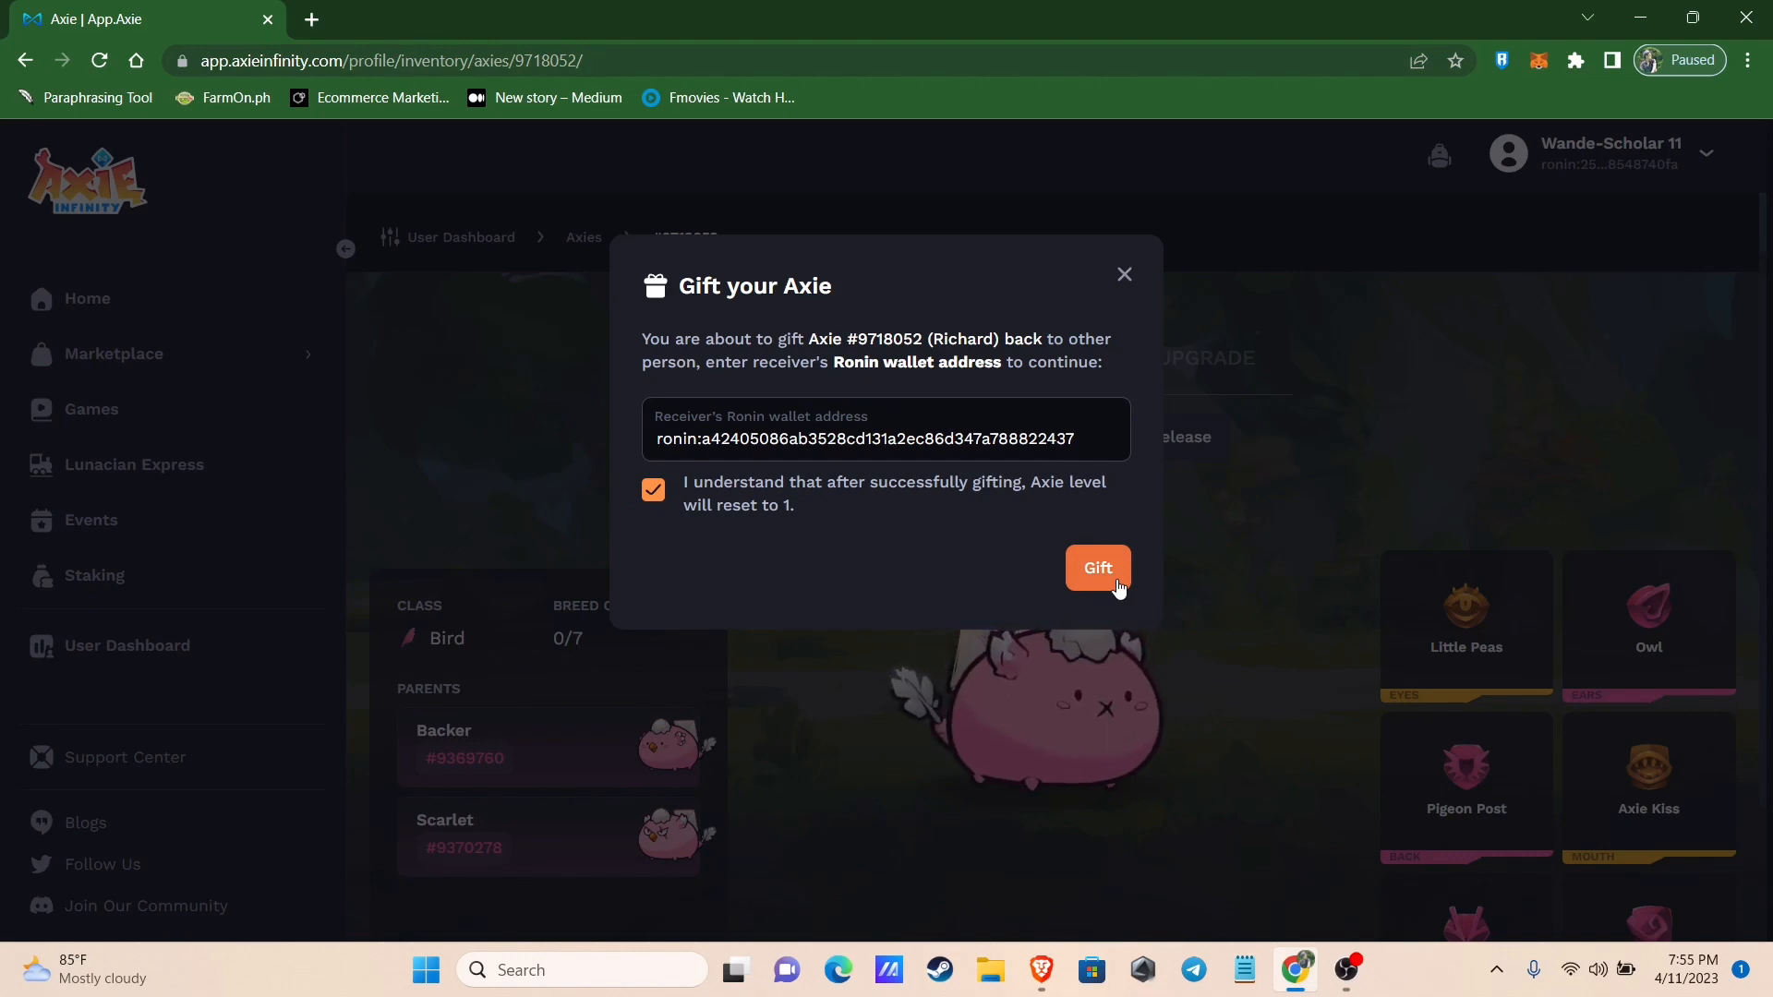
left_click(1096, 567)
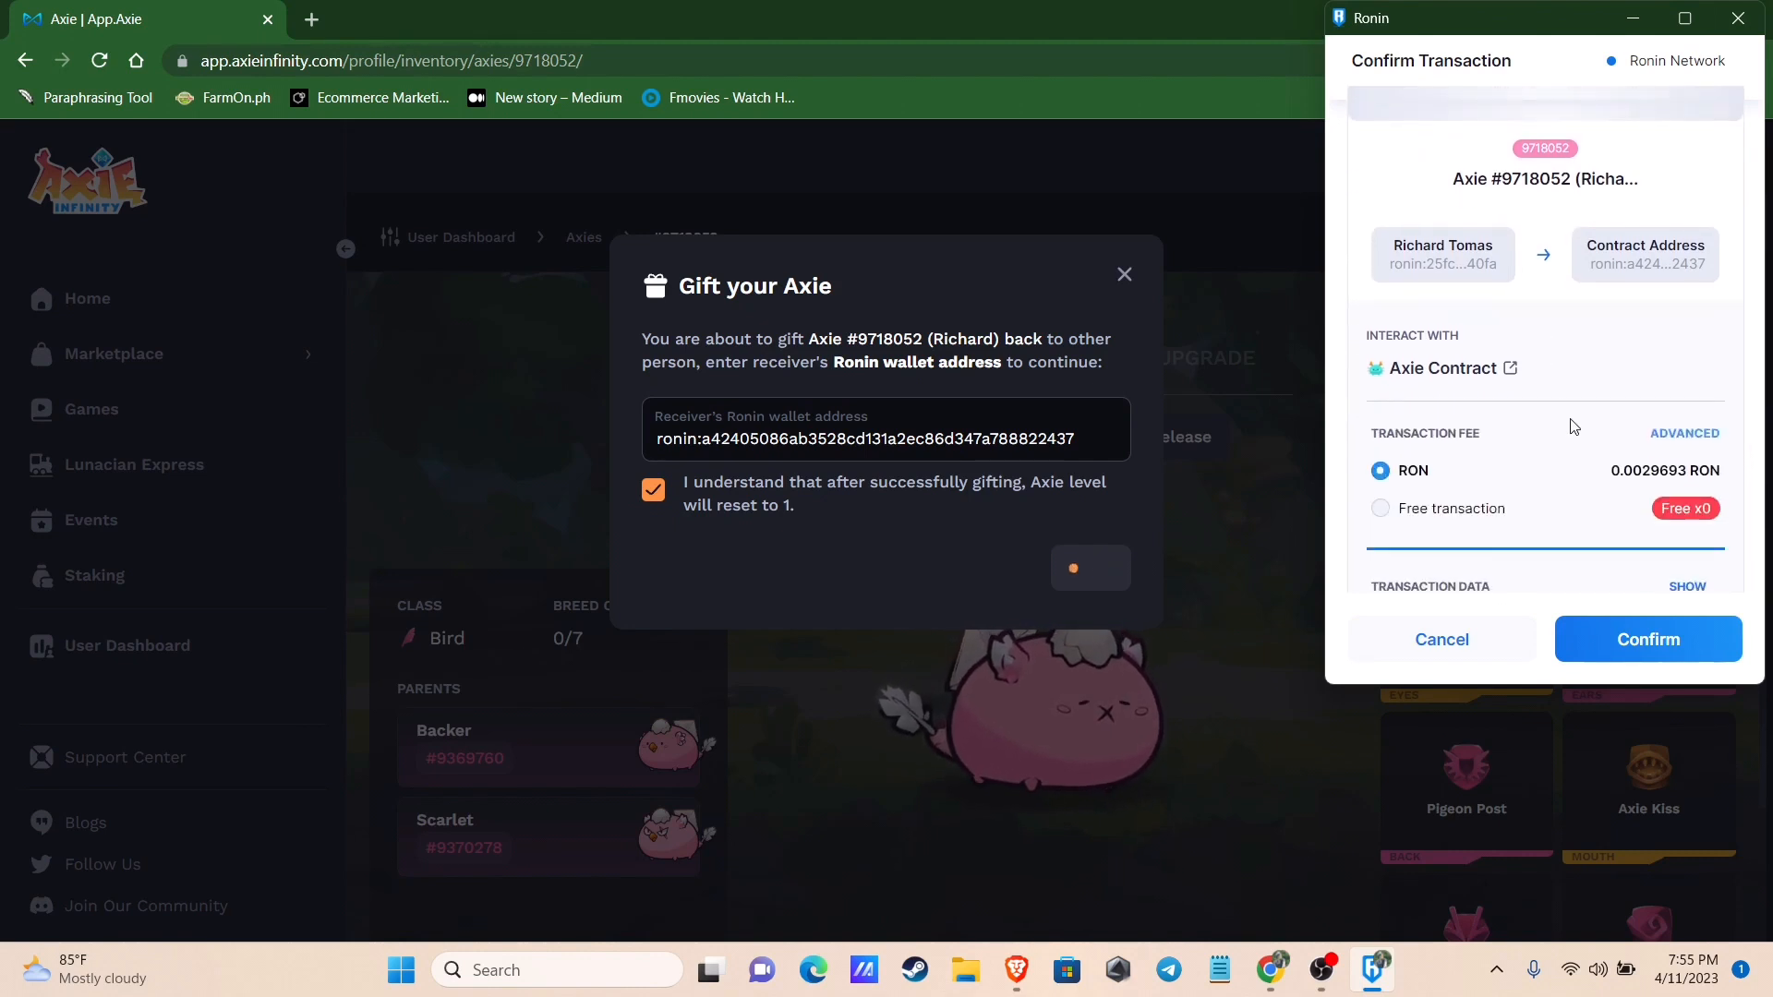
left_click(1646, 639)
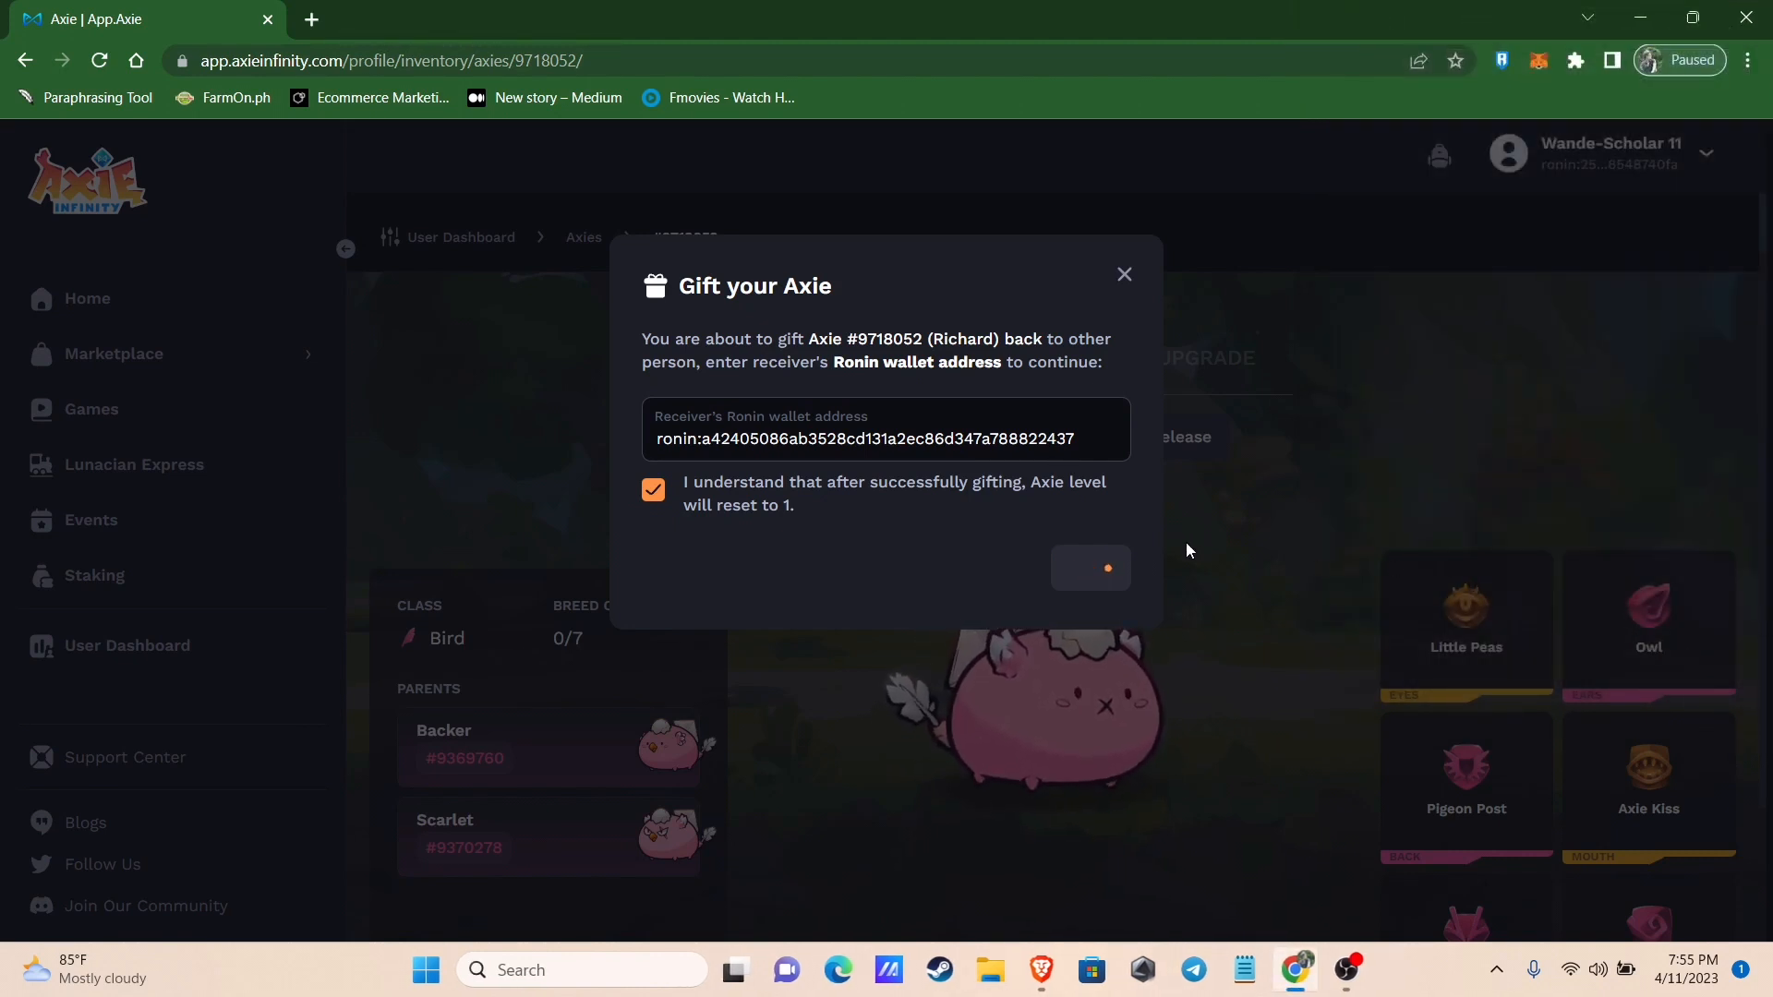
left_click(1089, 568)
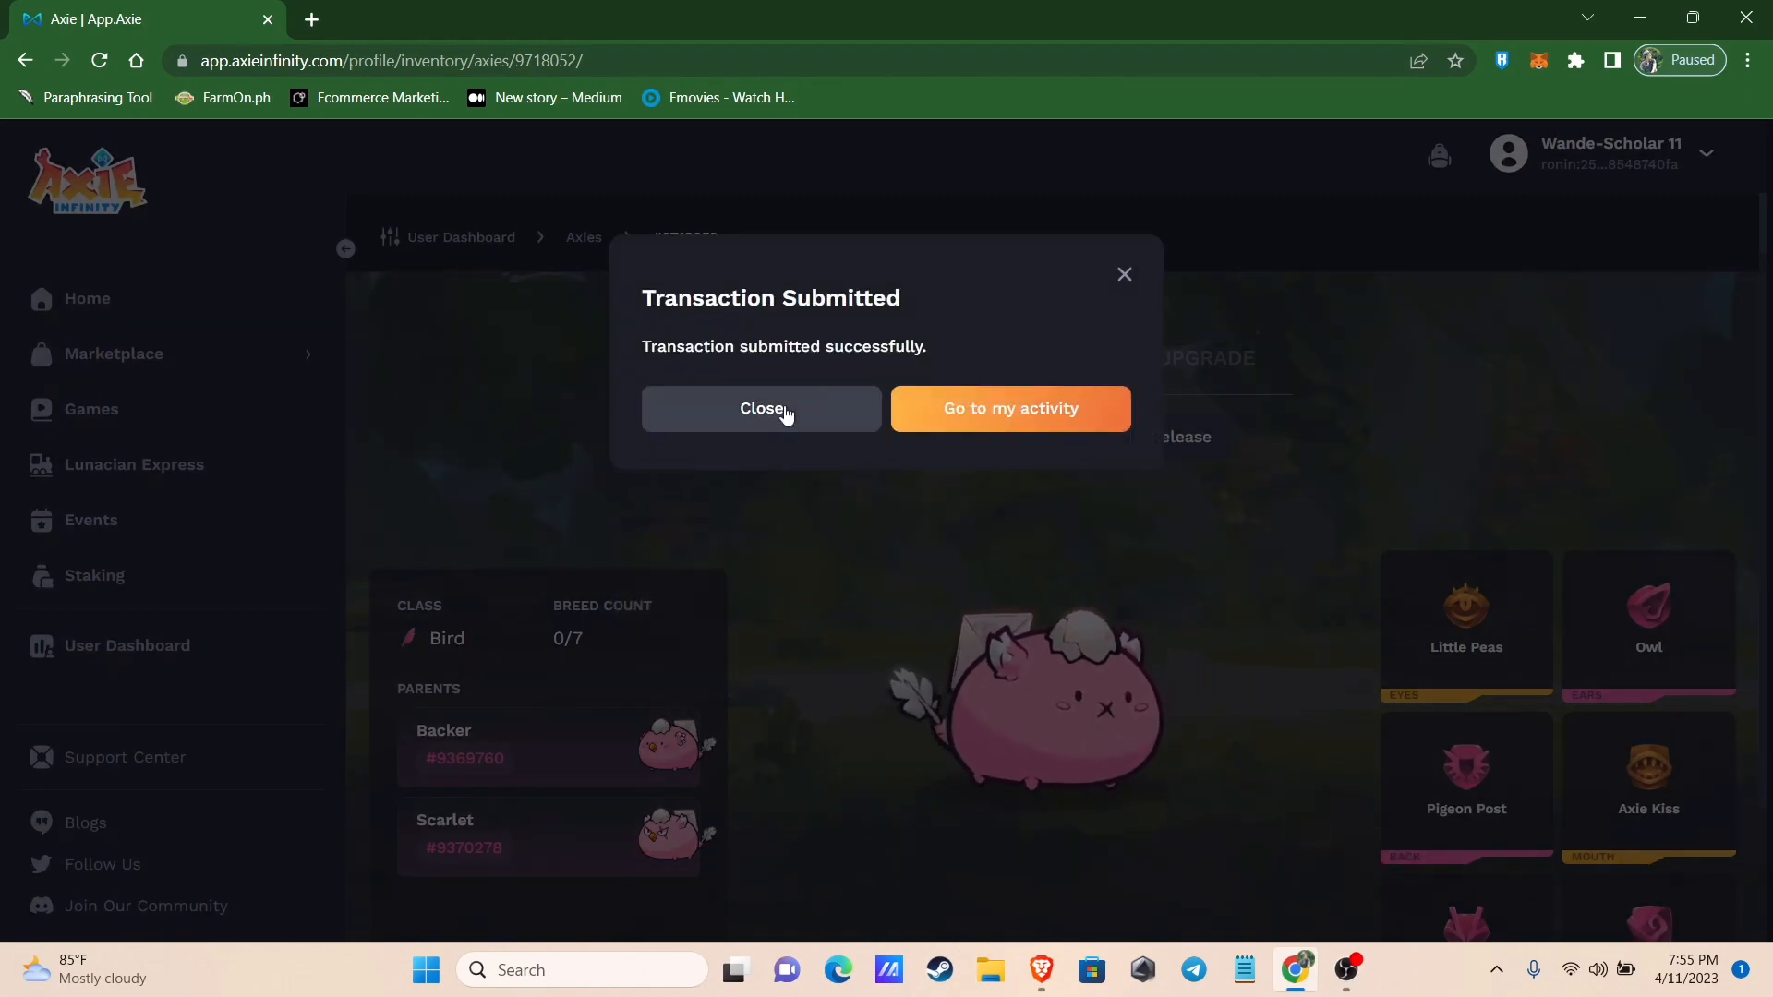
left_click(760, 409)
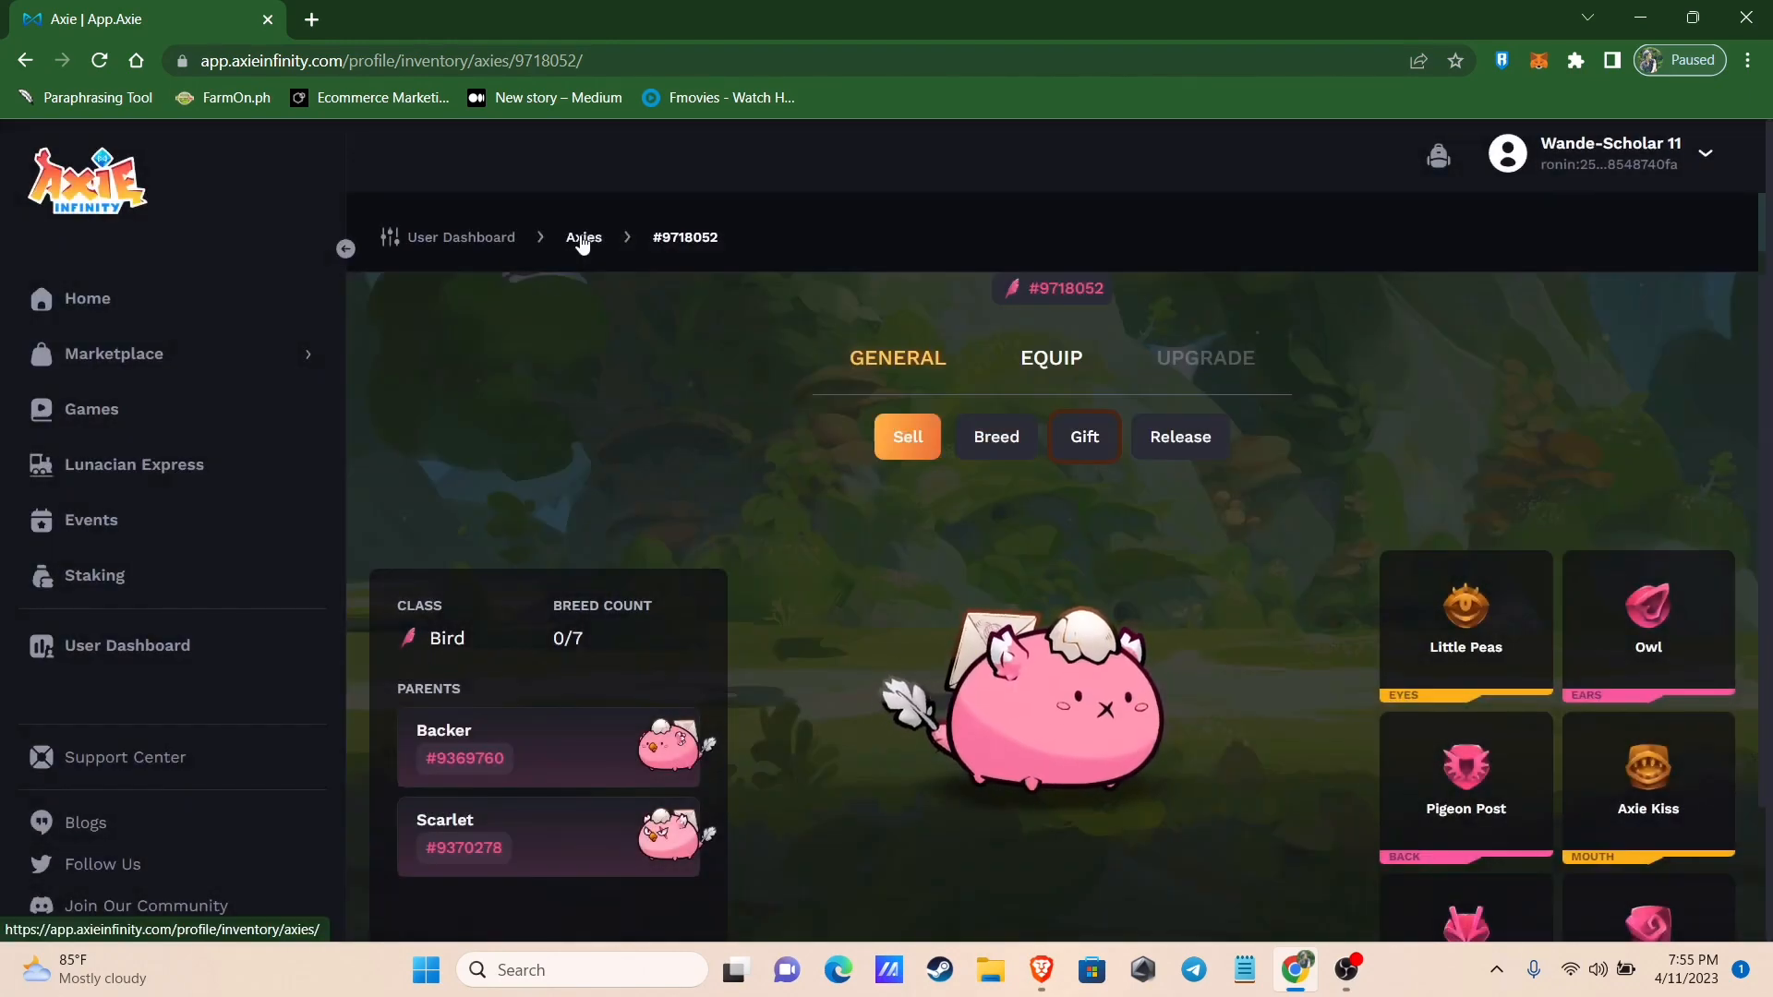
Start a gift of Axie #6446119 mid with the receiver's Ronin address filled in
left_click(582, 238)
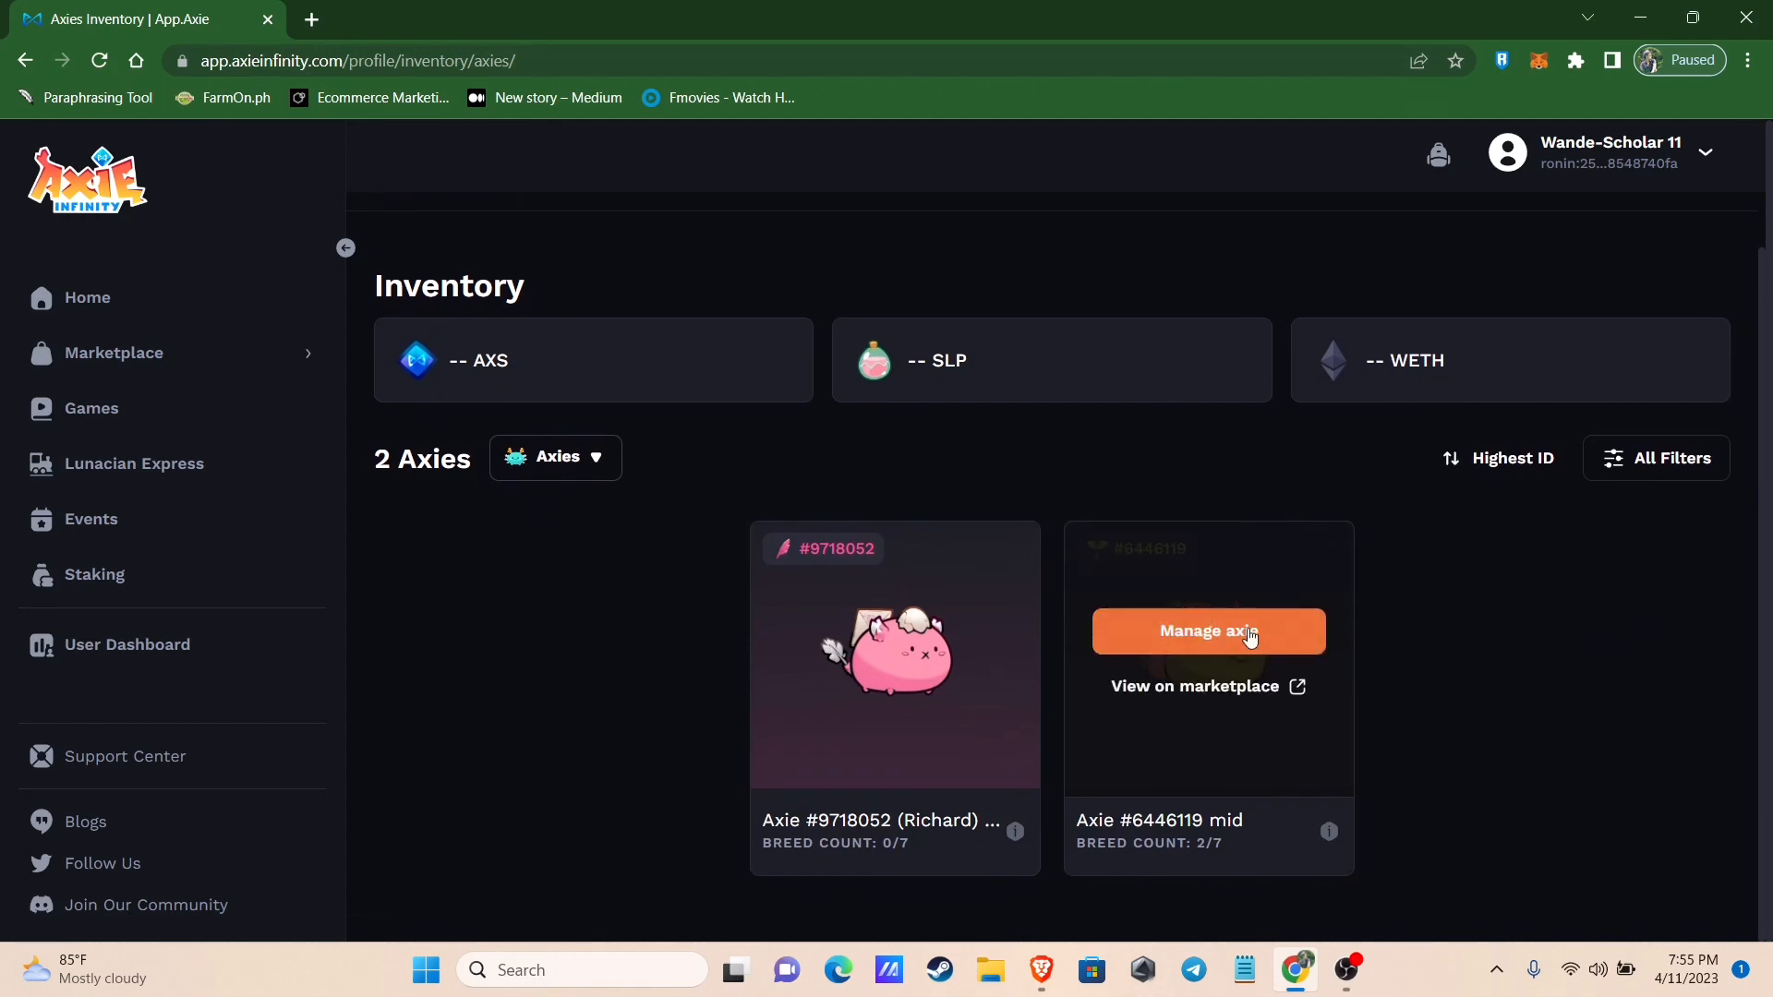
left_click(1206, 630)
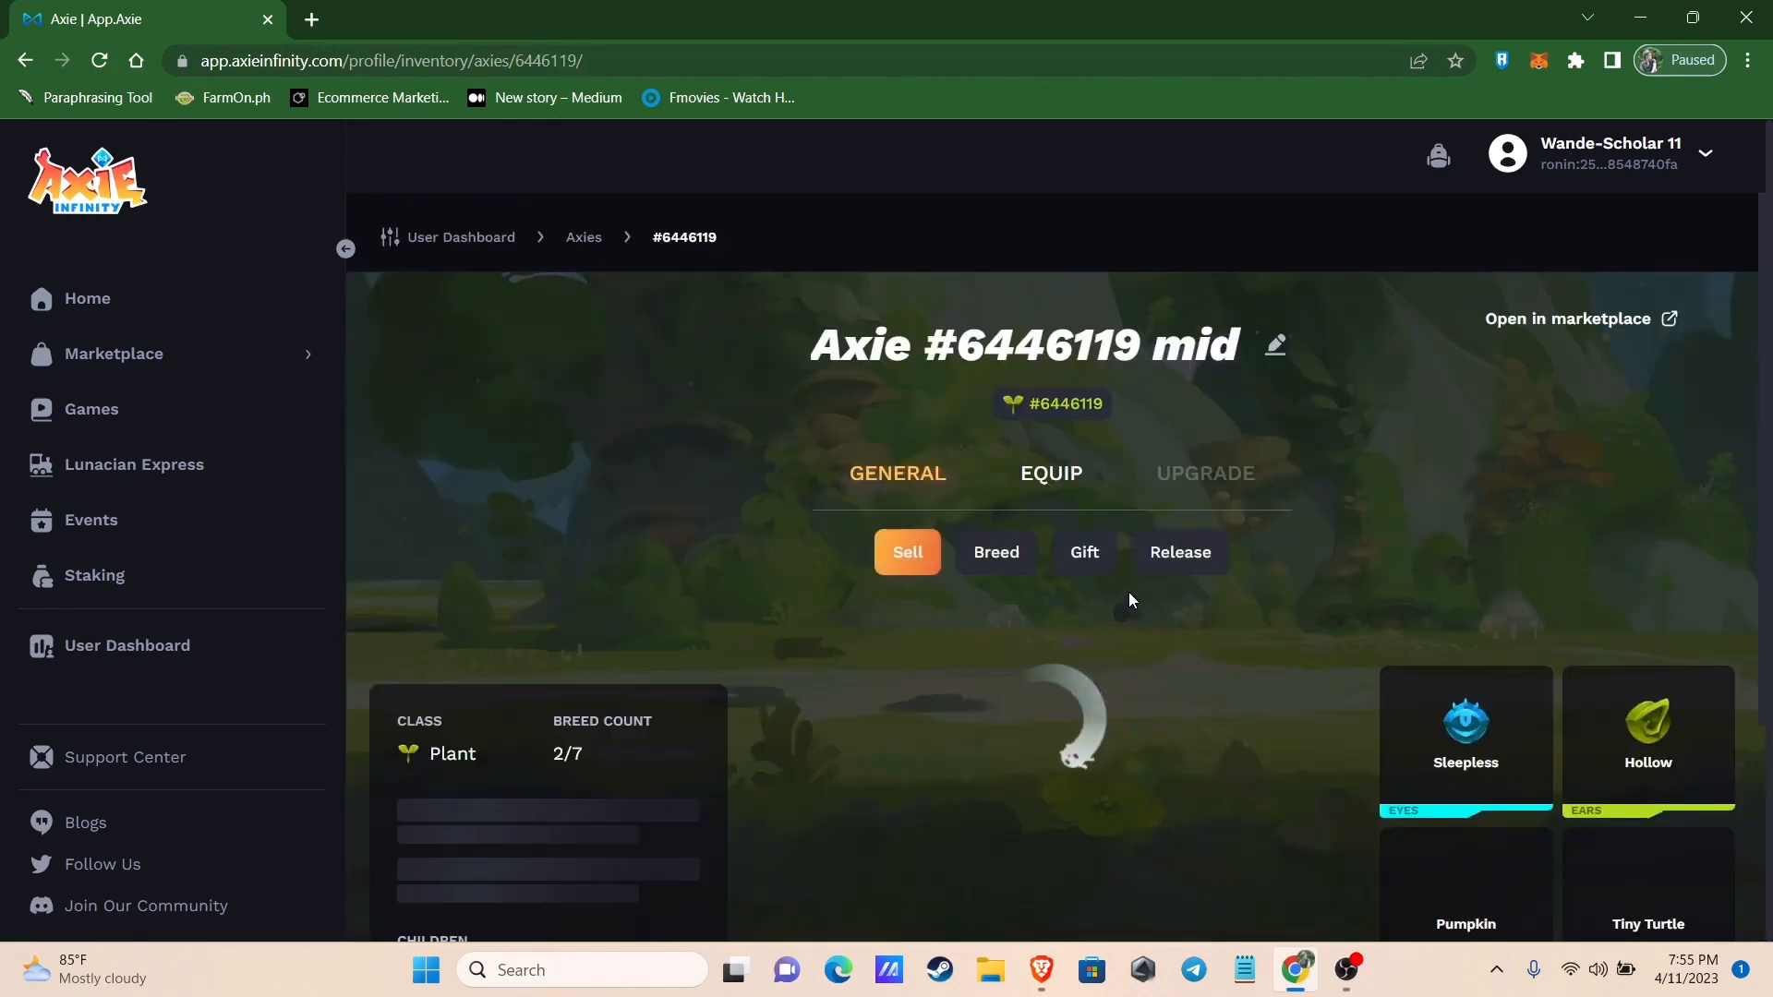
scroll("down", 3)
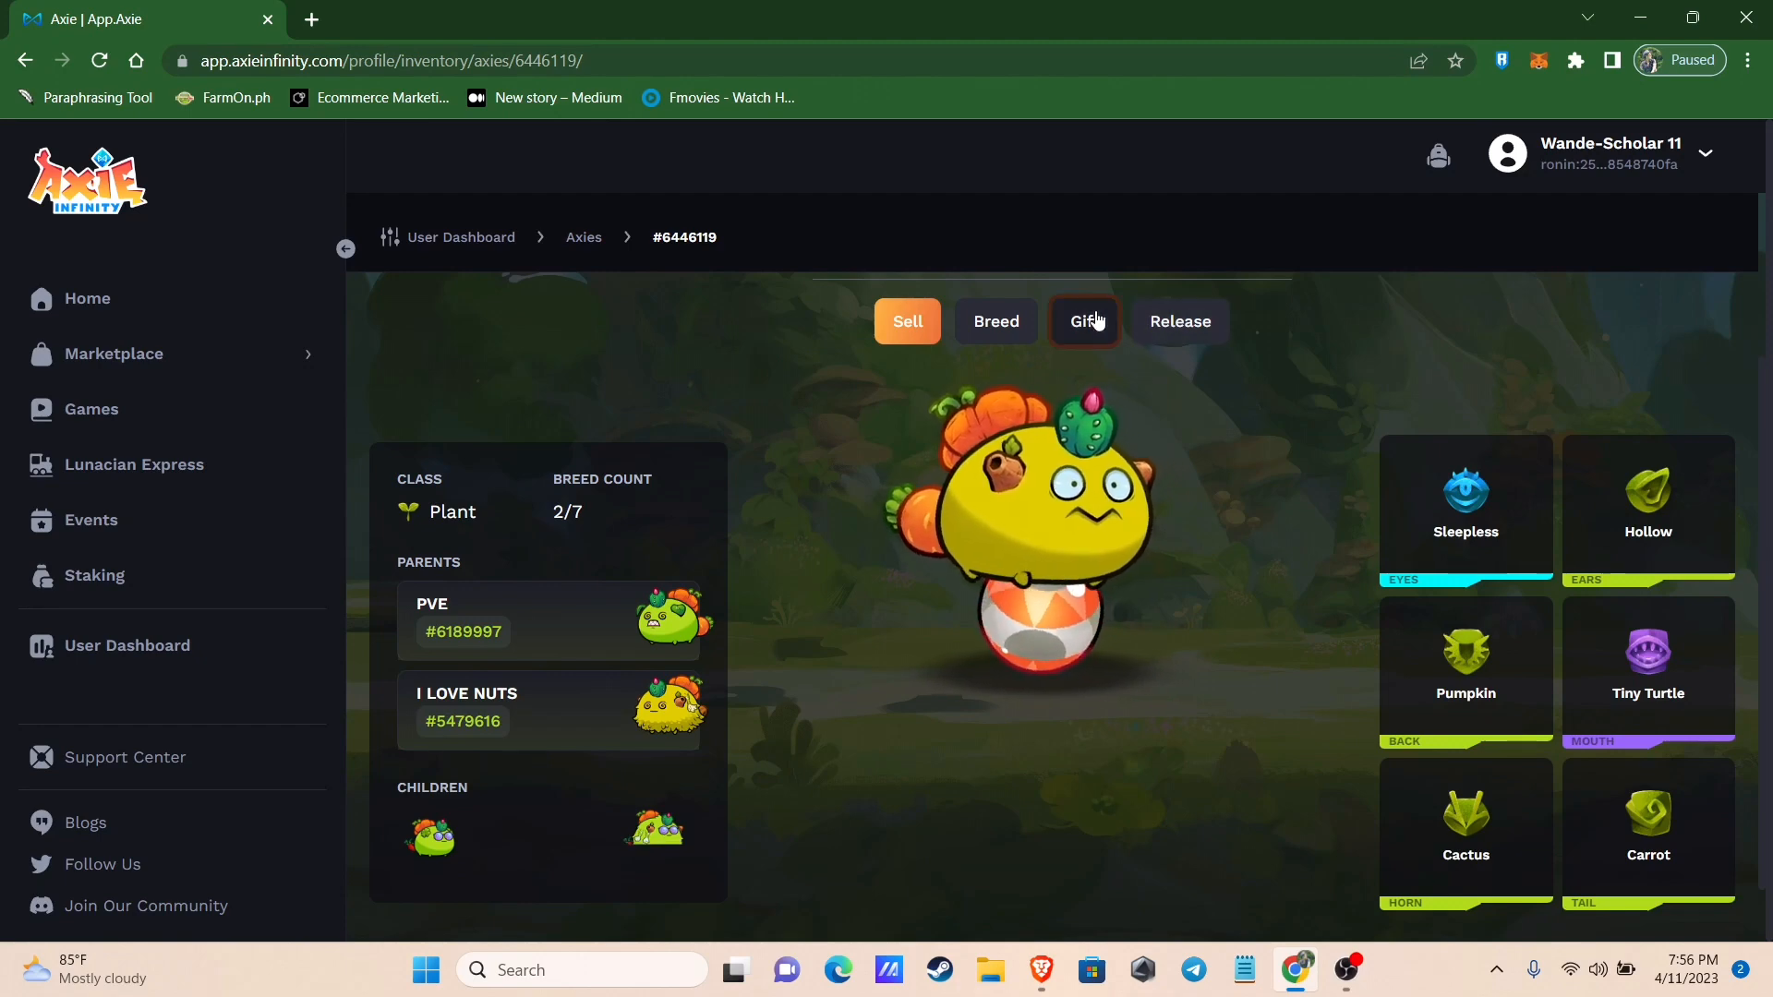
left_click(1083, 321)
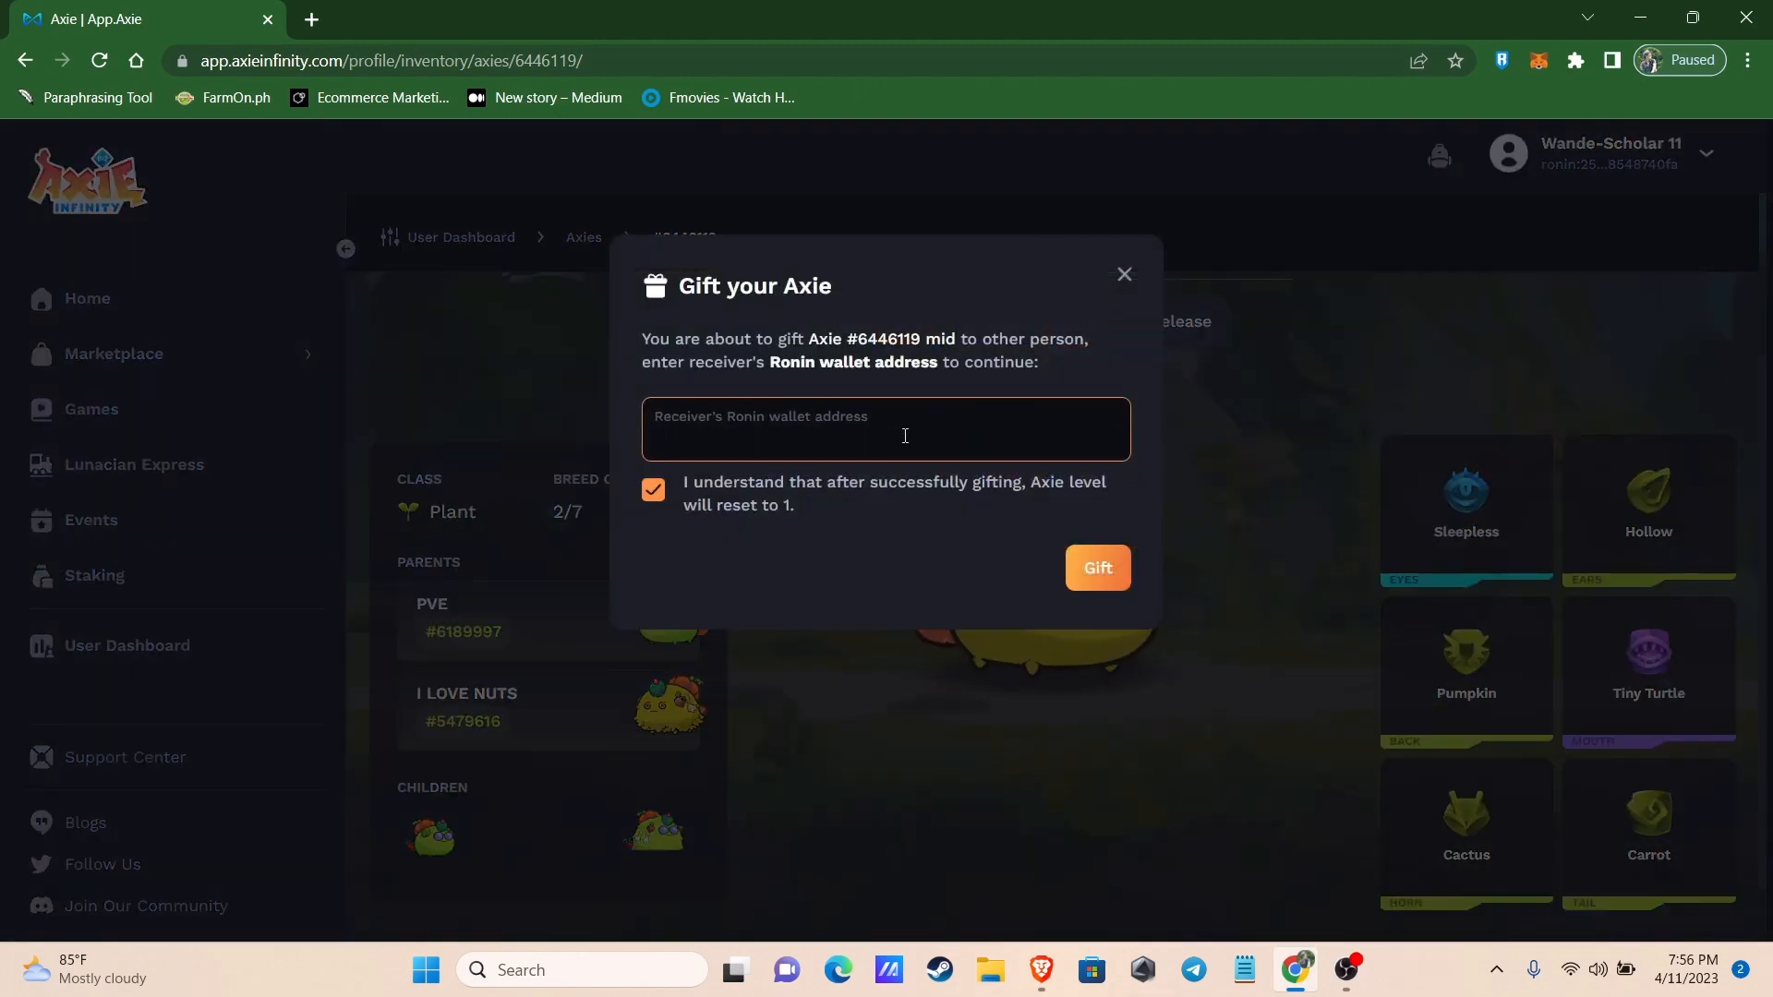
type("ronin:a42405086ab3528cd131a2ec86d347a788822437")
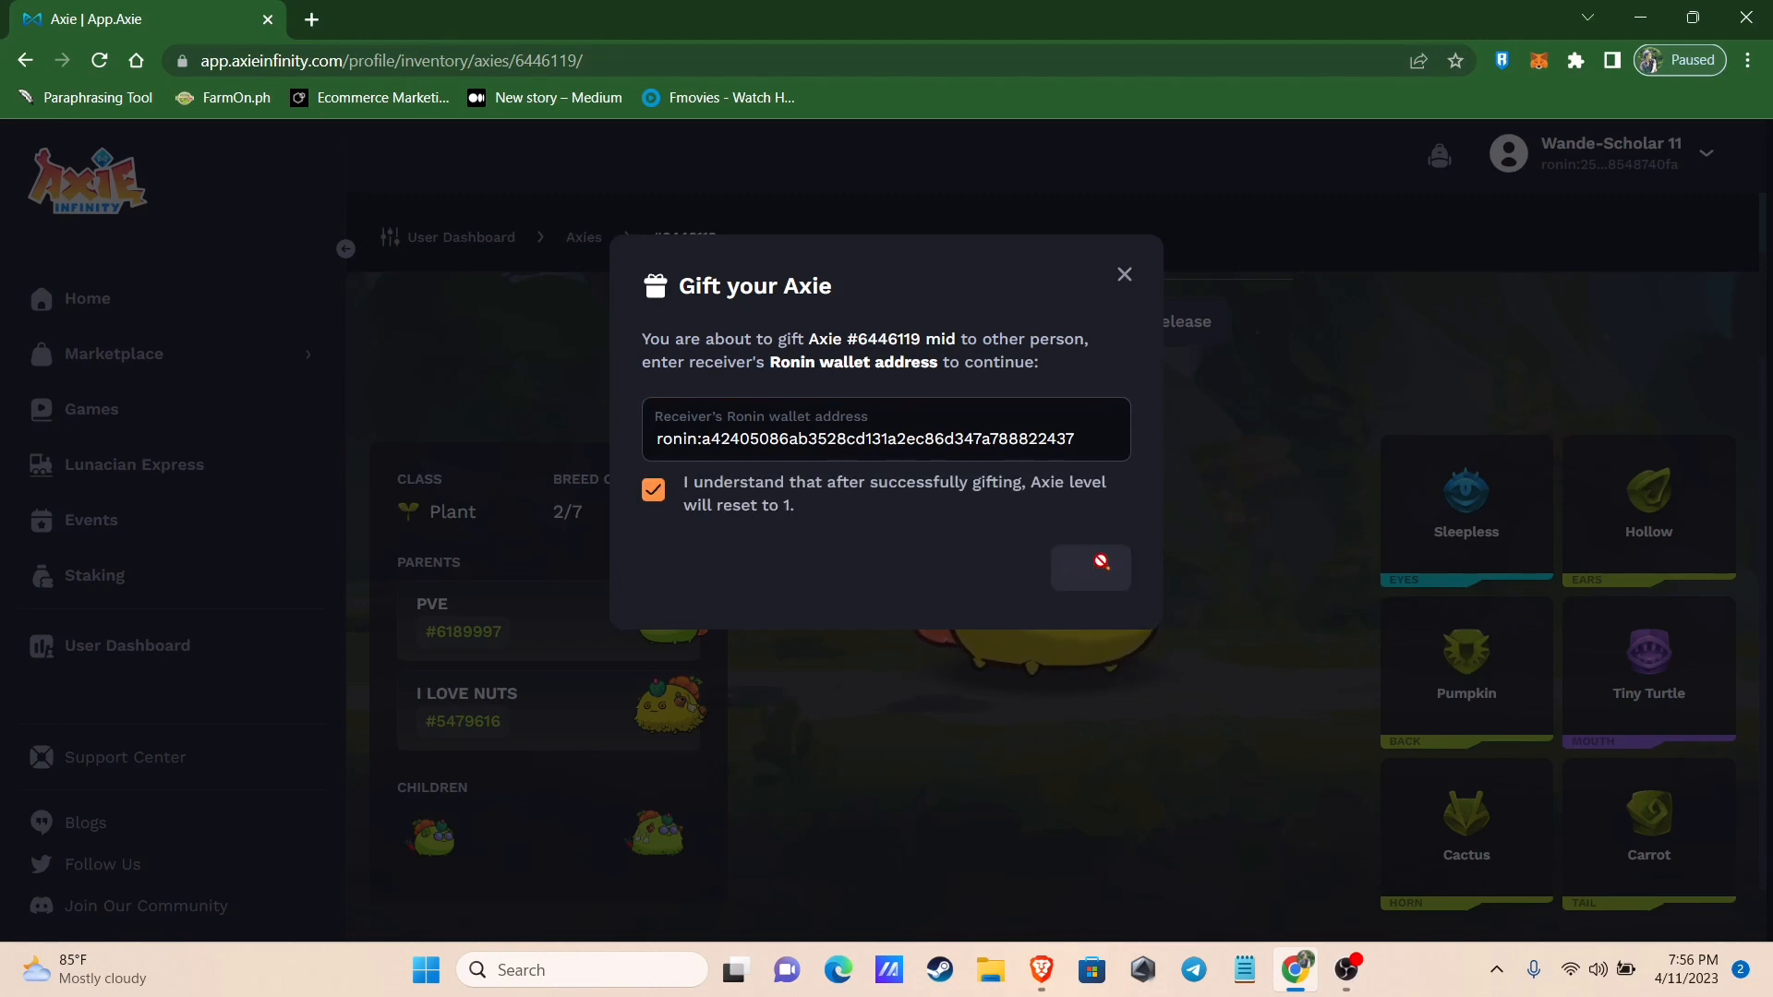
Submit the gift of Axie #6446119 and confirm its transfer in Ronin Wallet
left_click(1088, 566)
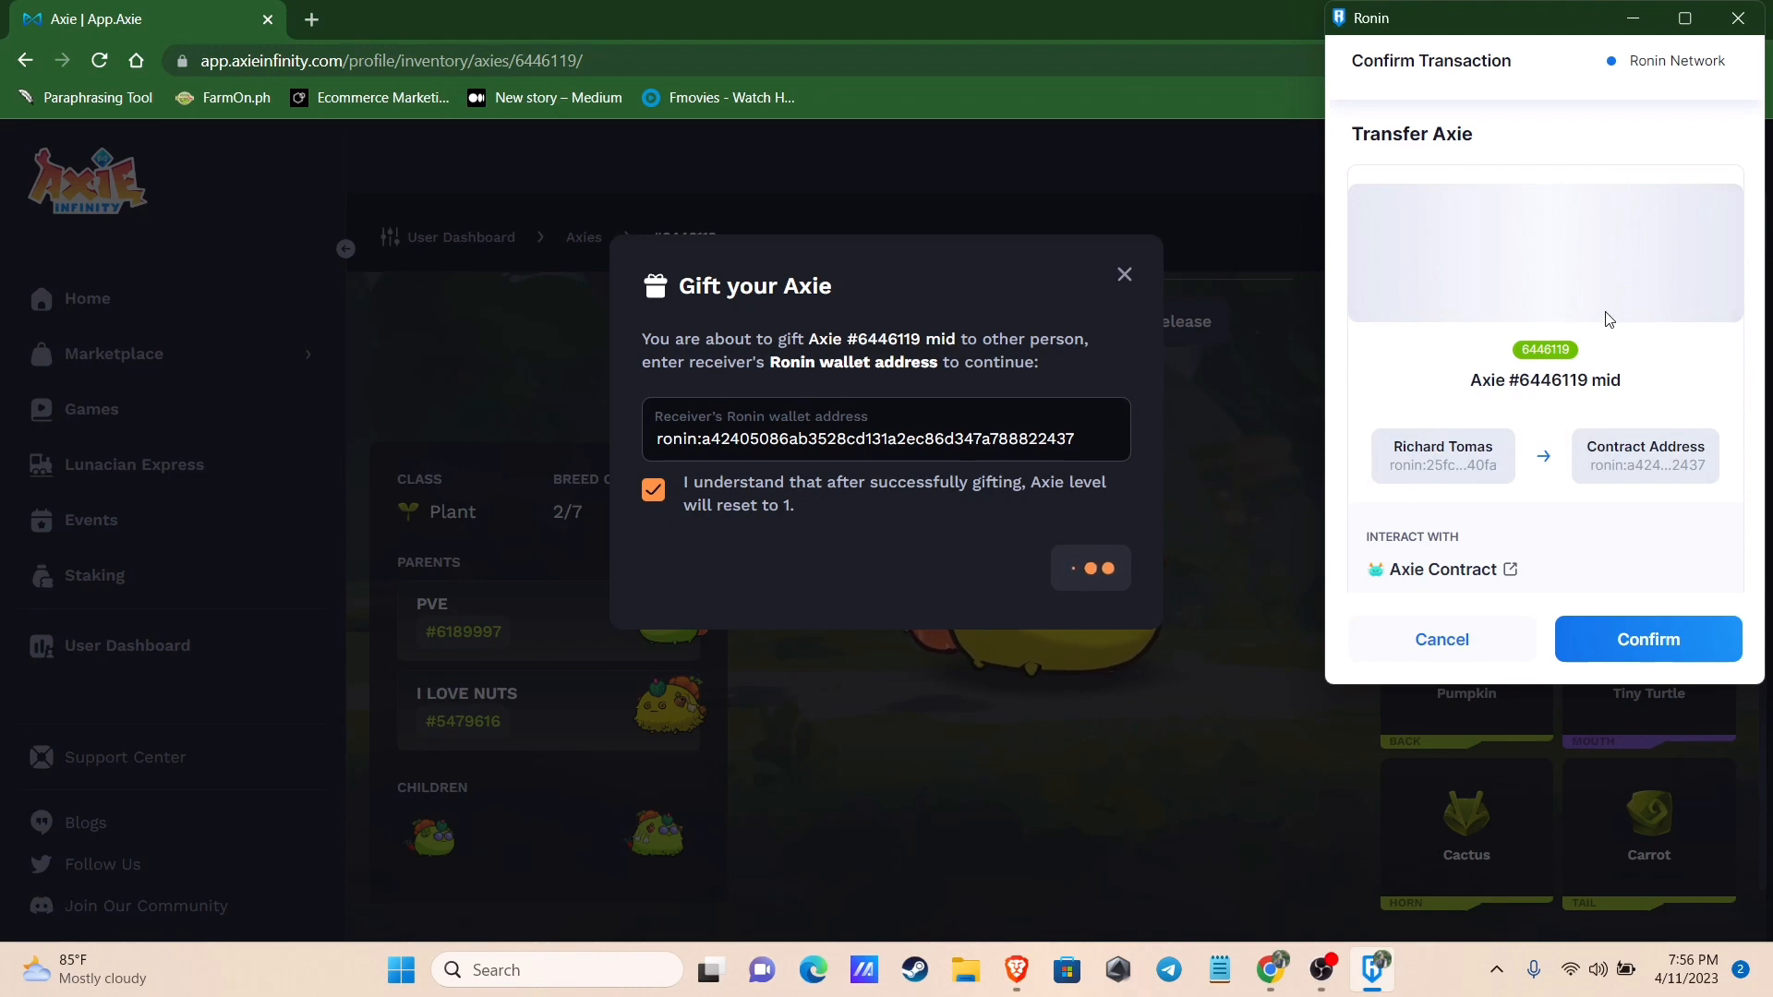
scroll("down", 3)
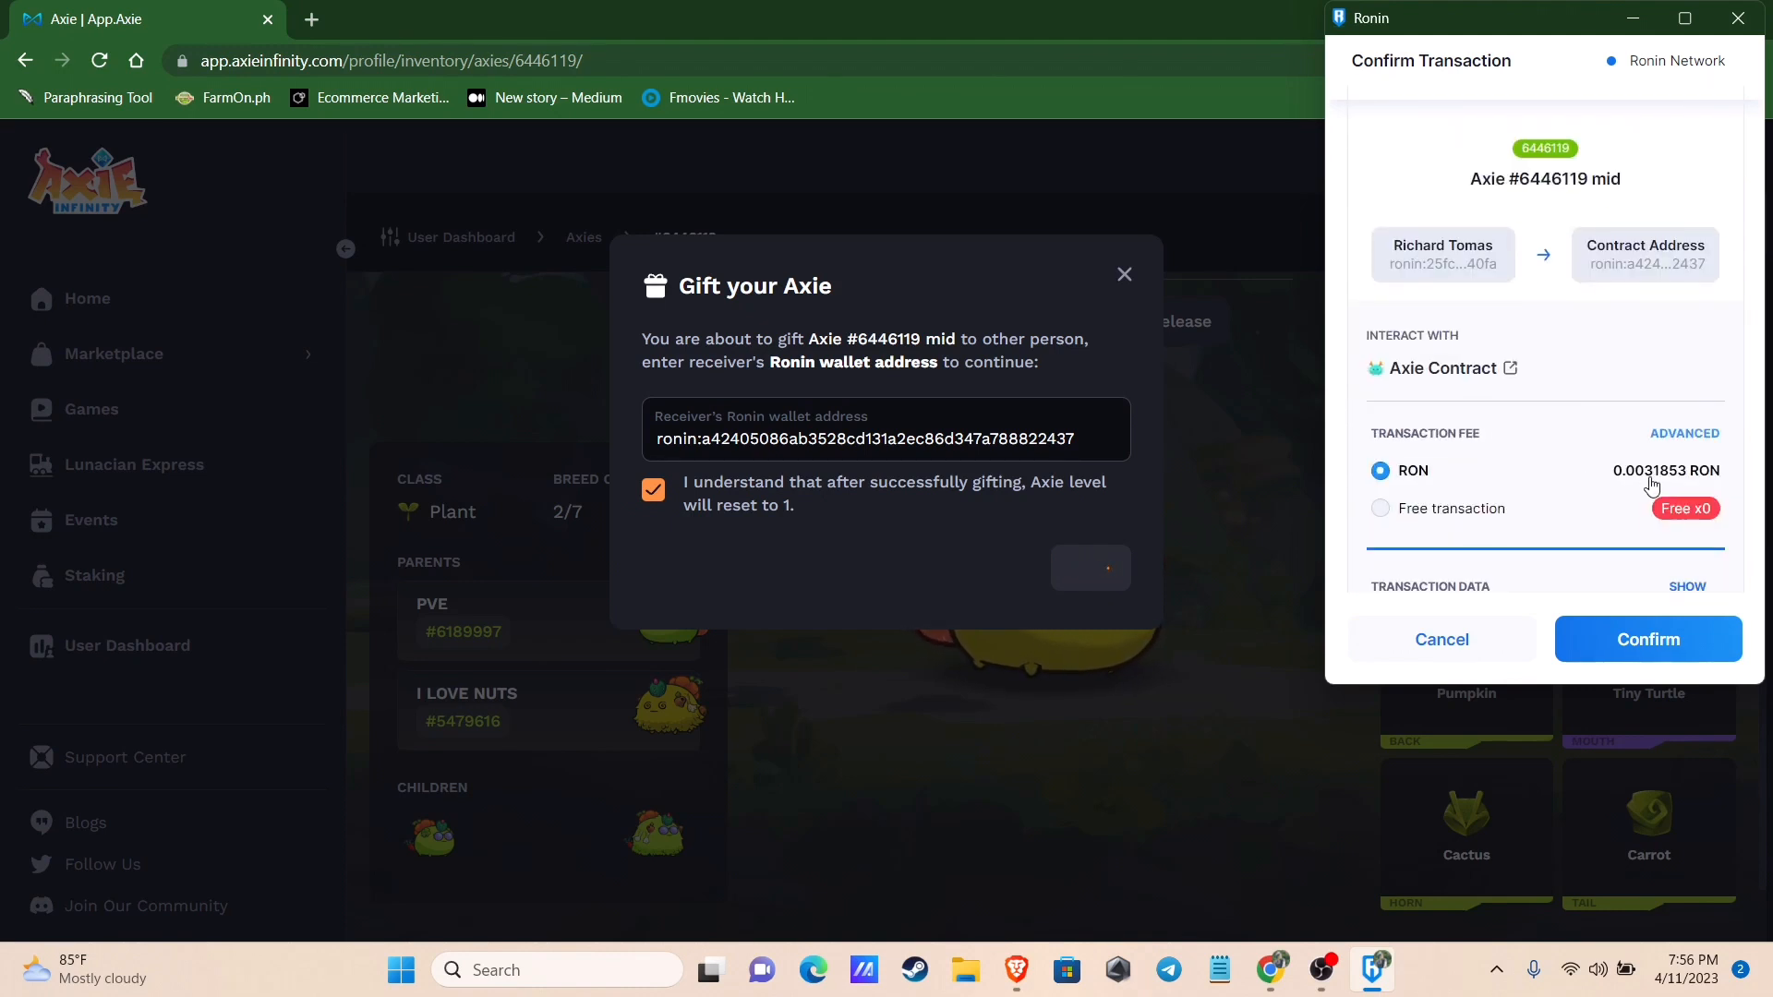
left_click(1647, 639)
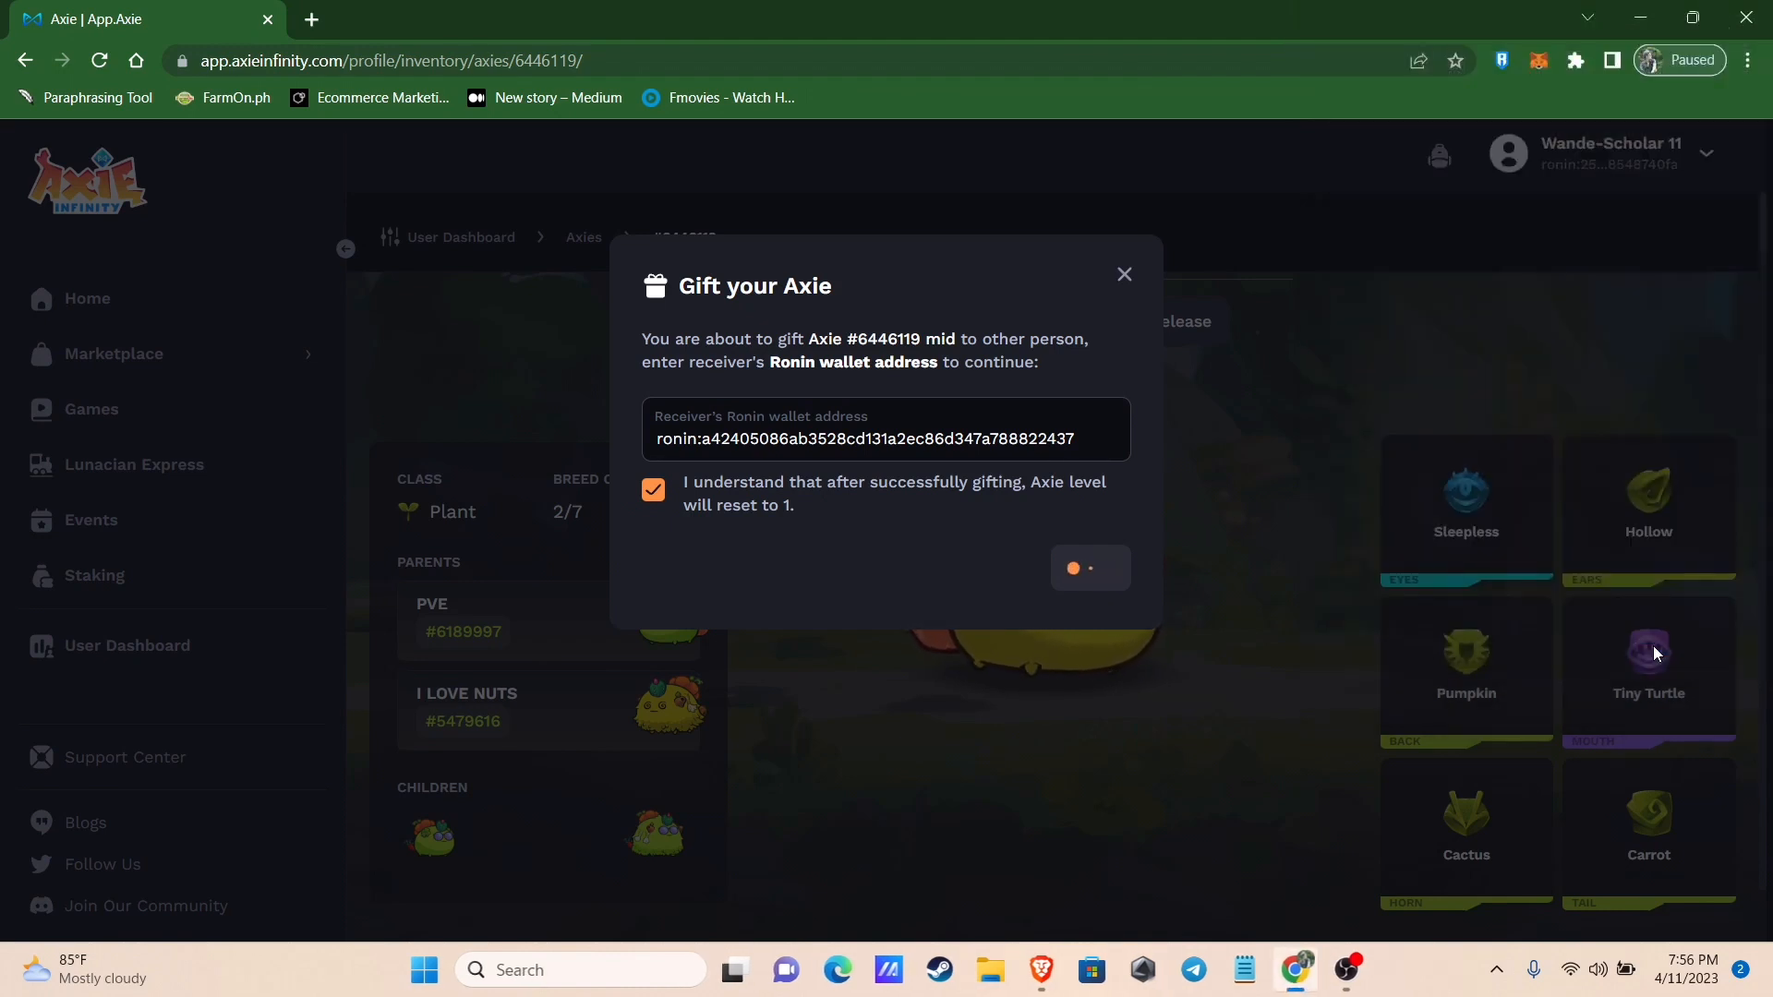
left_click(1088, 568)
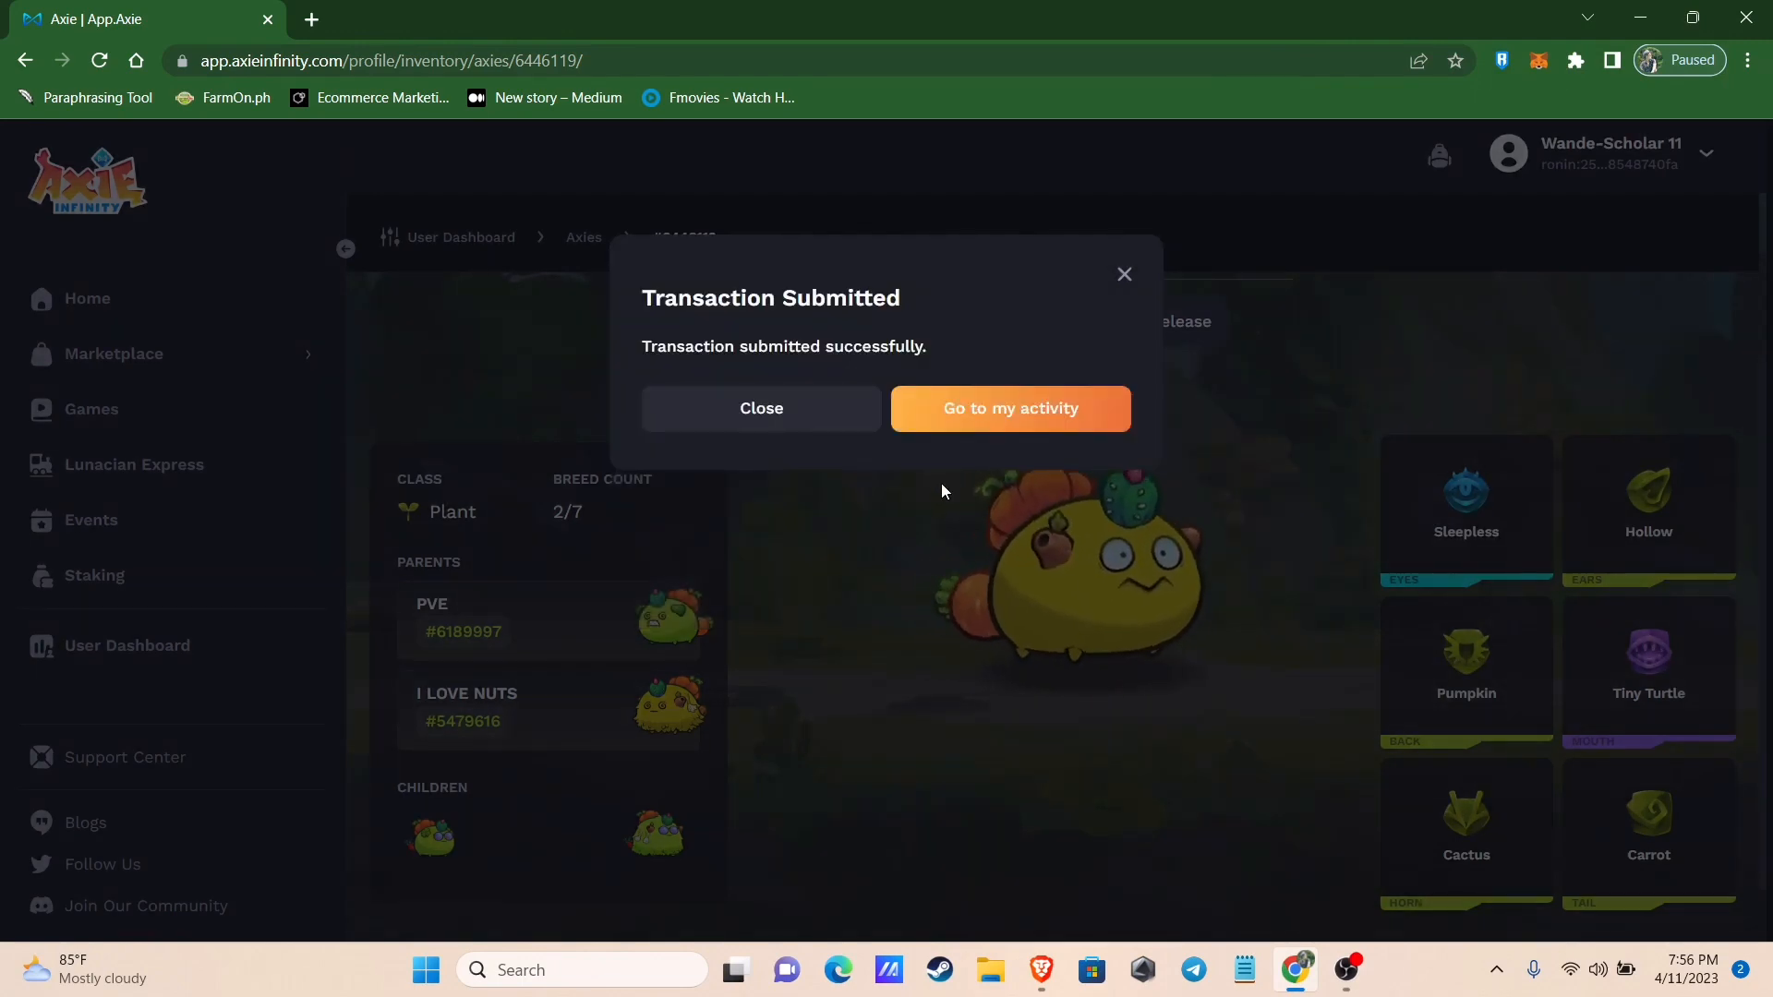
left_click(760, 408)
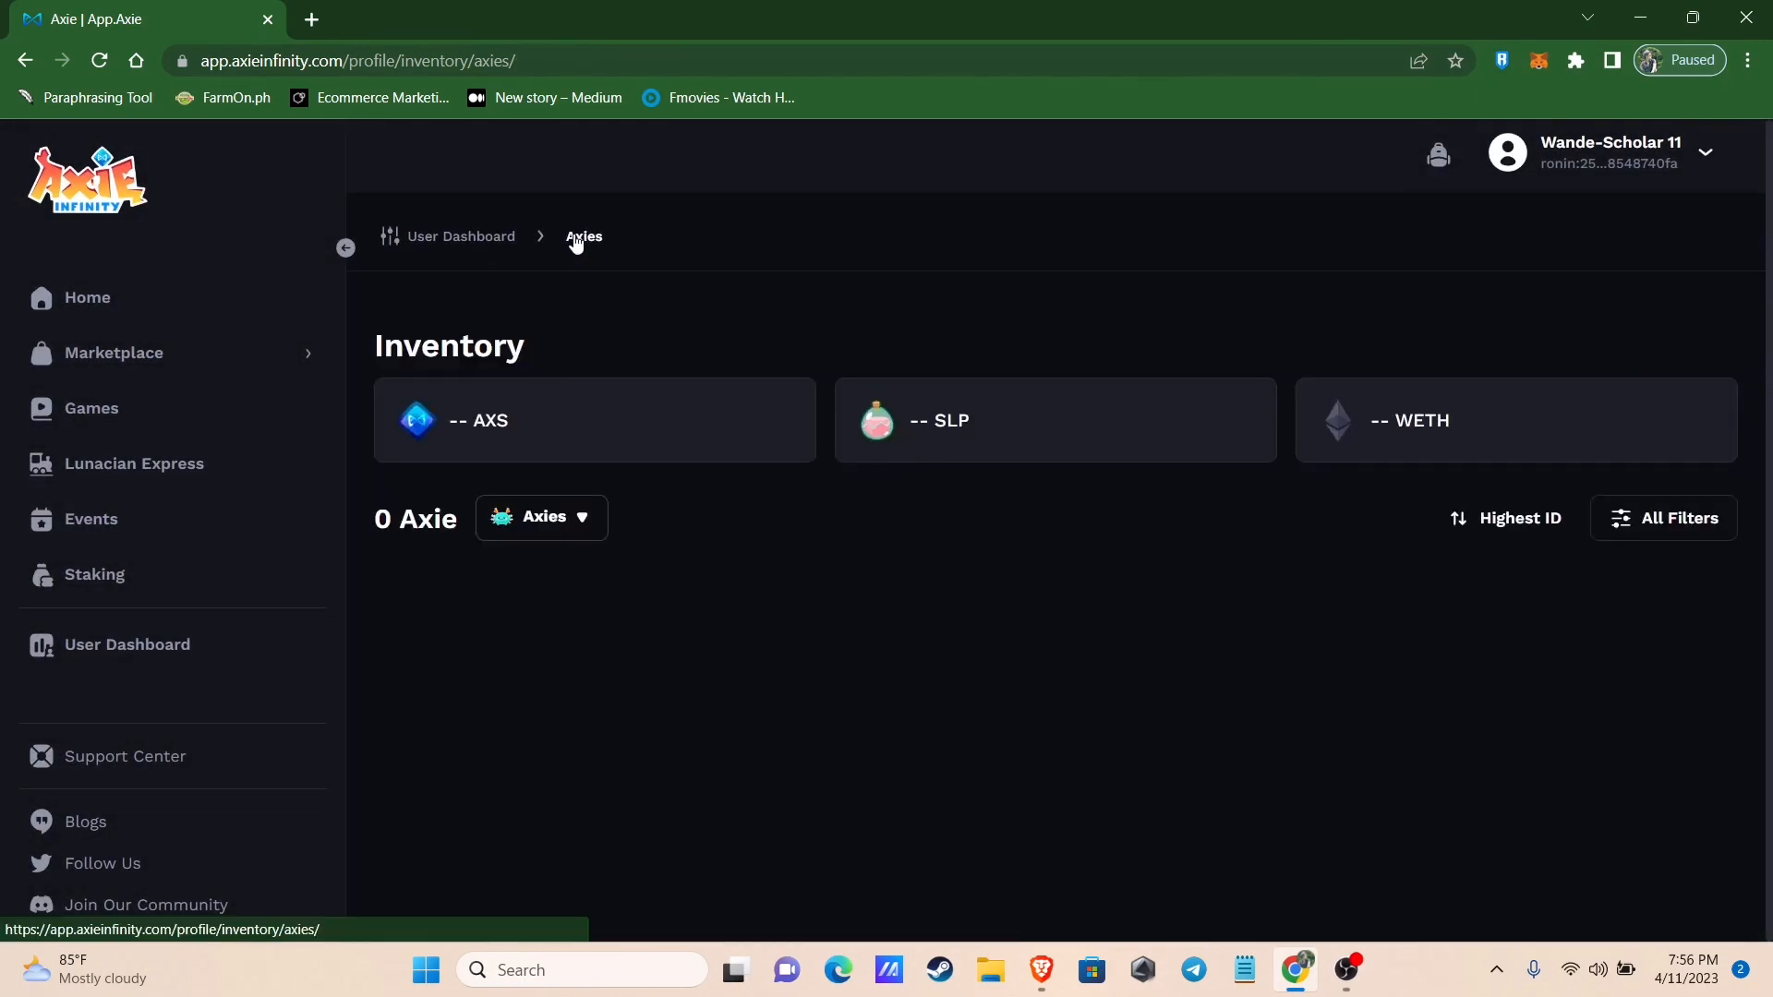
Reload the source inventory, now listing only Axie #6446119 mid
left_click(99, 61)
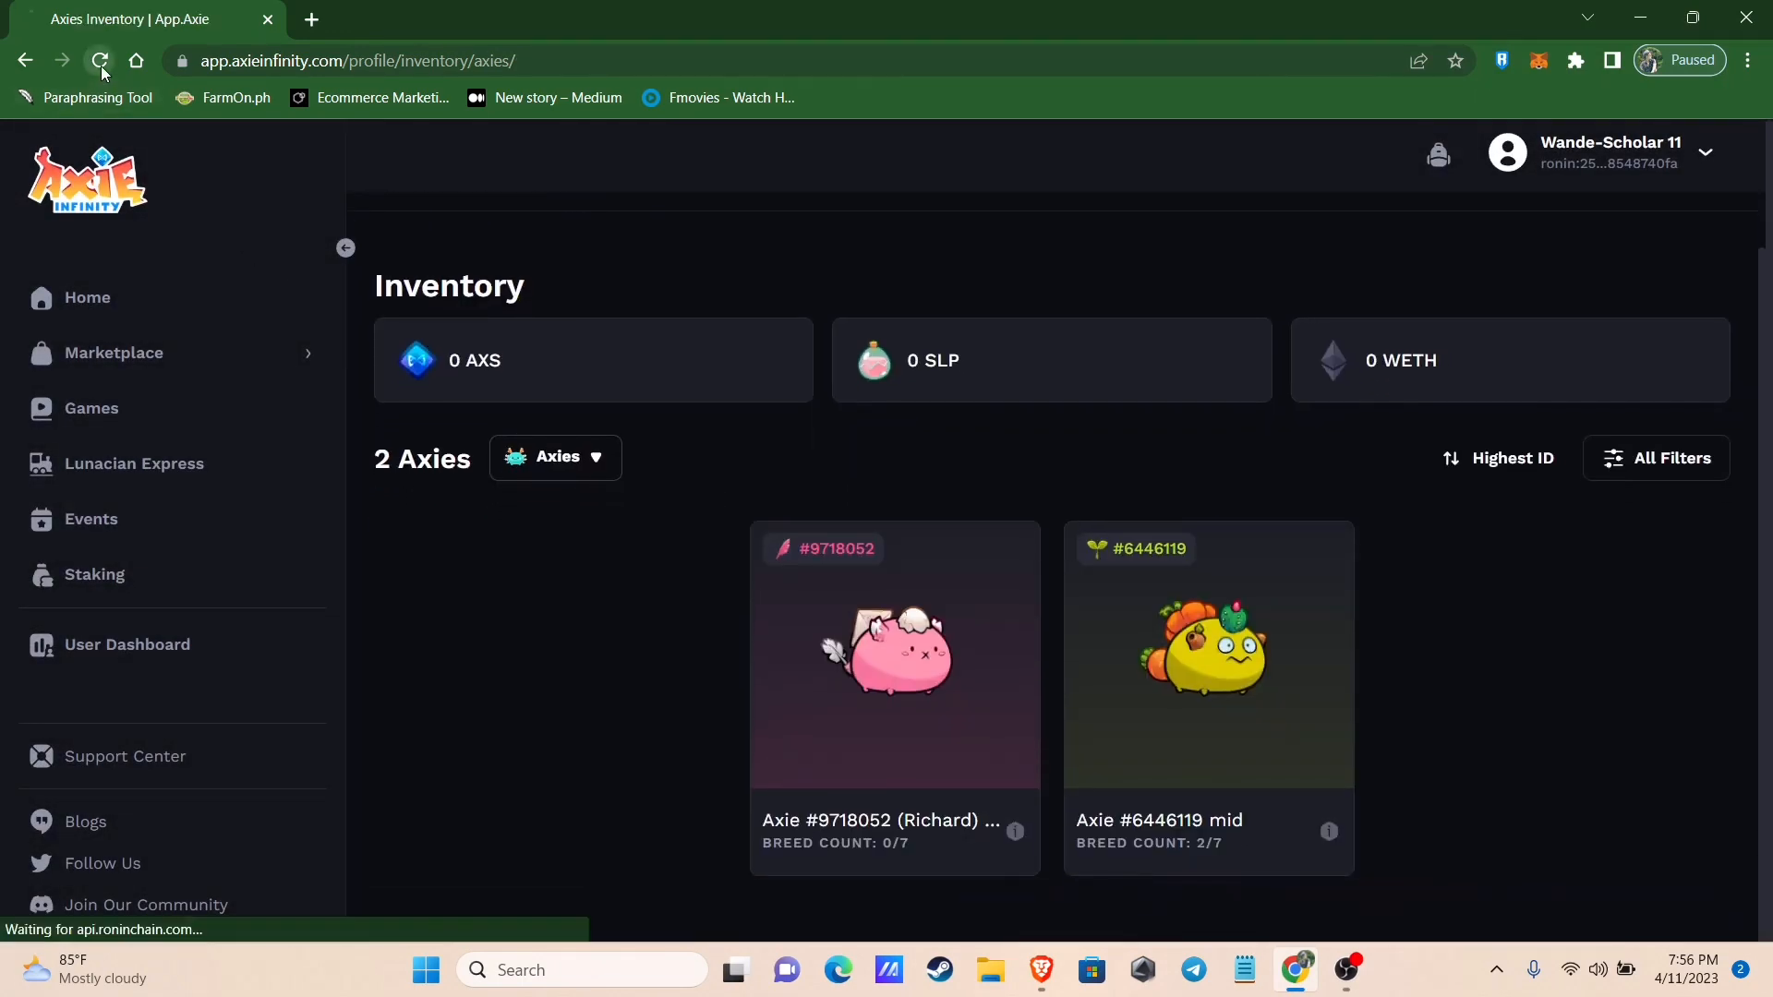
left_click(99, 60)
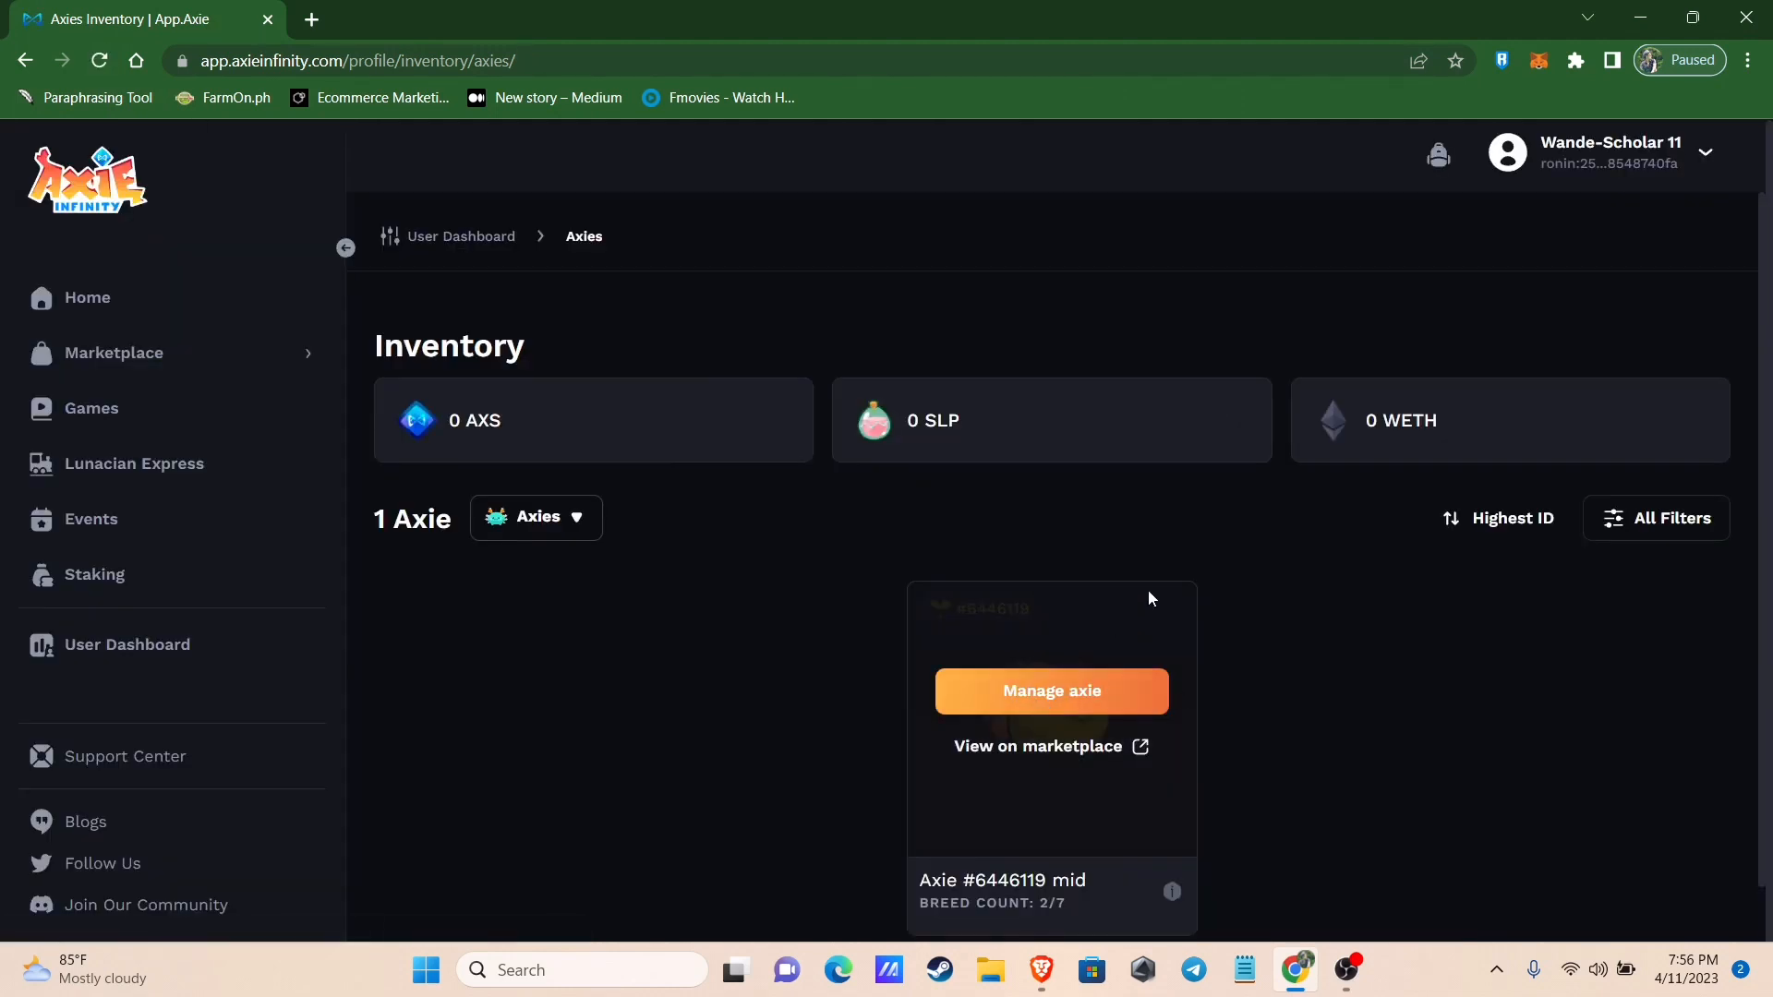
mouse_move(1504, 136)
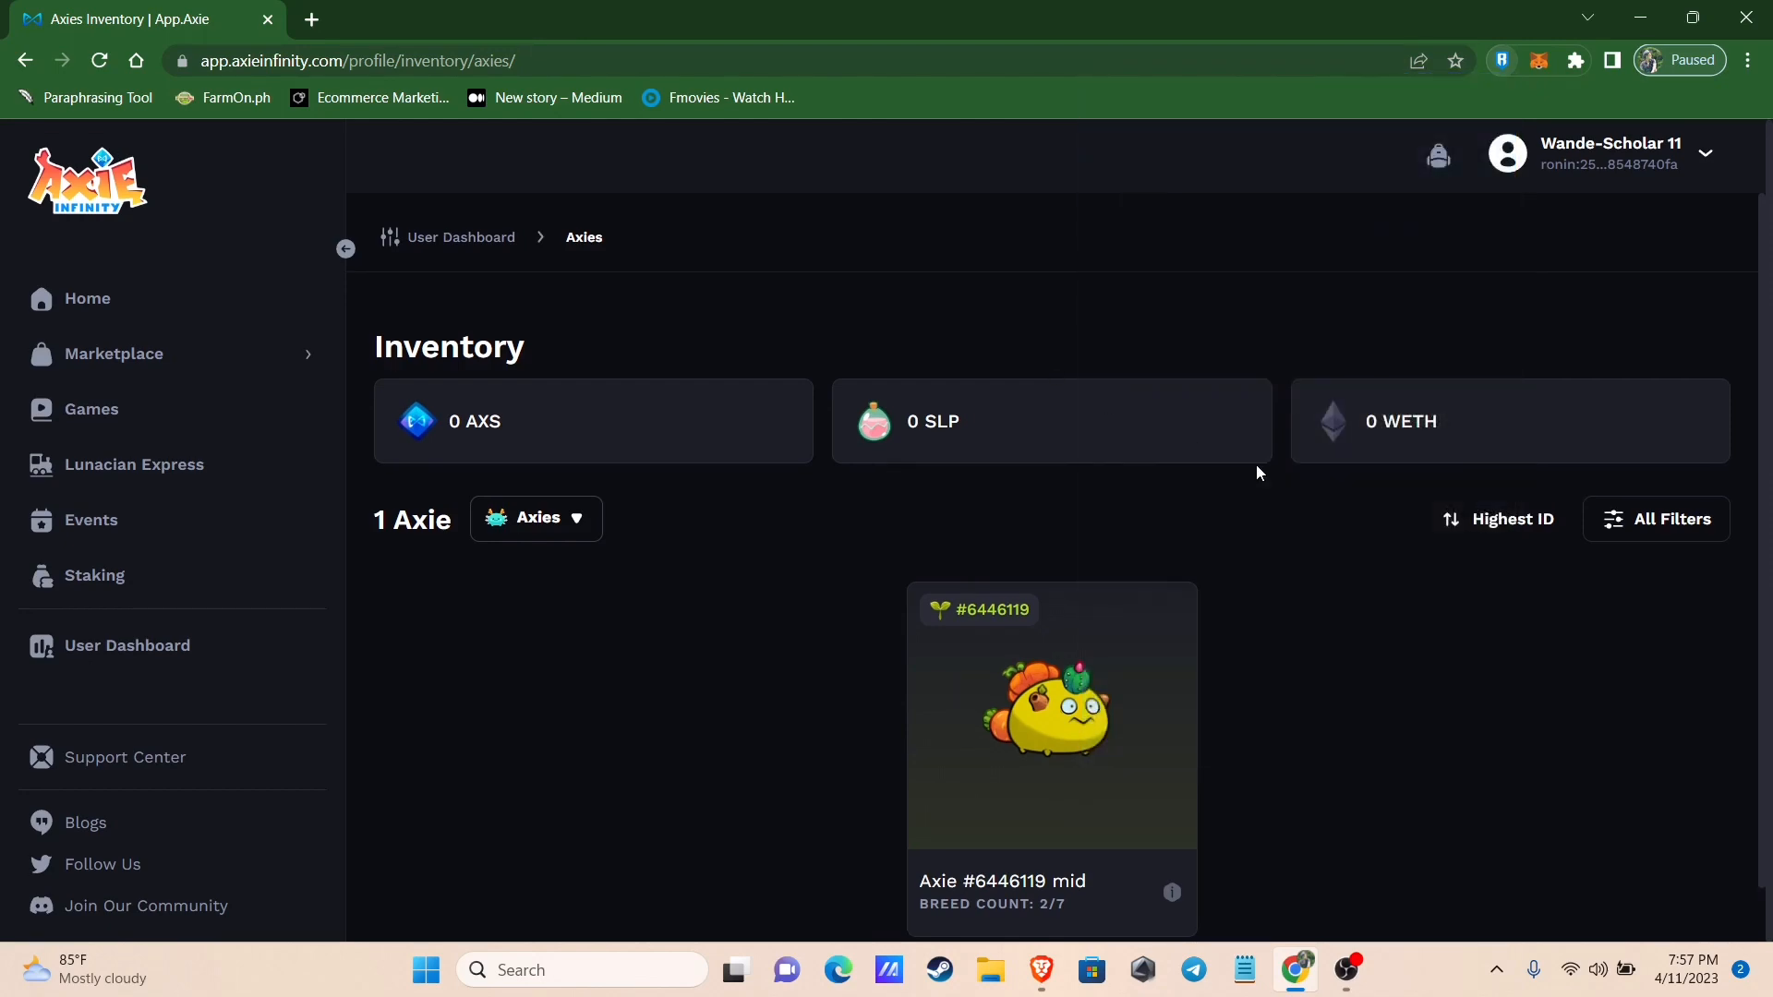
Reload the receiving account's inventory, now showing 26 Axies and 0.611 AXS
left_click(1037, 969)
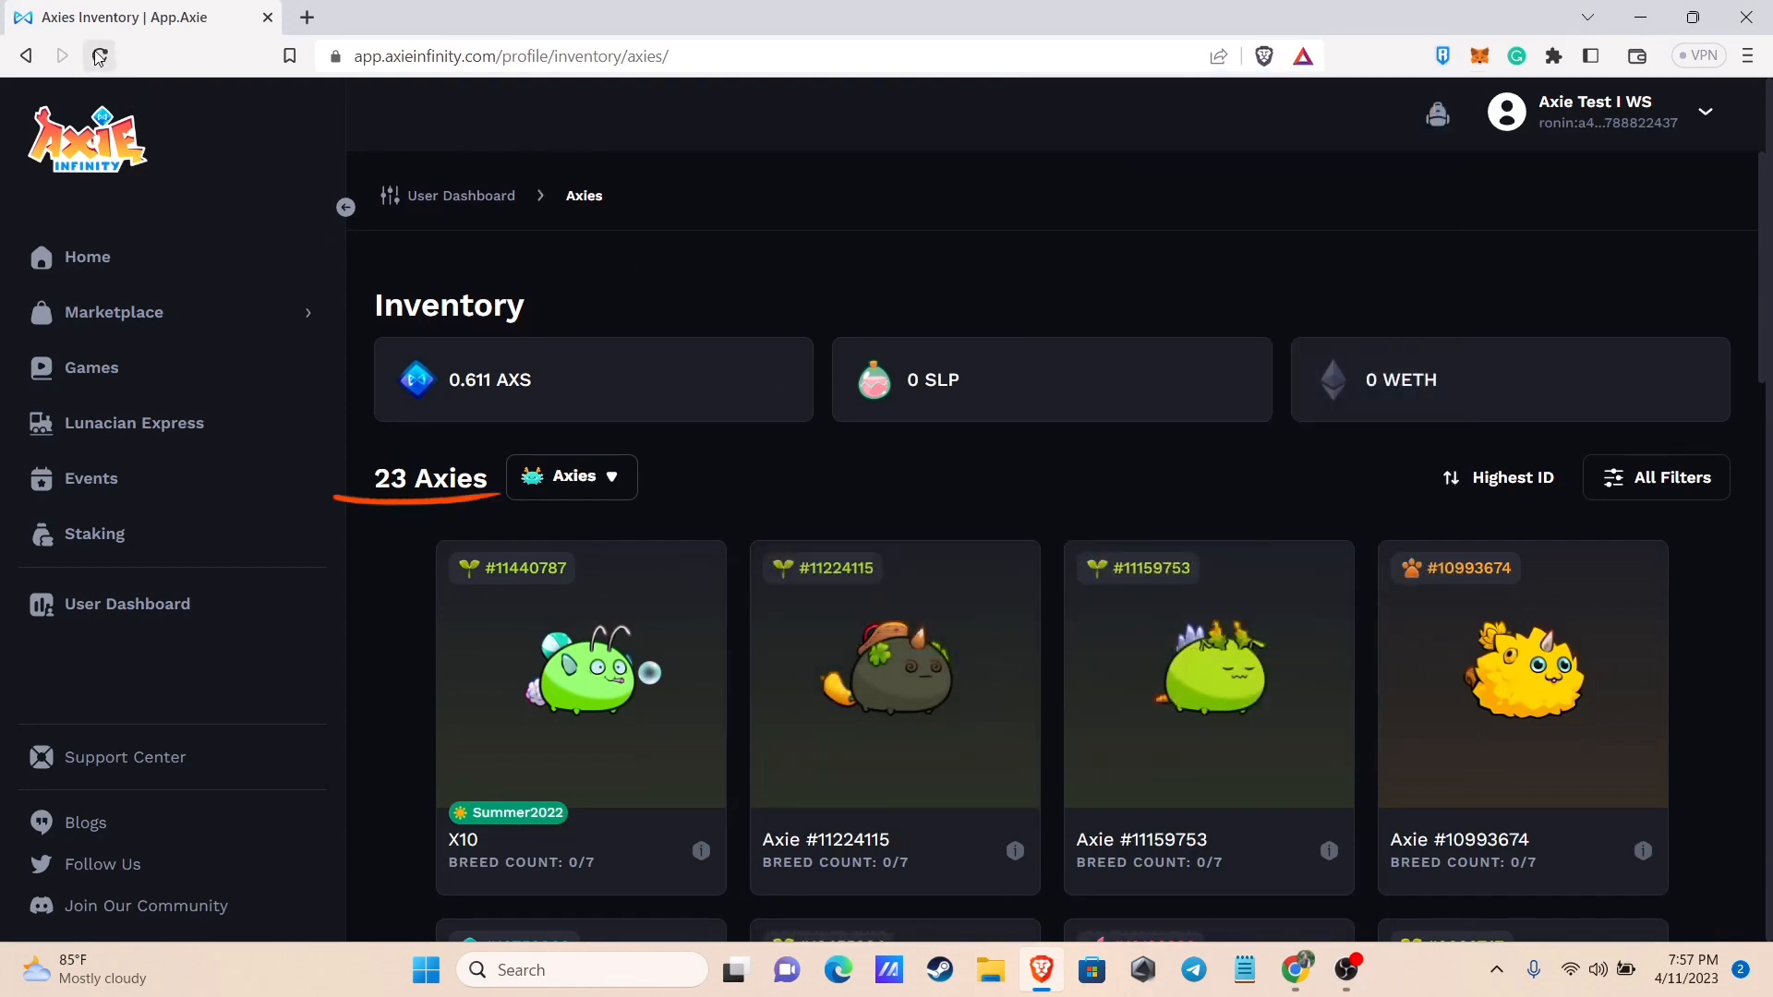
left_click(96, 55)
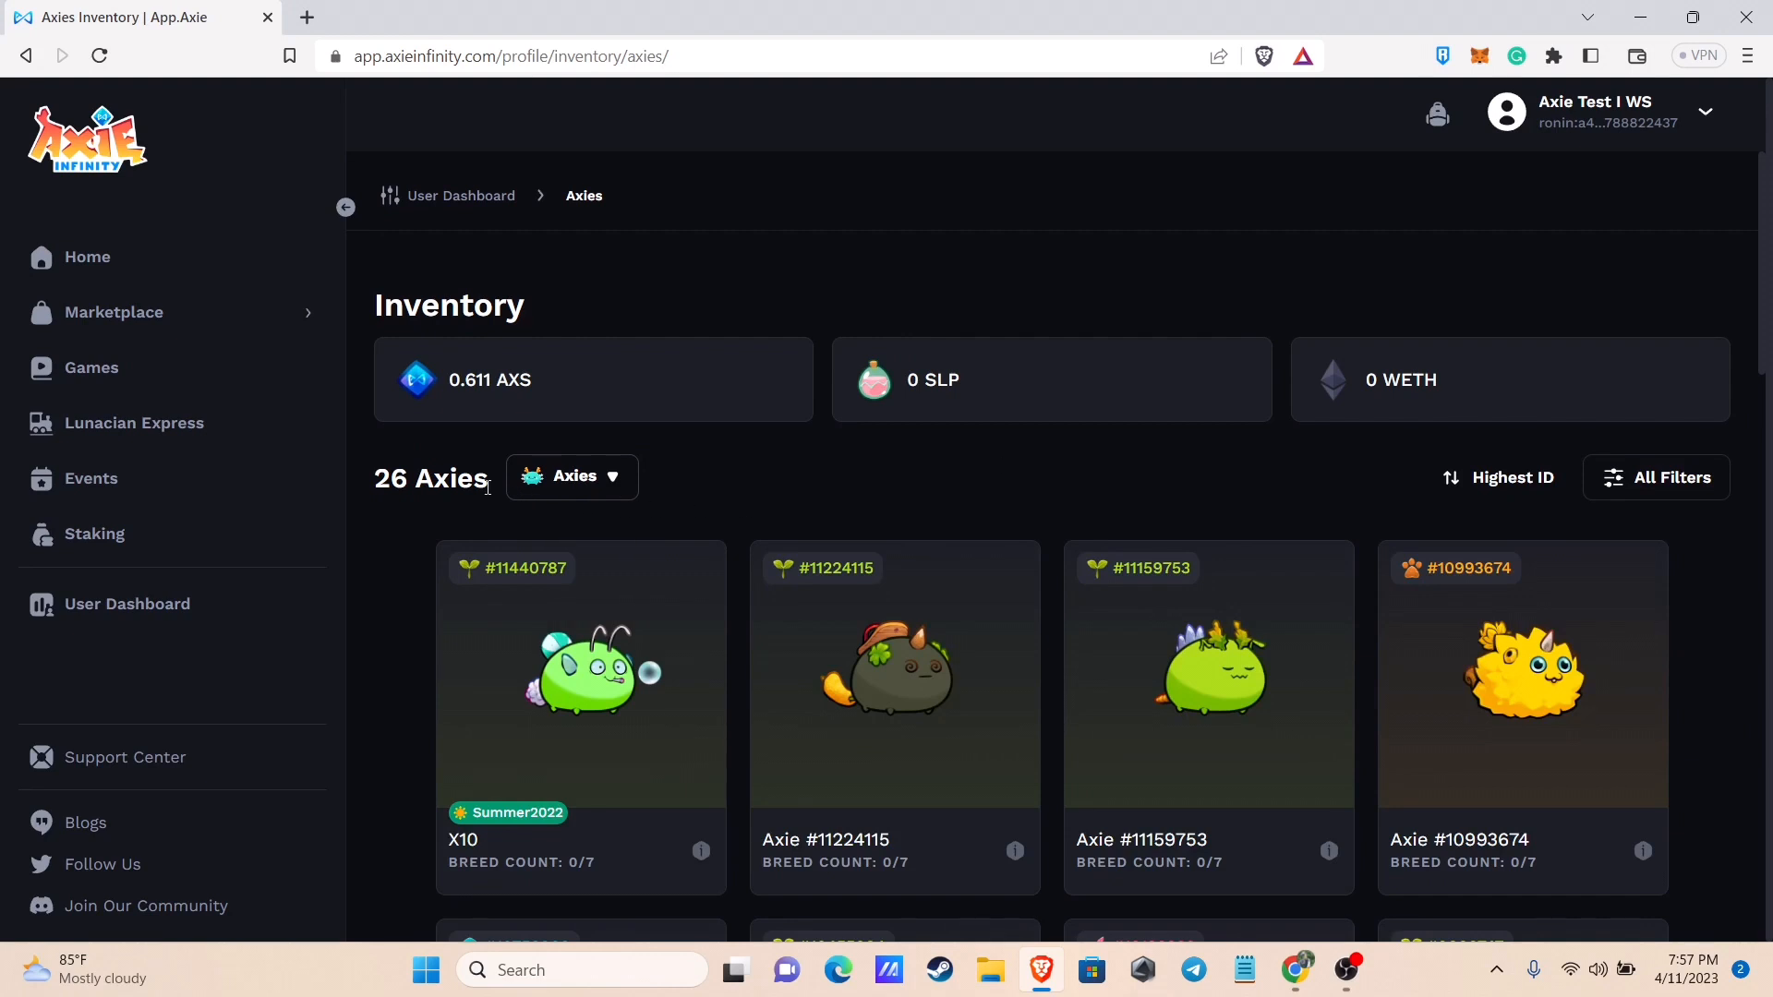
key("ctrl+a")
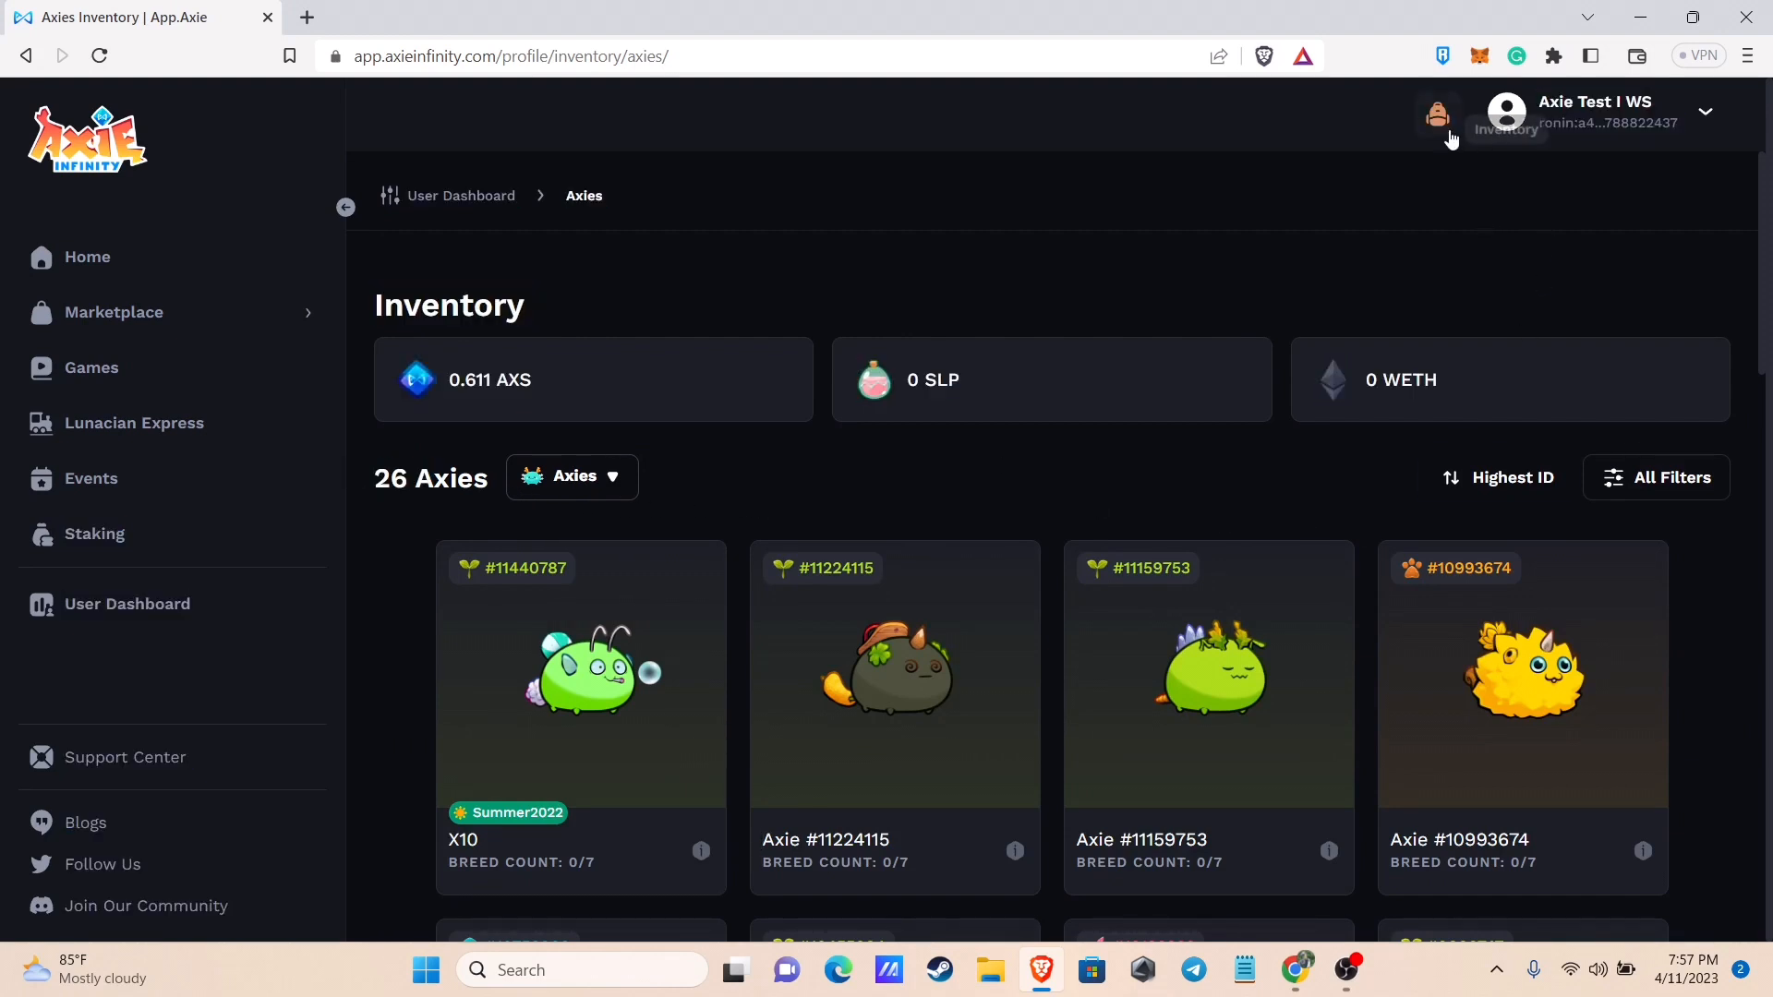
mouse_move(1620, 347)
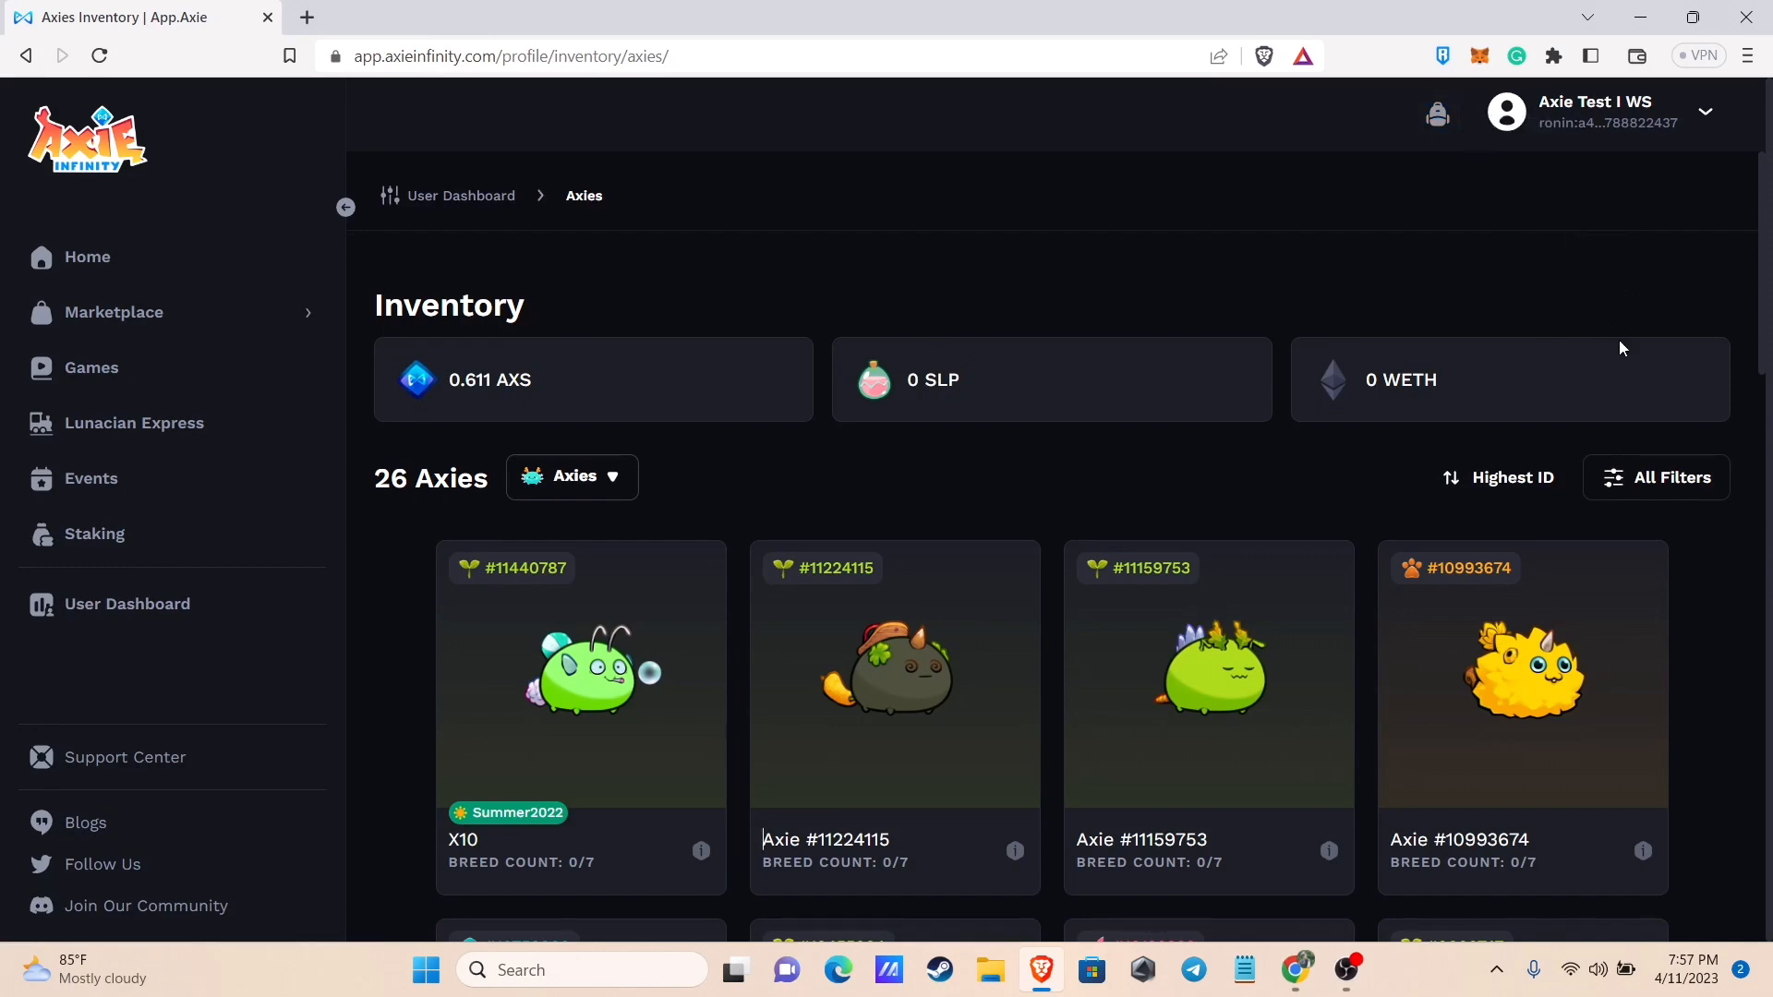
scroll("down", 3)
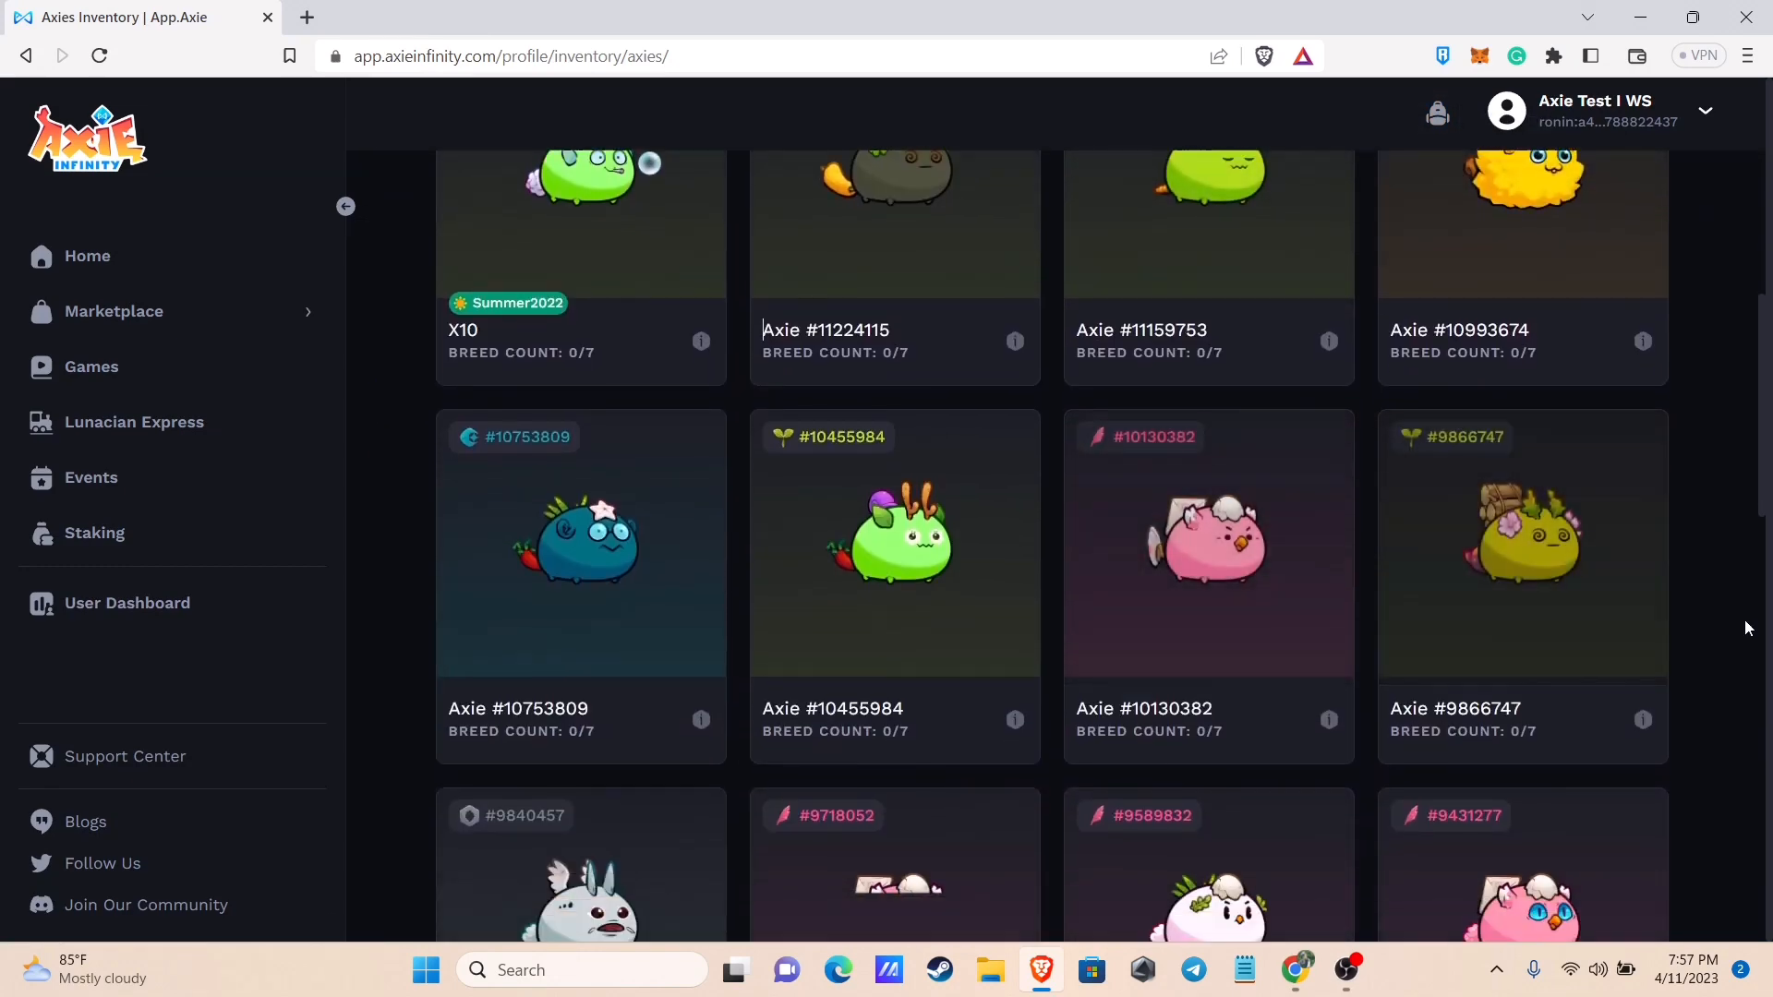
scroll("down", 3)
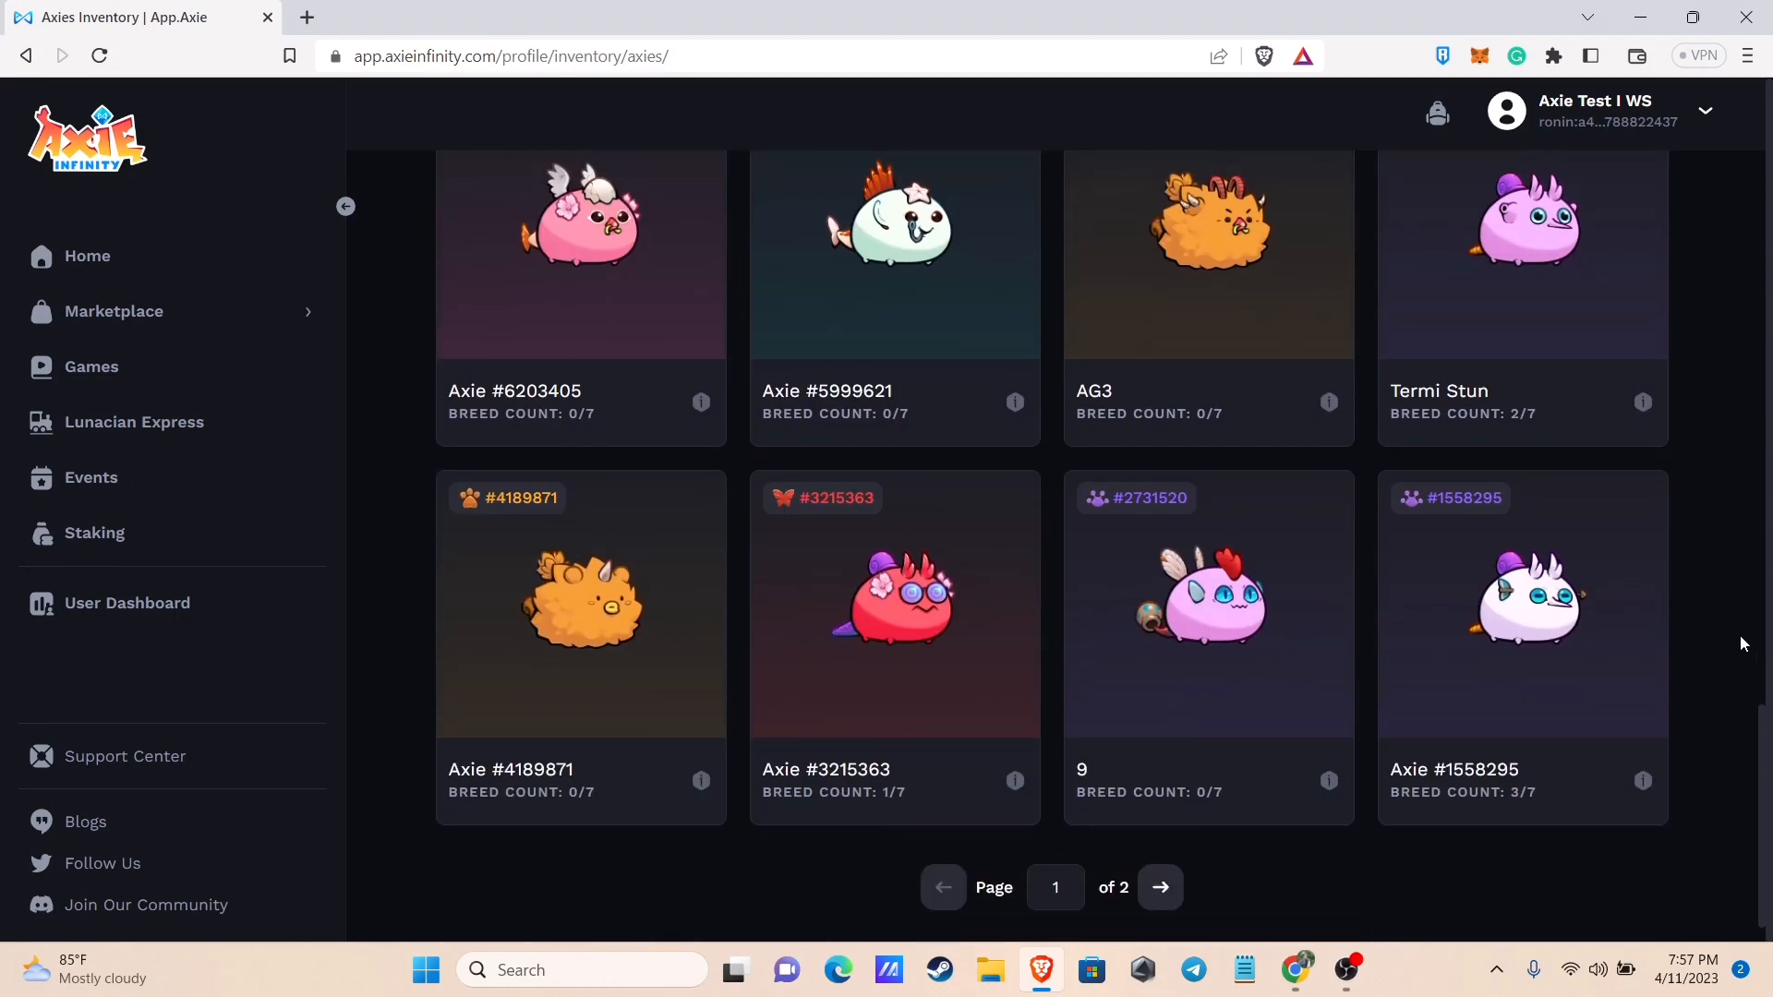
scroll("down", 3)
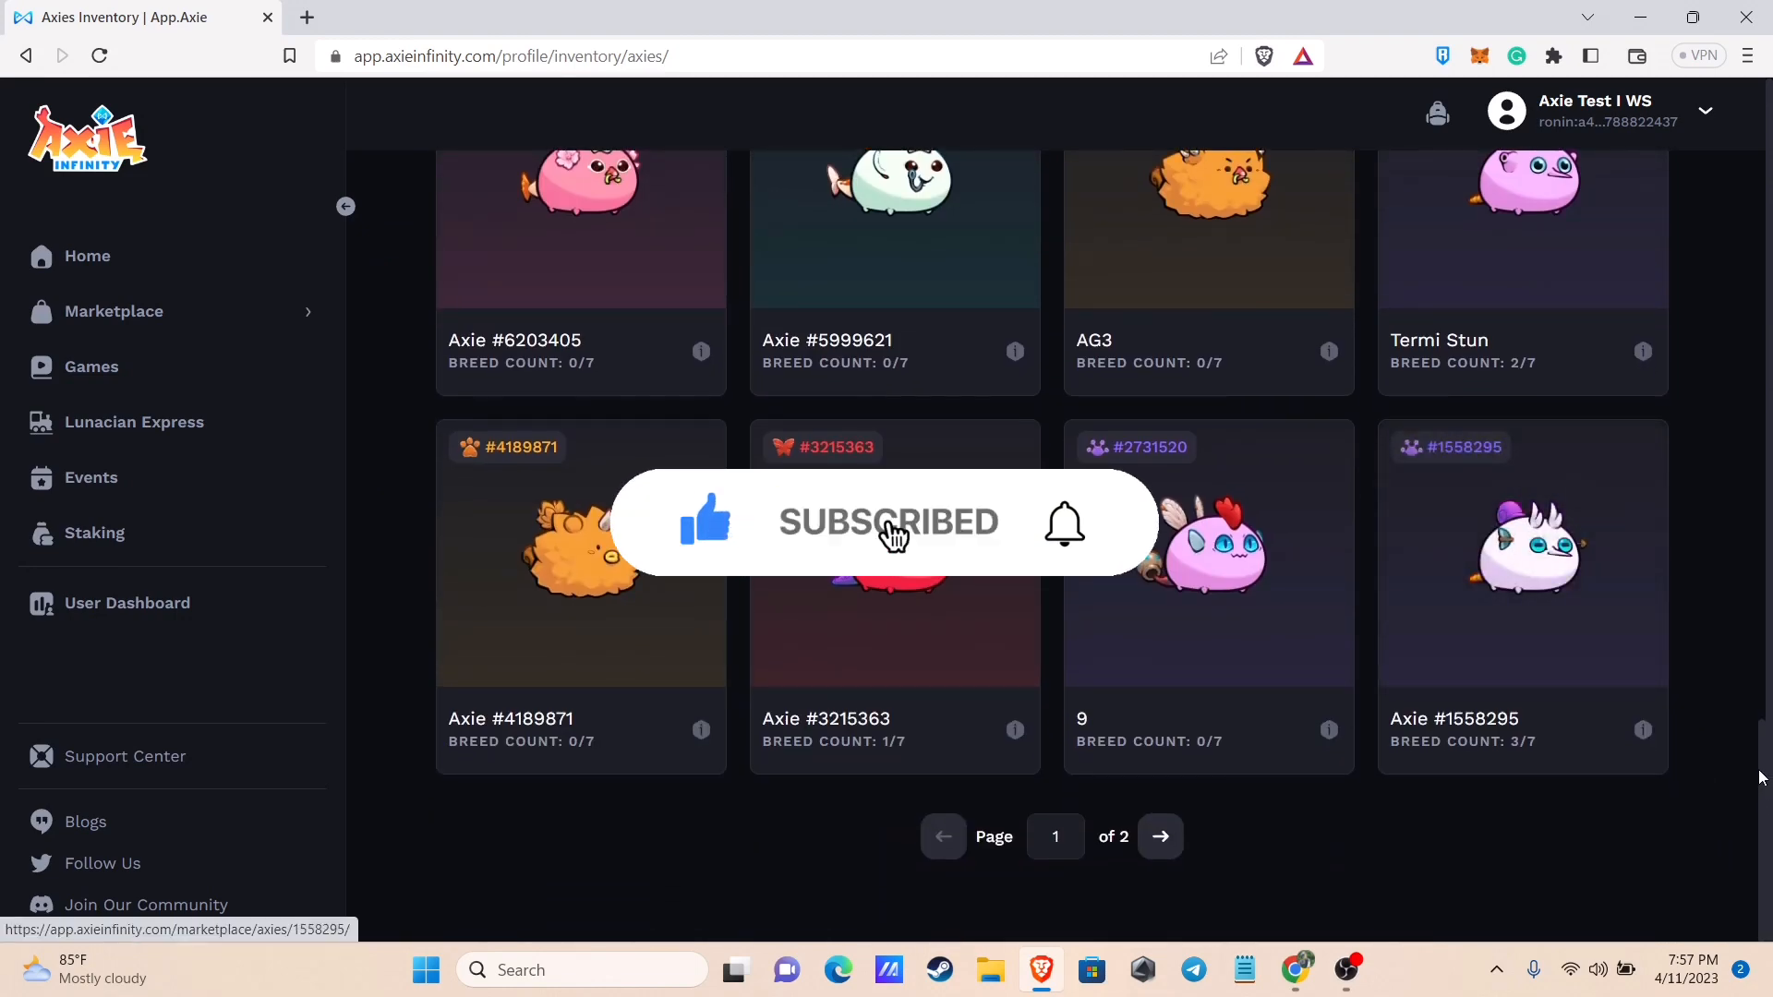
scroll("up", 3)
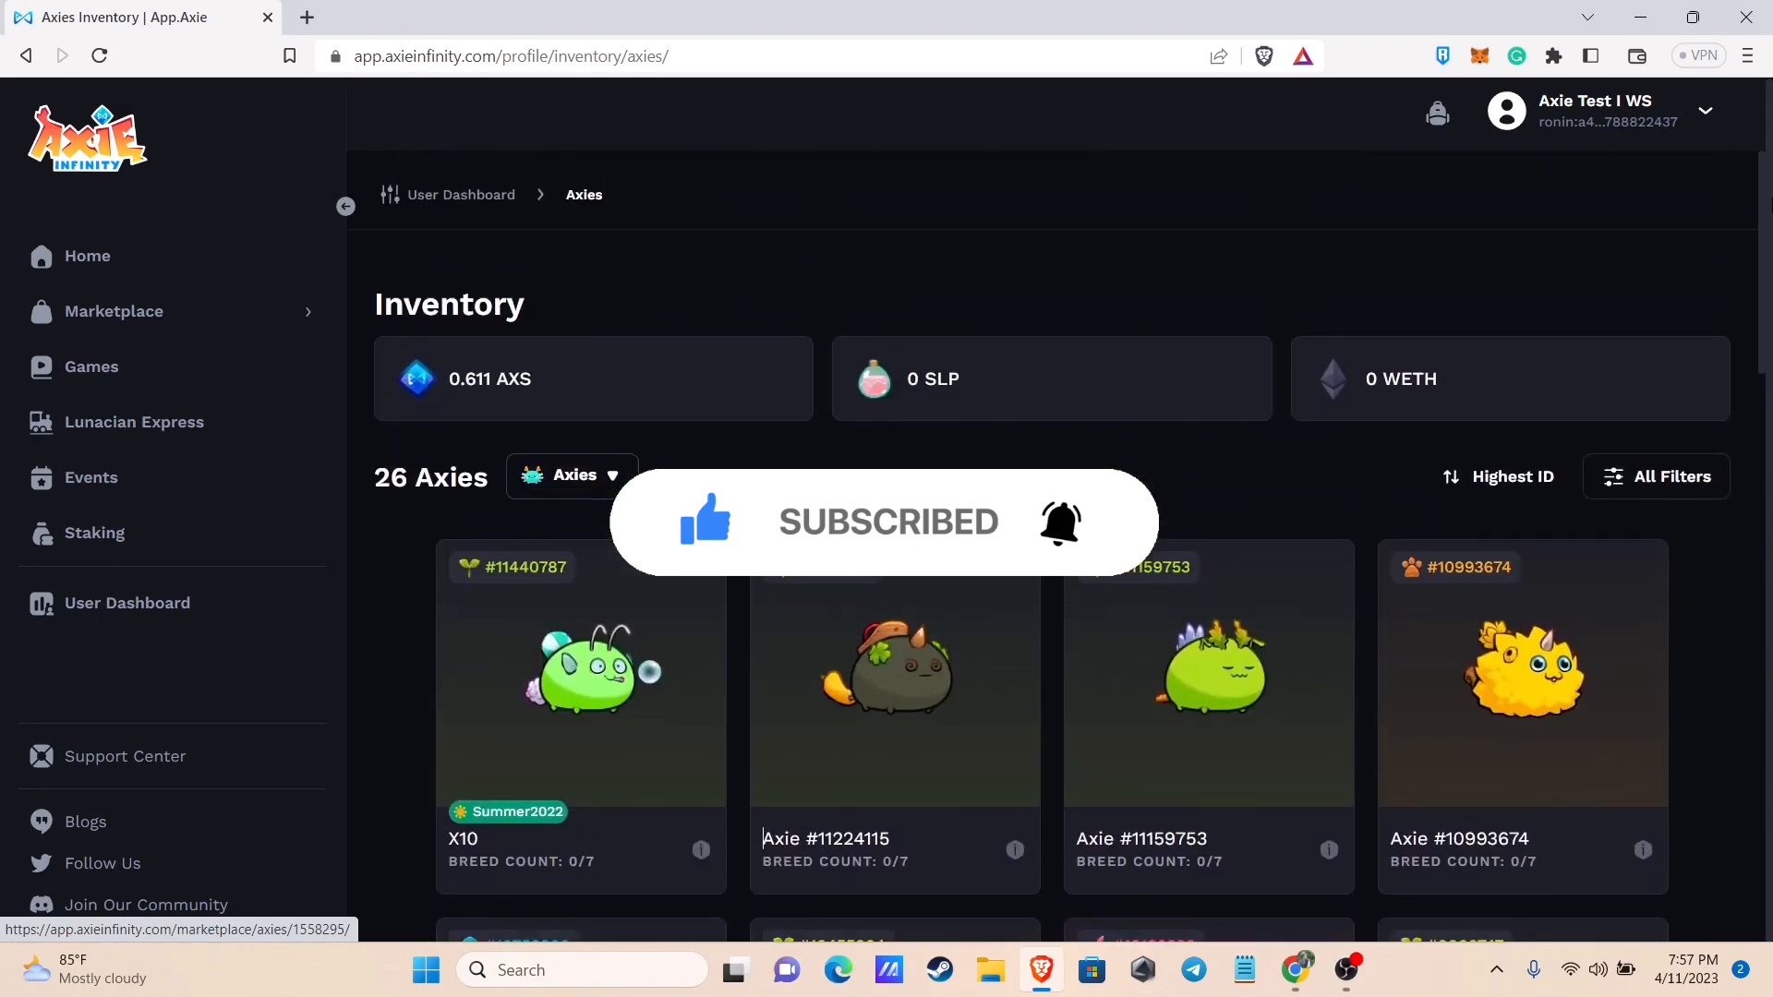